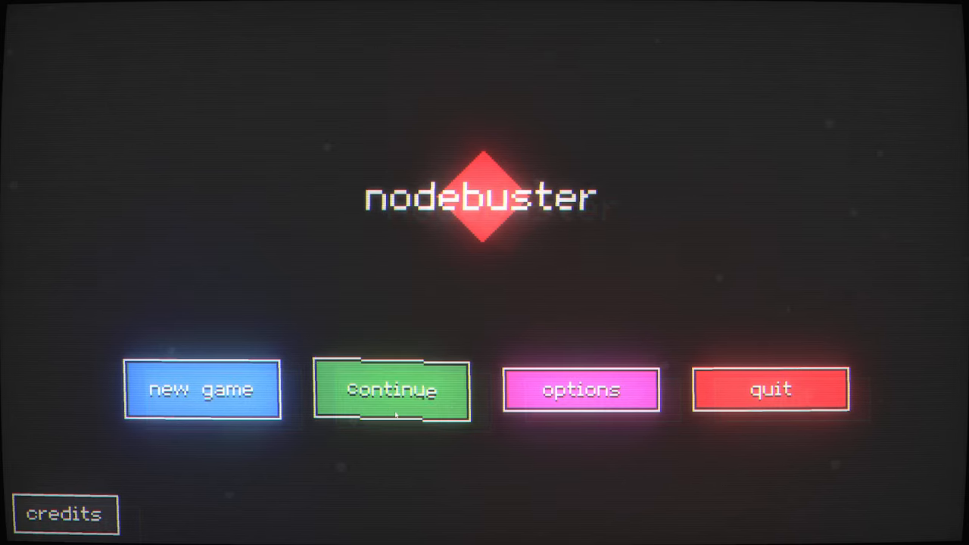
Step: Continue the saved game to reach the prestige 6 level choice
left_click(392, 390)
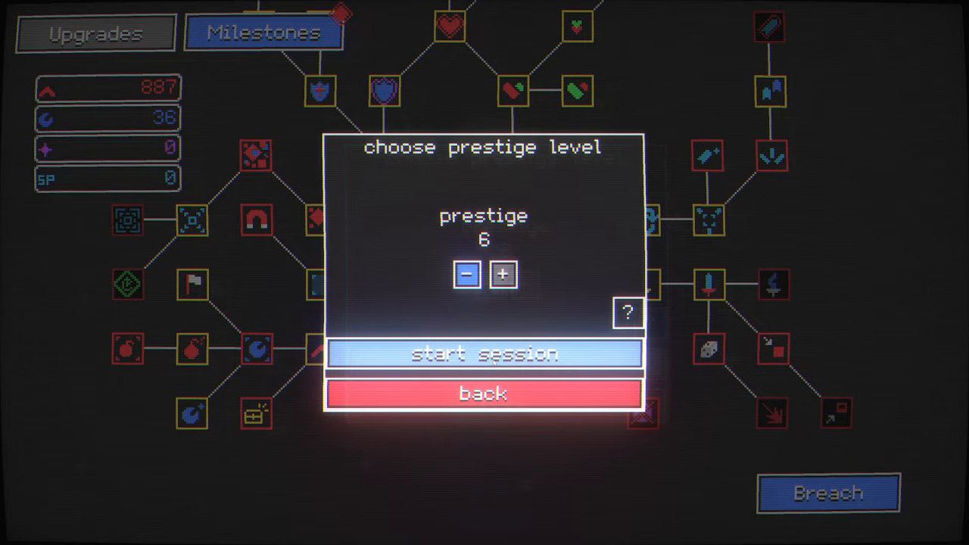
Step: Play a prestige 6 session until health runs out, collecting about 298 red
left_click(483, 354)
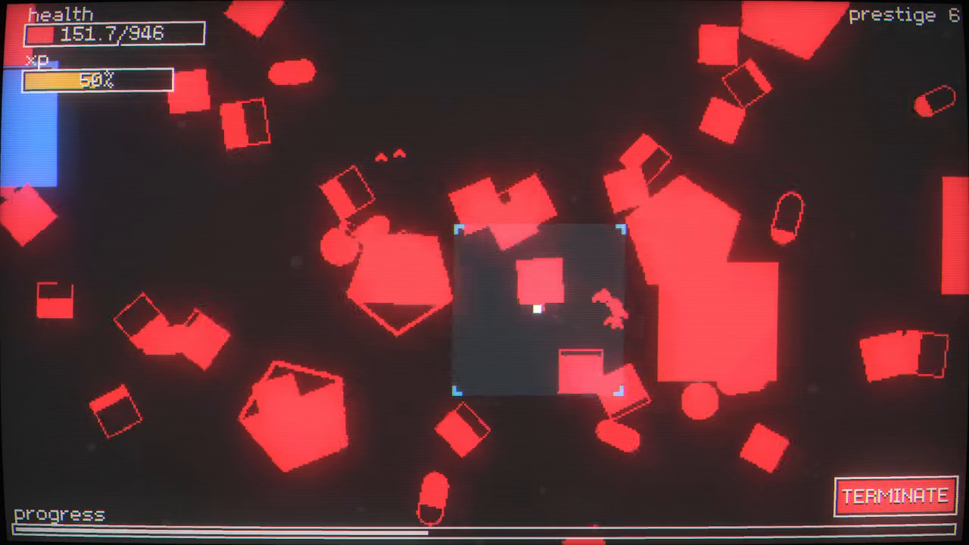
left_click(894, 495)
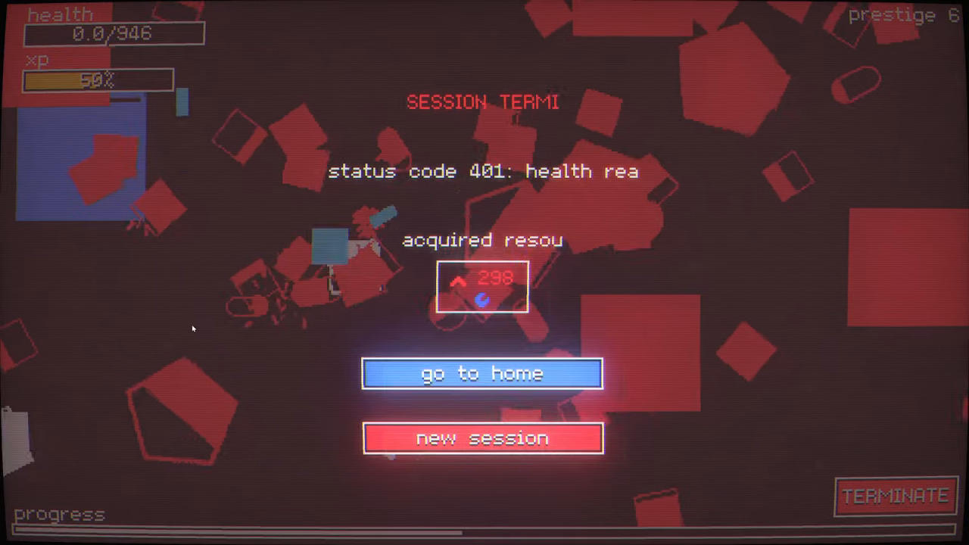
Step: Return home and buy Milestones nodes, leaving 525 red and 40 blue
left_click(483, 374)
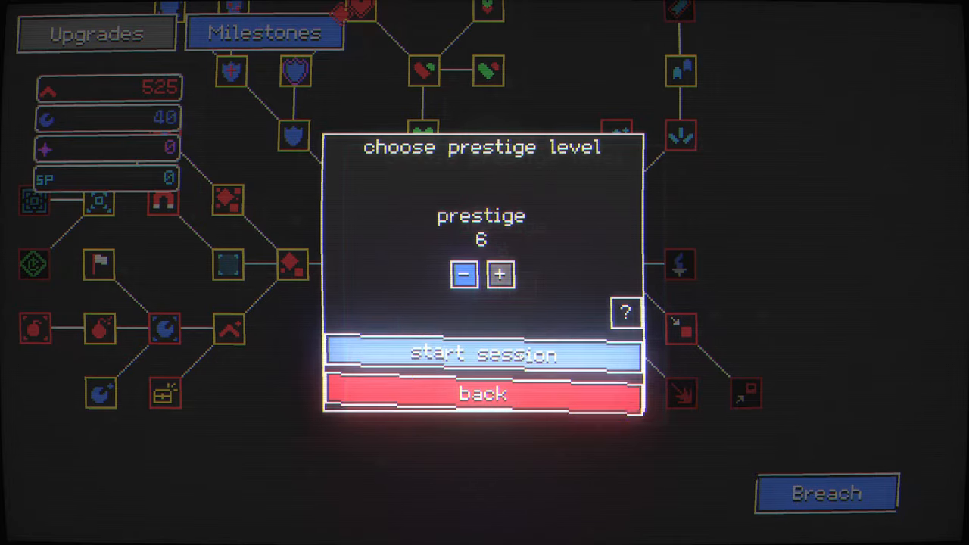
Step: Play a prestige 6 run earning 400 red and 8 blue, then go home
left_click(482, 354)
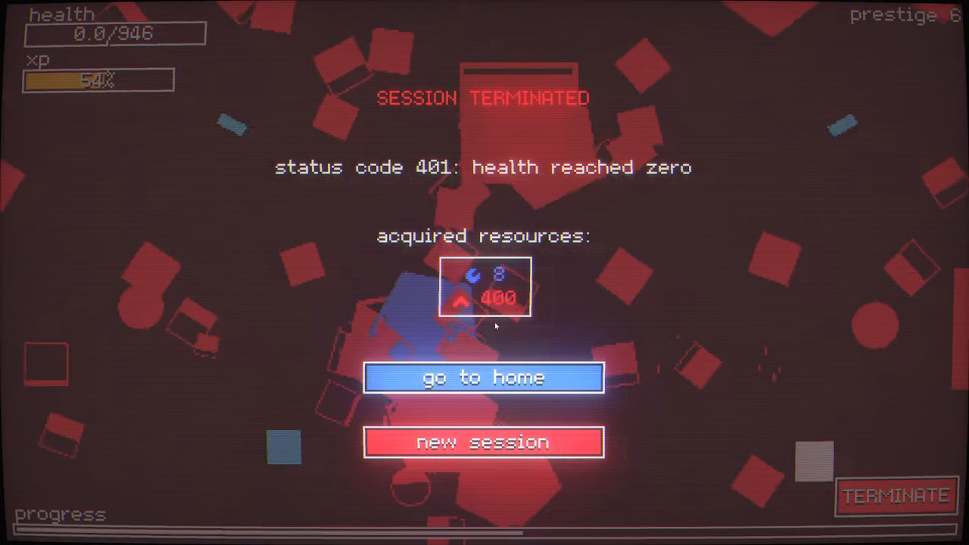
left_click(482, 378)
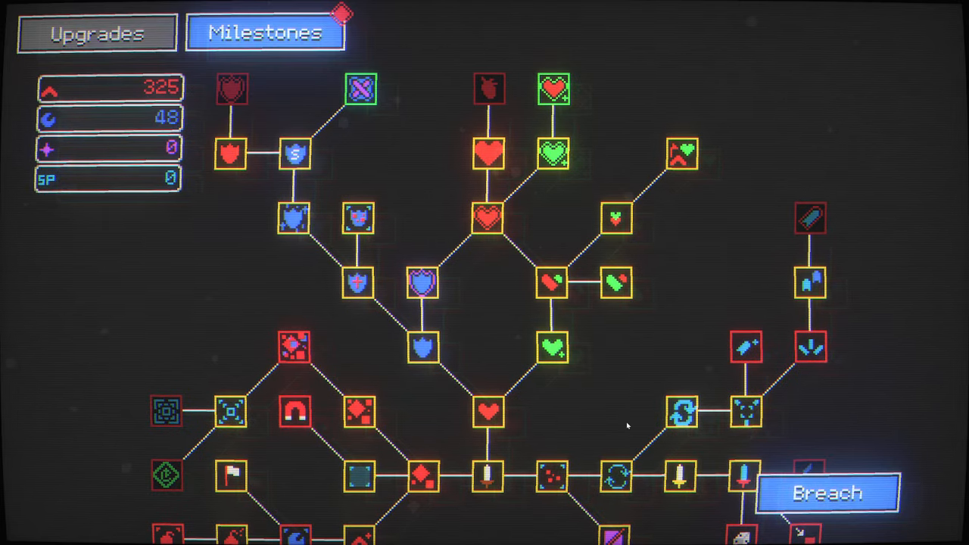
Step: Complete a prestige 6 run for 600 red and return home with 925 red
left_click(827, 493)
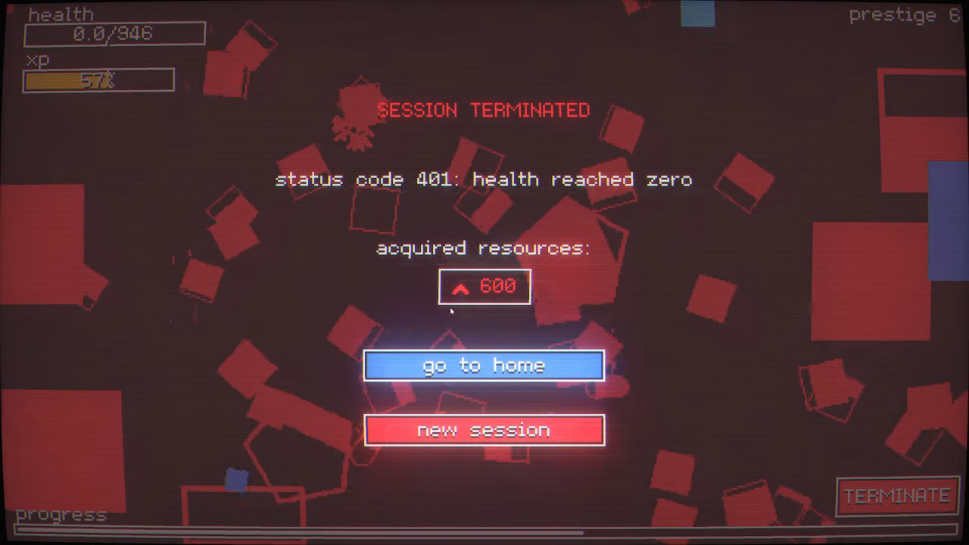
left_click(483, 366)
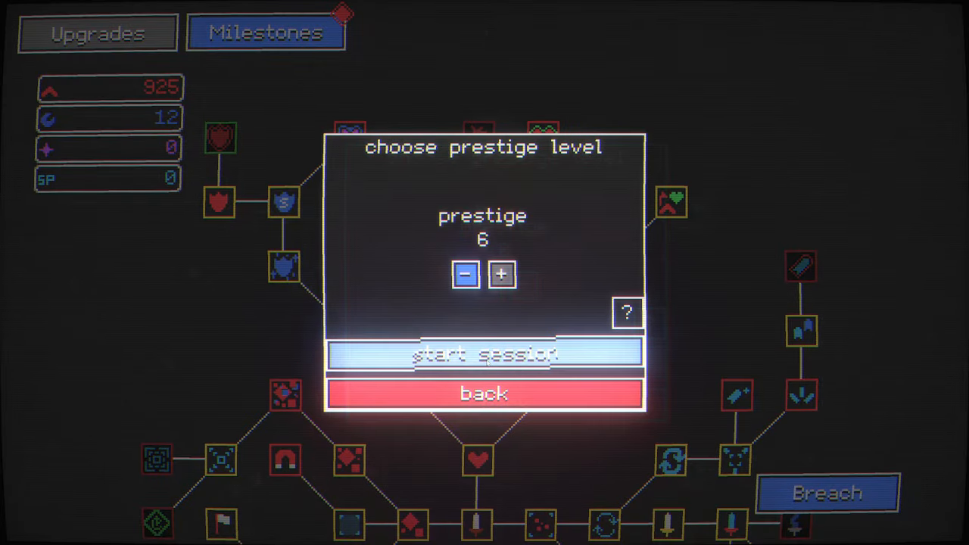
Step: Play a prestige 6 run and return home holding 1,512 red and 20 blue
left_click(484, 355)
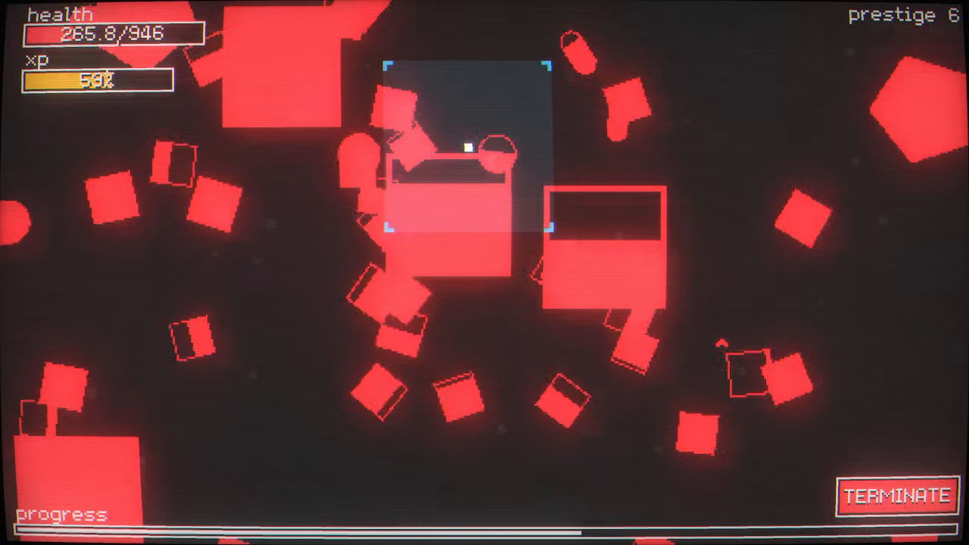
left_click(894, 496)
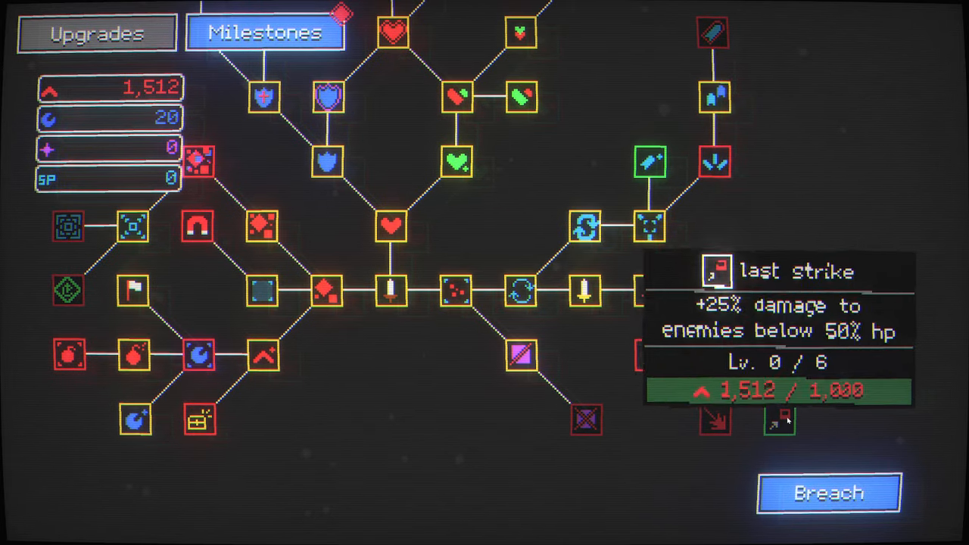
Step: Buy the Last Strike upgrade and start a fifth prestige 6 session
left_click(780, 419)
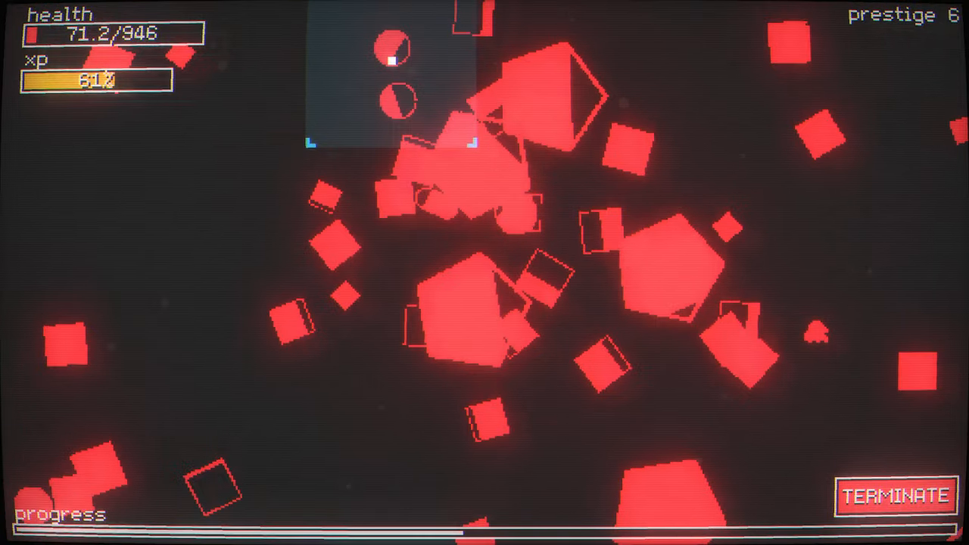
Step: Play on until zero health, earning 720 red and 4 blue
left_click(895, 496)
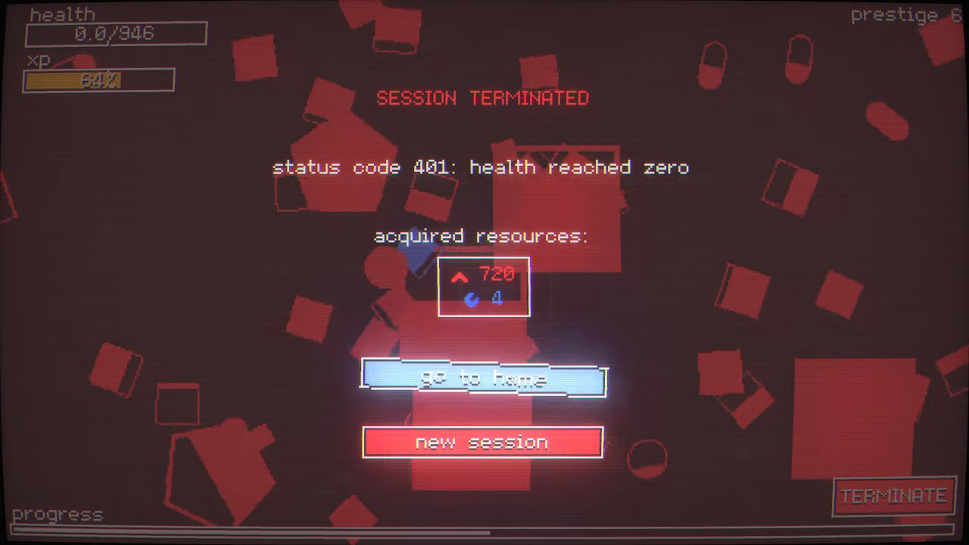
Step: Play a new session and return home with 916 red and 6 blue
left_click(482, 379)
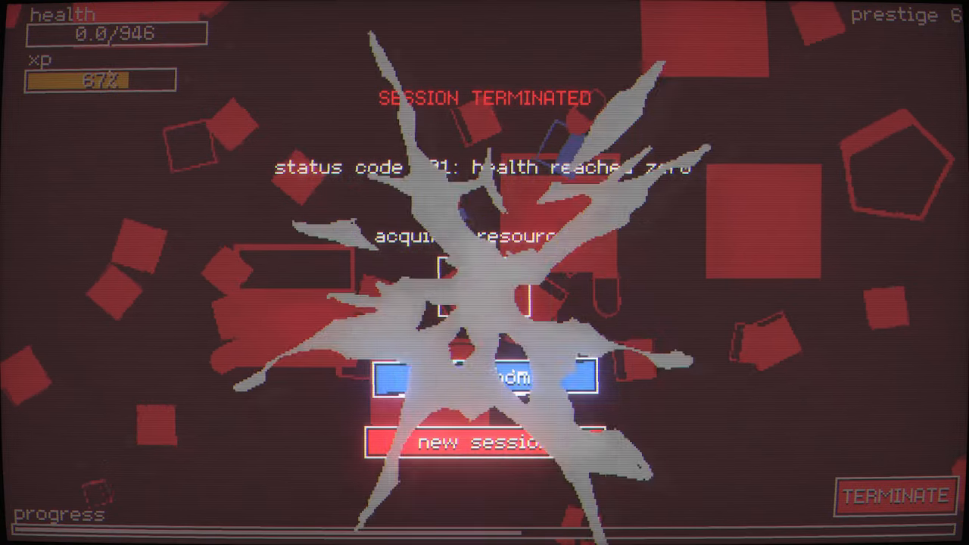
left_click(479, 443)
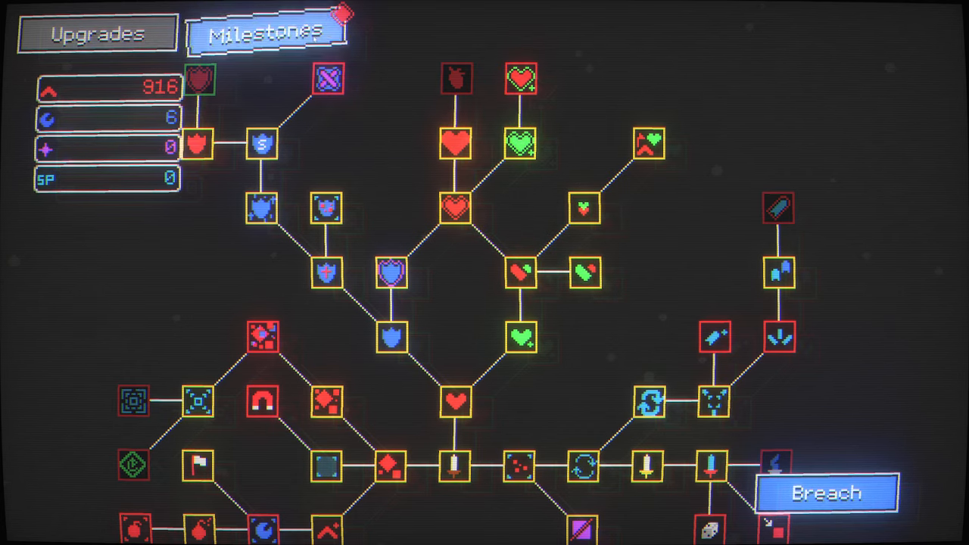
Step: Claim the Milestones reward, raising red from 916 to 1,116
left_click(96, 34)
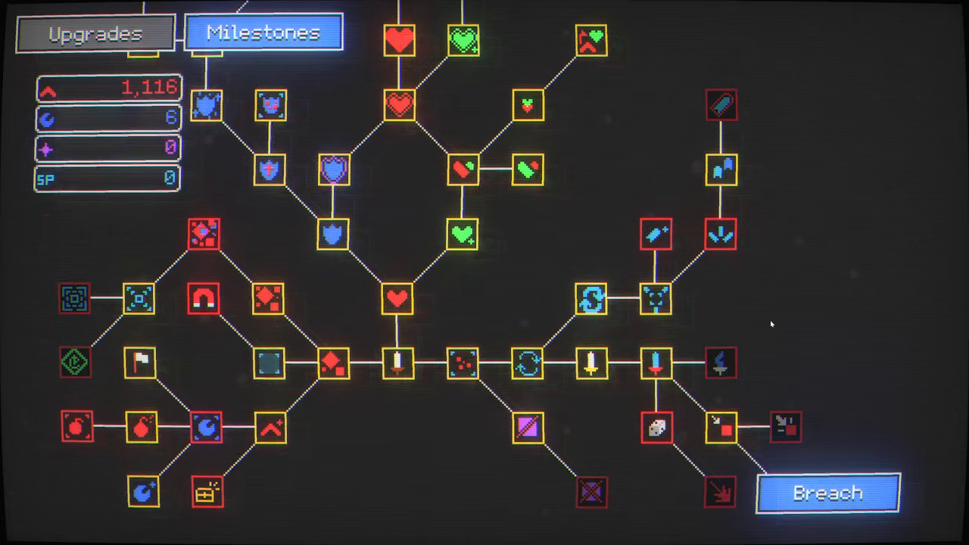
Step: Play another prestige 6 run to zero health, collecting 1437 red resources, then head home
left_click(827, 493)
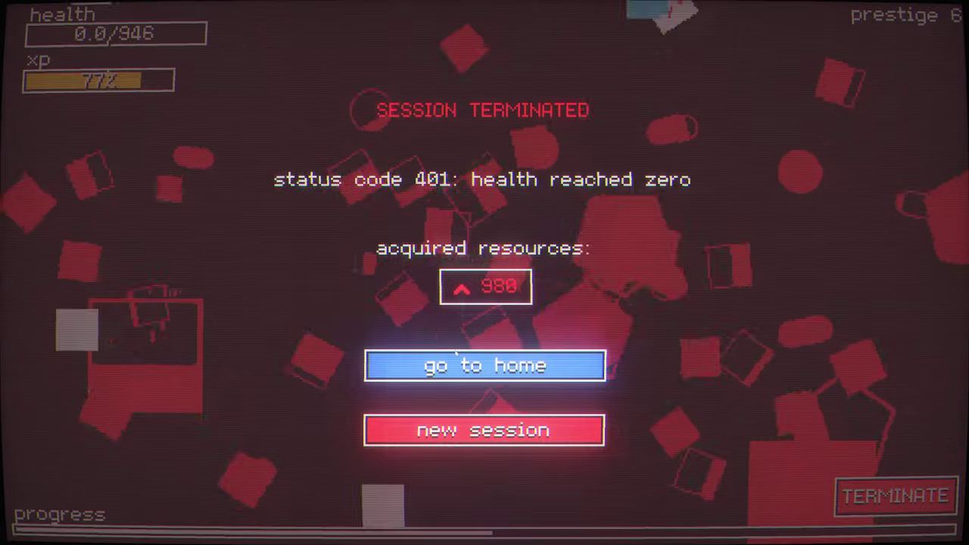
left_click(483, 366)
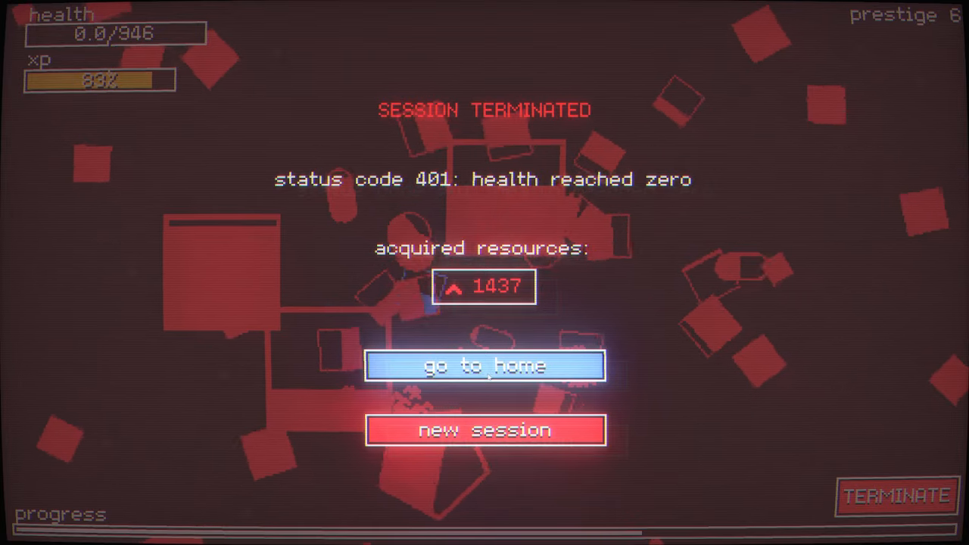
Step: Return to the skill tree with 72 red and 6 blue, prestige 6 selected
left_click(484, 365)
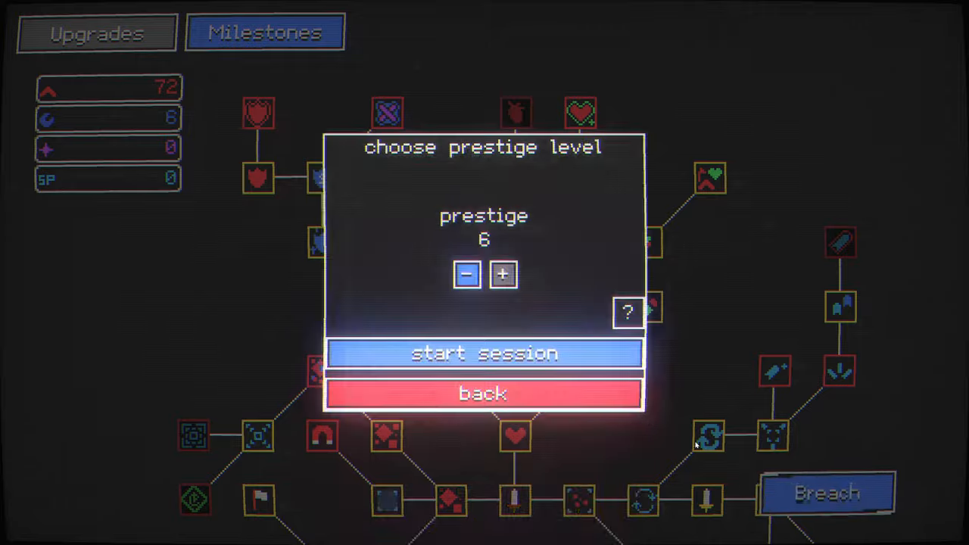
Step: Start a prestige 6 session and destroy nodes, holding health near 658 of 946
left_click(484, 353)
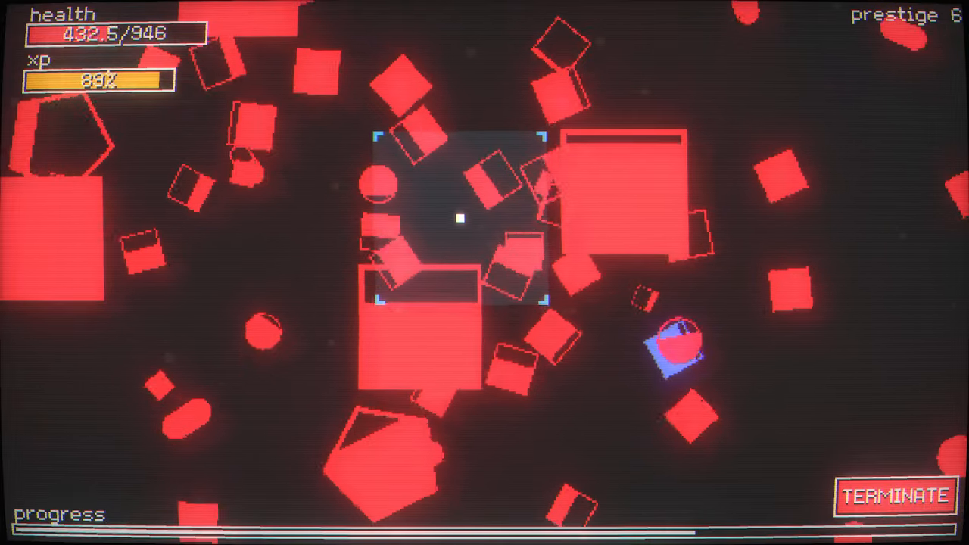
left_click(893, 496)
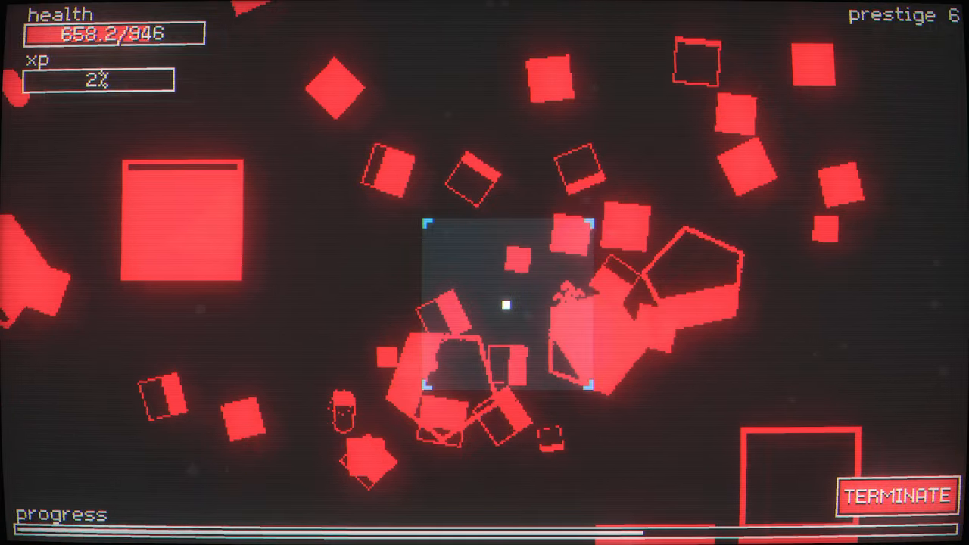
Step: End the run with 1720 red, 8 blue and 1 SP, then browse the Milestones tree
left_click(895, 496)
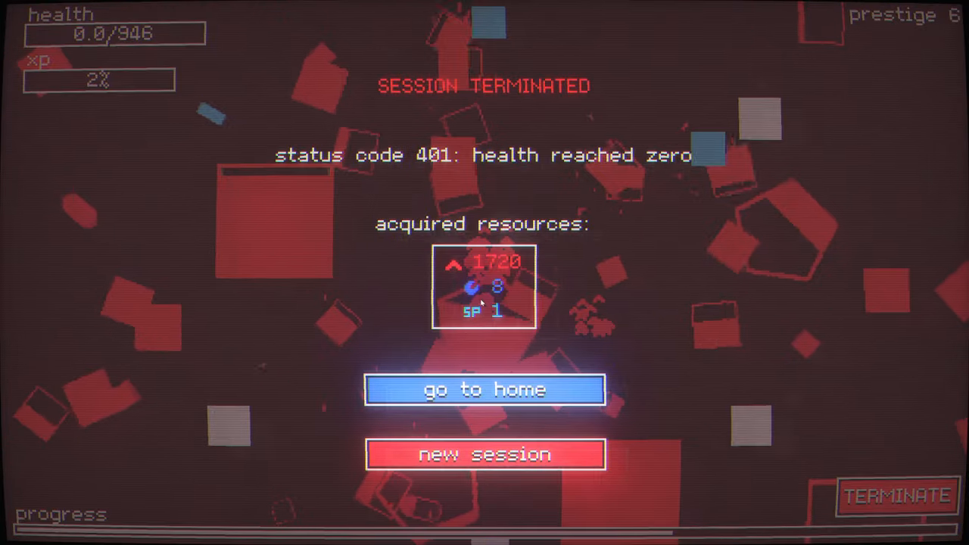
left_click(484, 389)
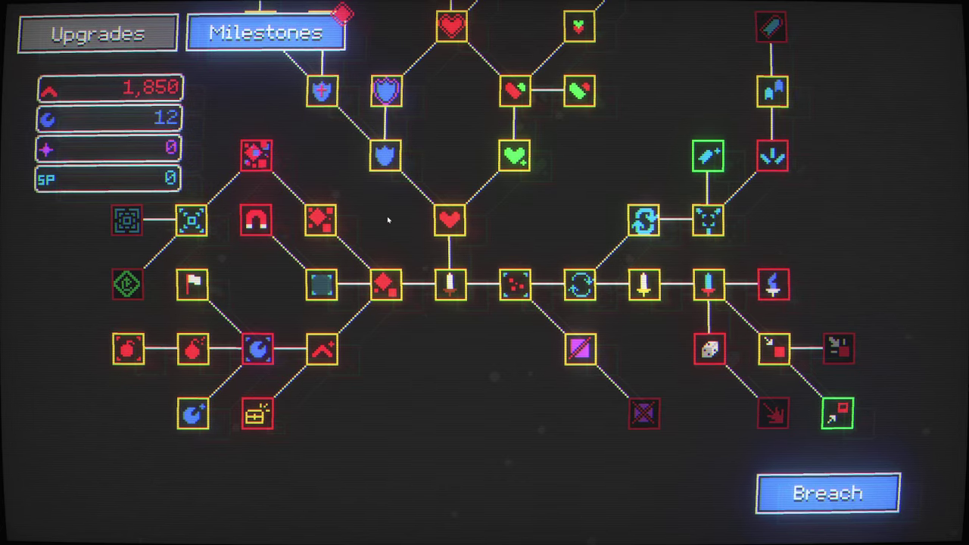
scroll("down", 3)
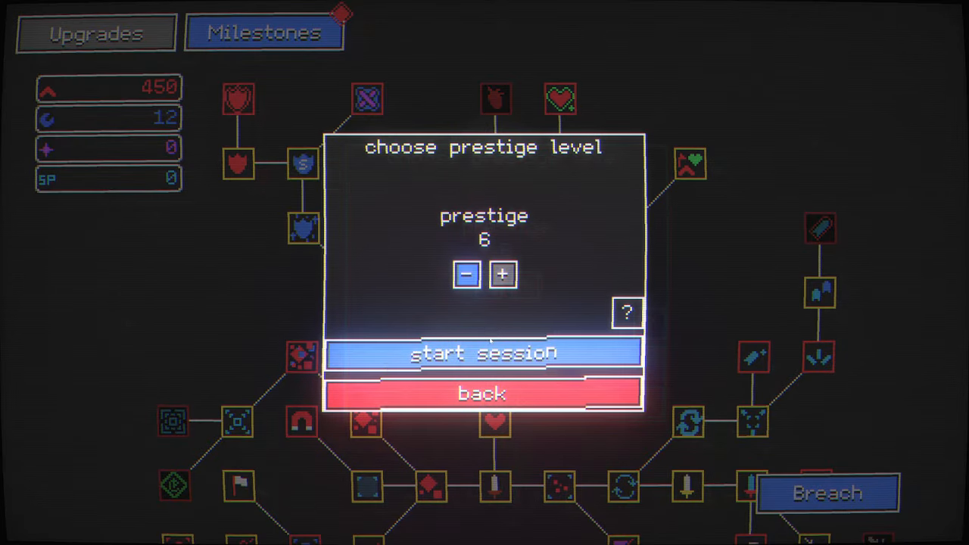
Step: Play a prestige 6 session to zero health, earning 2116 red and 20 blue
left_click(484, 354)
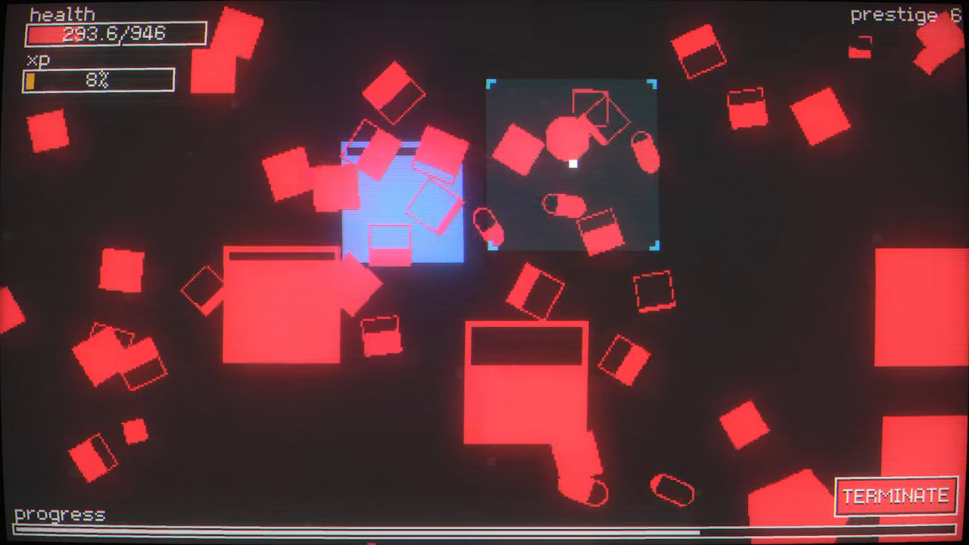
left_click(894, 496)
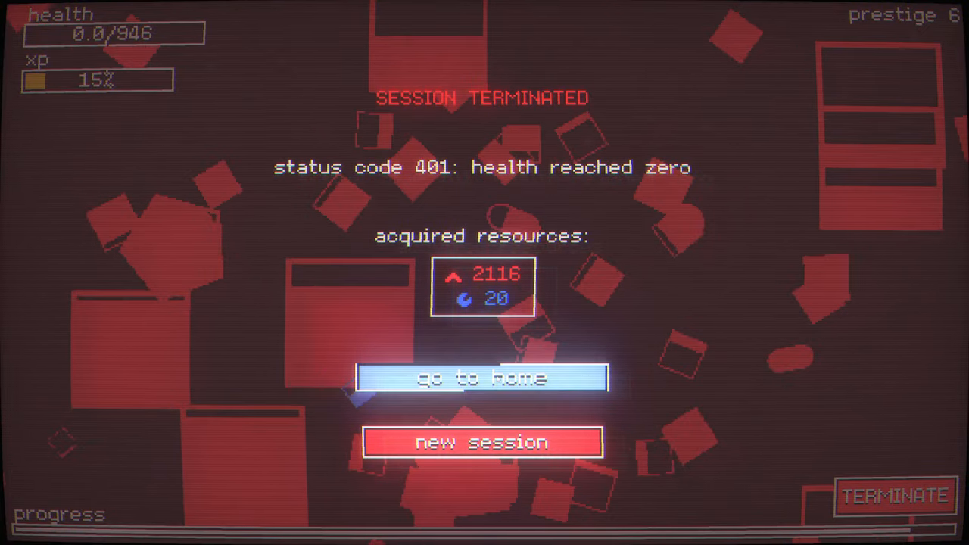
Step: Go home and spend resources down to 26 red and 14 blue, choosing prestige 6
left_click(482, 378)
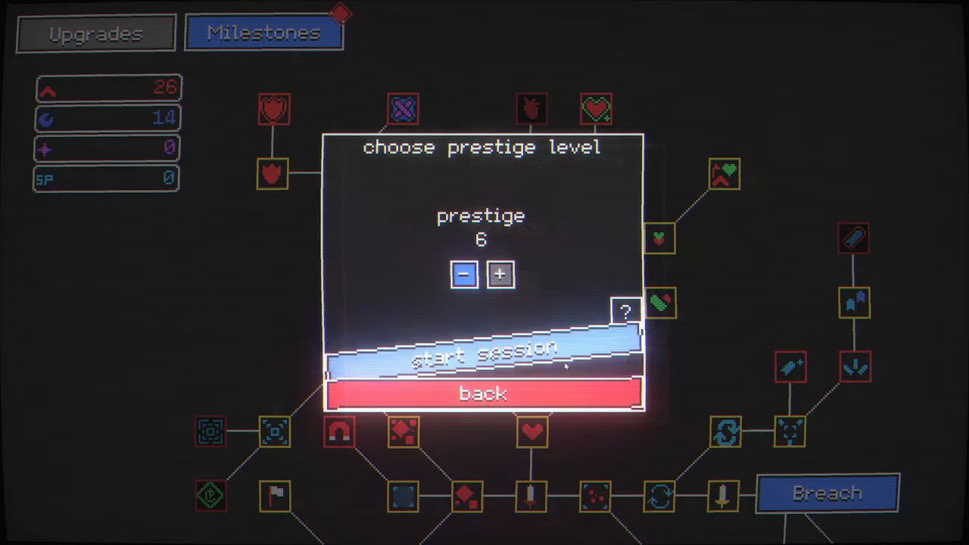
Step: Start a prestige 6 session and play to zero health for 2100 red and 36 blue
left_click(482, 355)
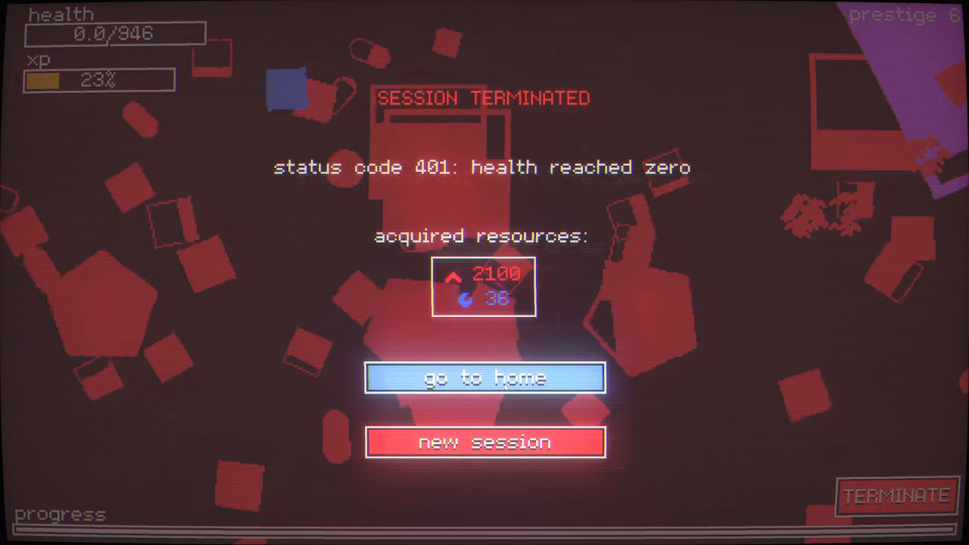
Step: Return home, spend 2,126 red down to 26 on upgrades, and pick prestige 6 via Breach
left_click(484, 378)
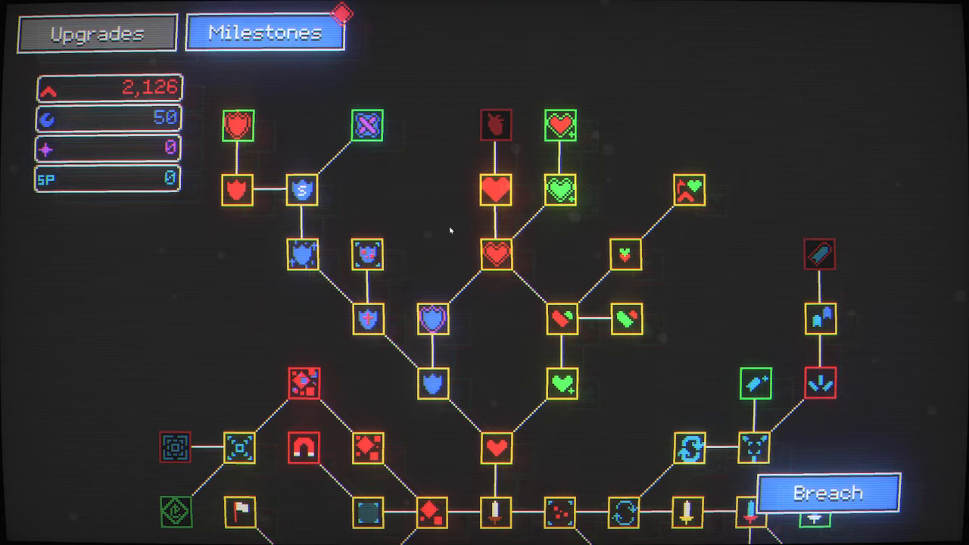
left_click(237, 124)
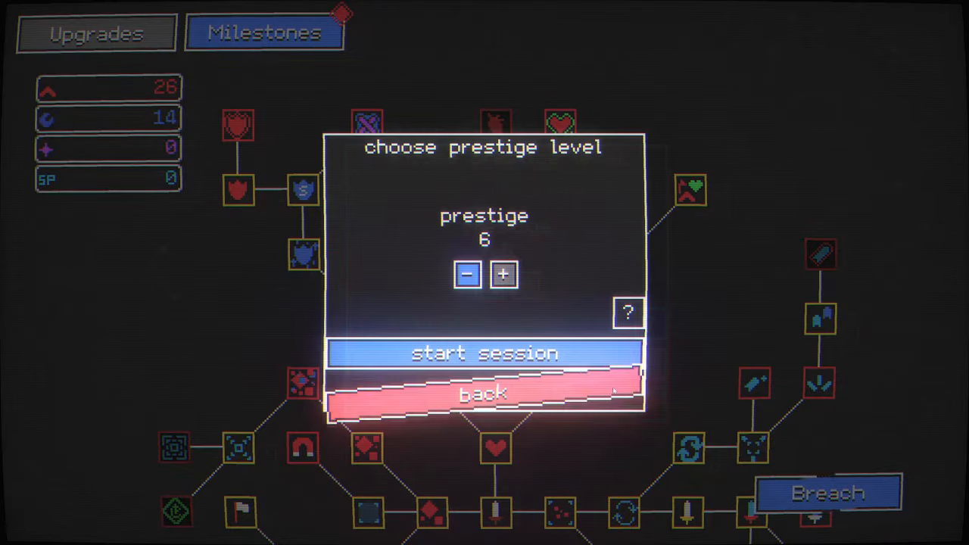
Step: Cancel the prestige dialog and check byte armor at level 18 of 30, costing 700
left_click(484, 353)
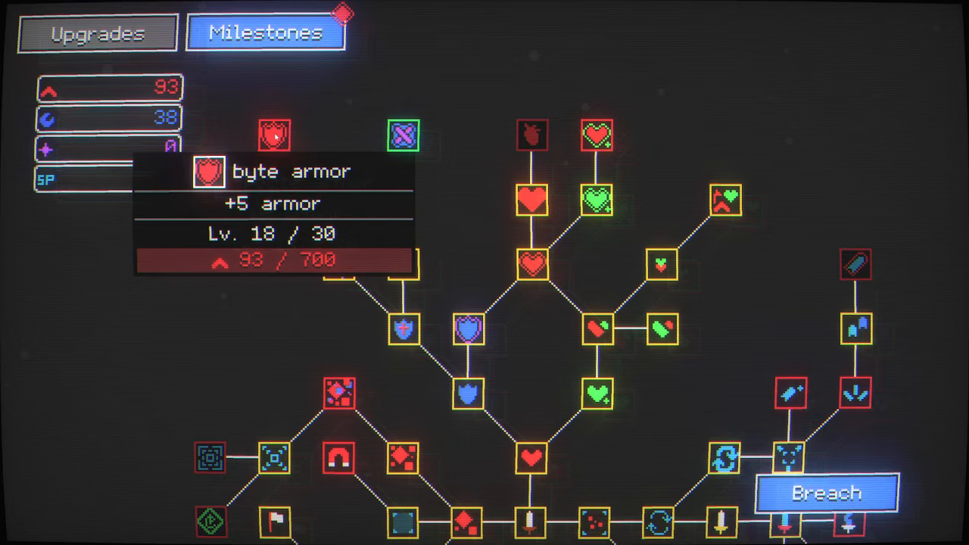
mouse_move(447, 244)
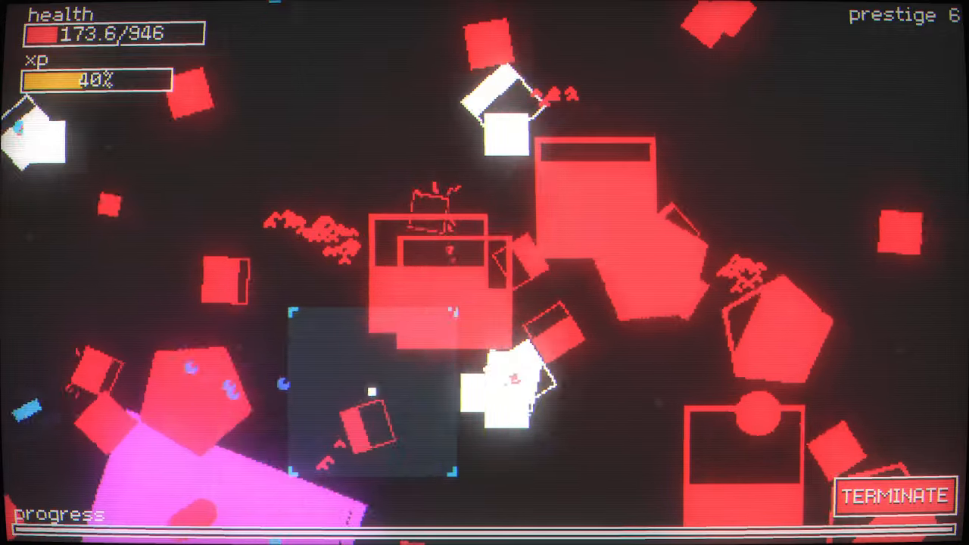
Step: Terminate the prestige 6 session so the Session Terminated summary appears
left_click(894, 496)
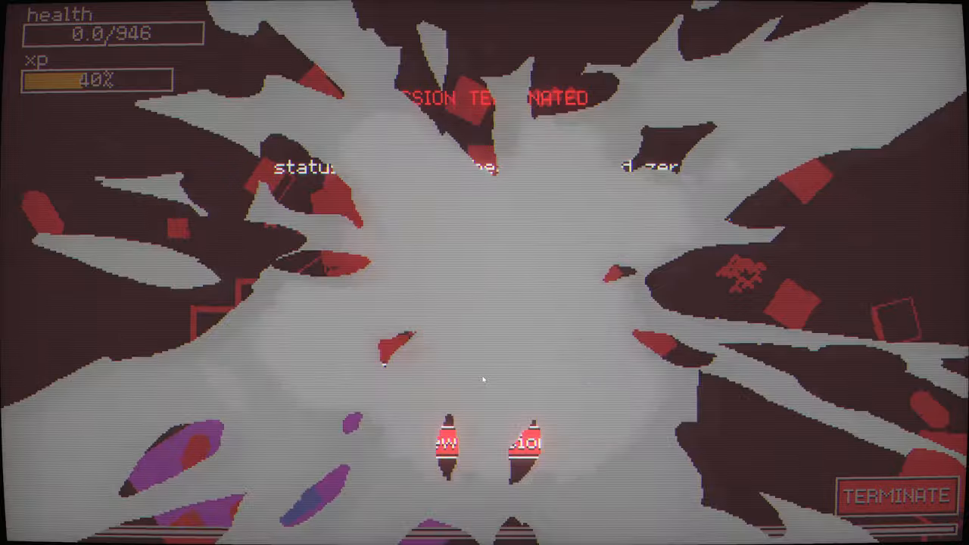
Step: Dismiss the session summary and return to the skill tree with prestige 6 selected
left_click(894, 496)
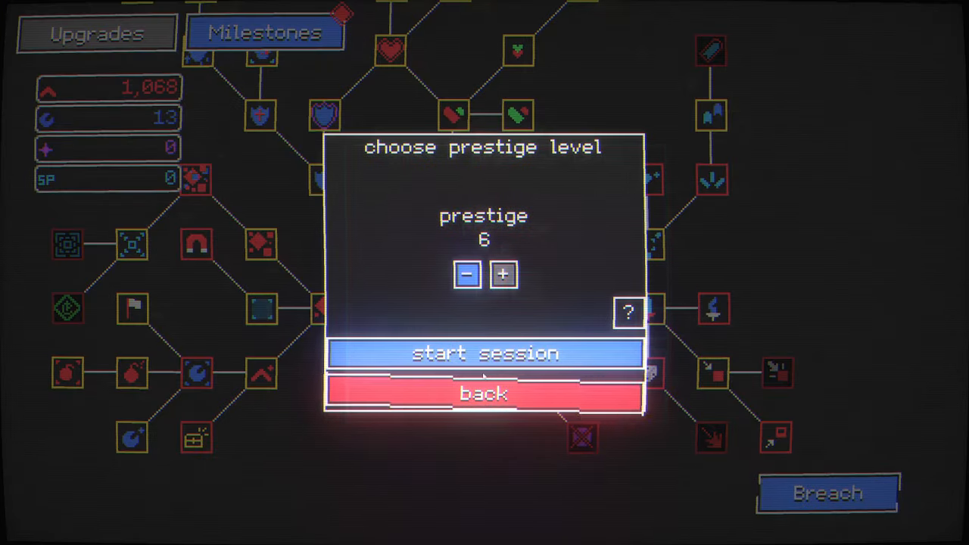
Step: Start a prestige 6 session and survive until zero health, earning 2,831 red and 8 blue
left_click(484, 353)
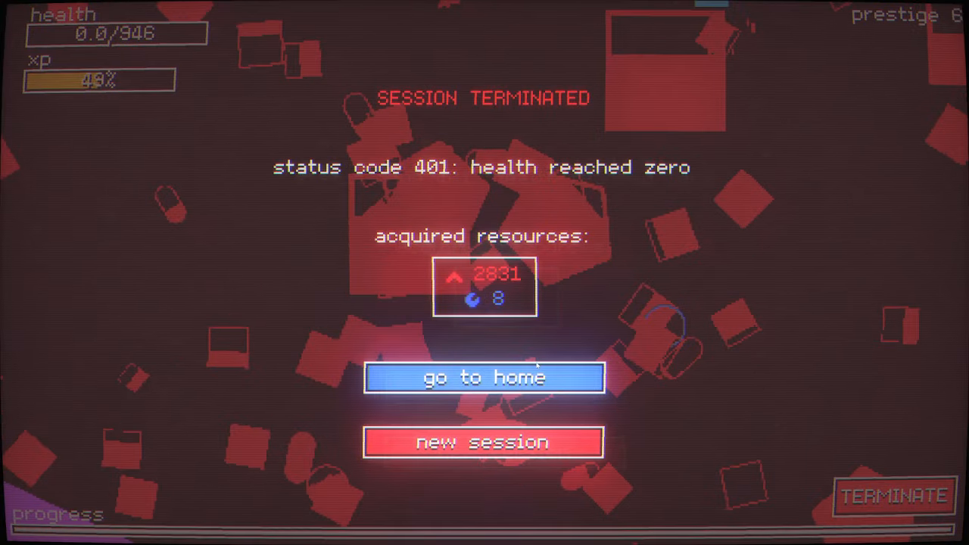
Step: Return home, claim the 100-blue Blue Enemy milestone, and buy the Crypto Mine node
left_click(482, 377)
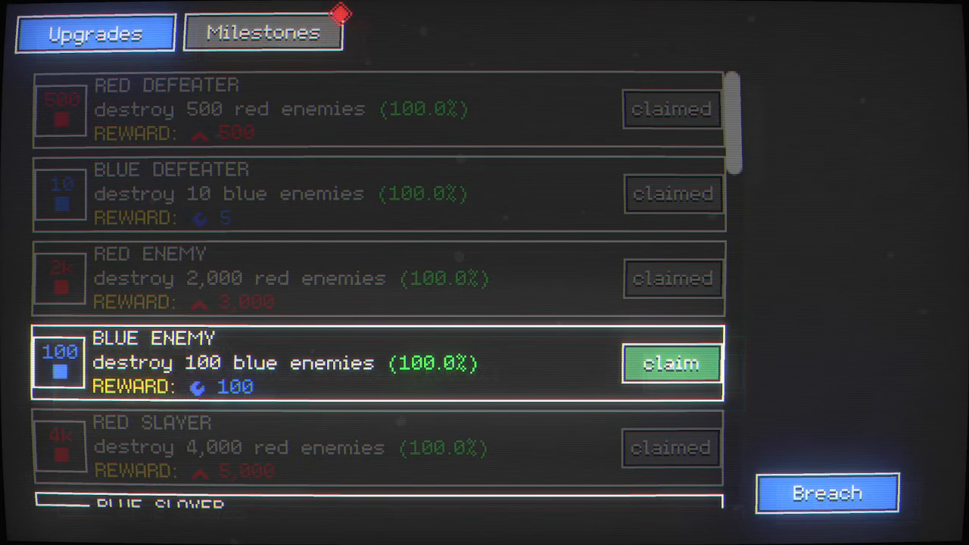
scroll("down", 3)
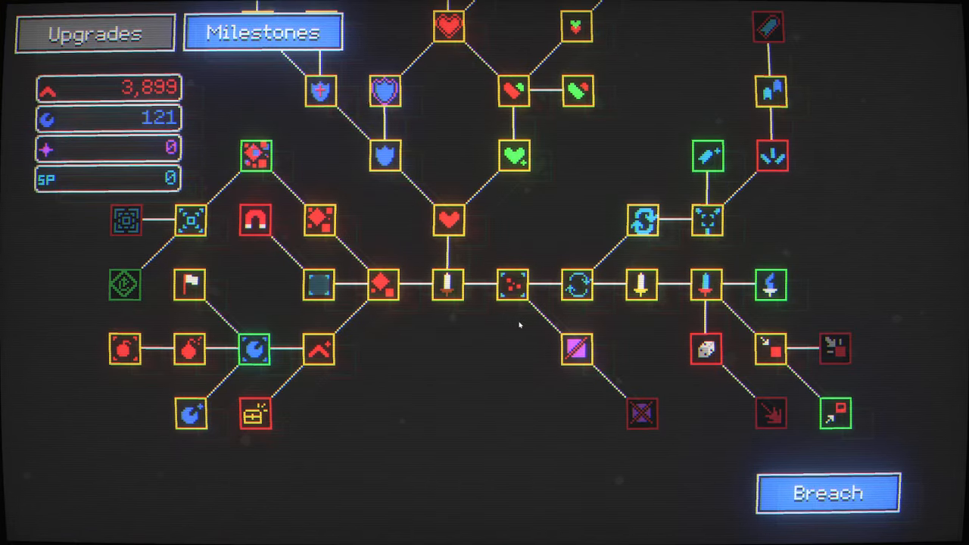
mouse_move(124, 284)
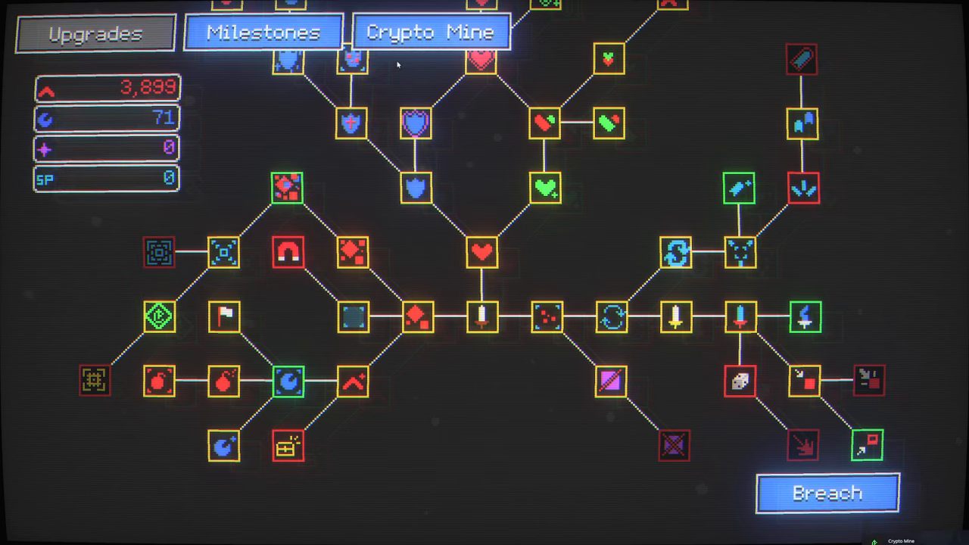
Step: Deposit 1,000 bits into the Crypto Mine so they start converting into Netcoin
left_click(430, 32)
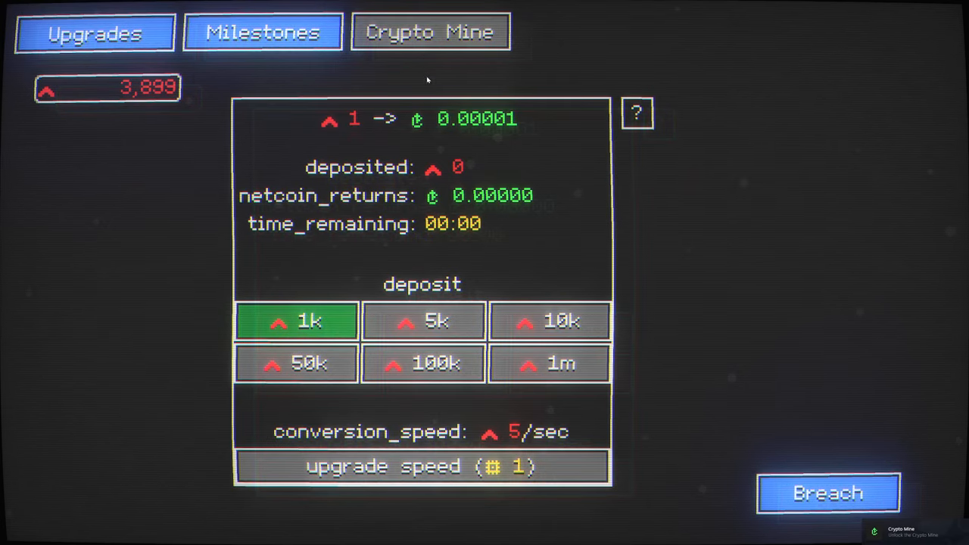
mouse_move(371, 121)
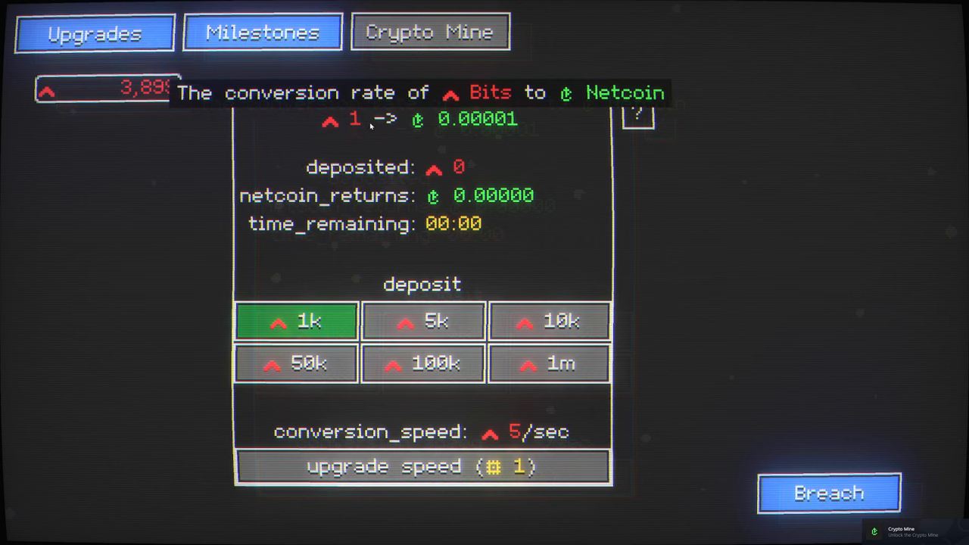
mouse_move(373, 156)
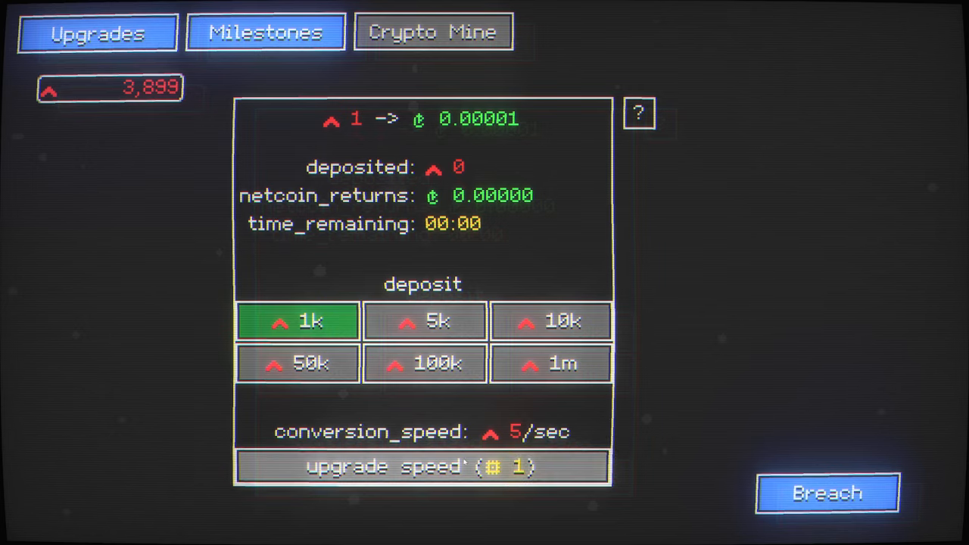
left_click(297, 320)
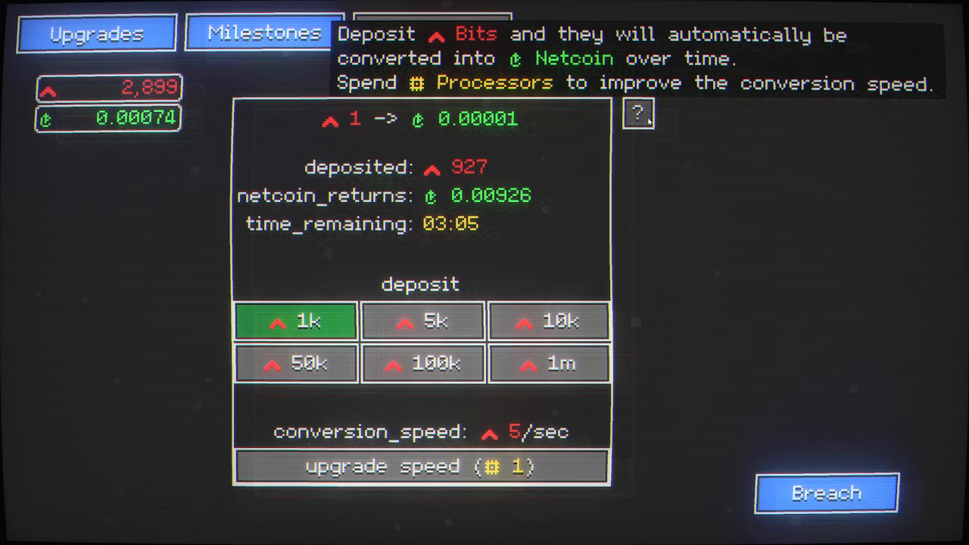
mouse_move(674, 296)
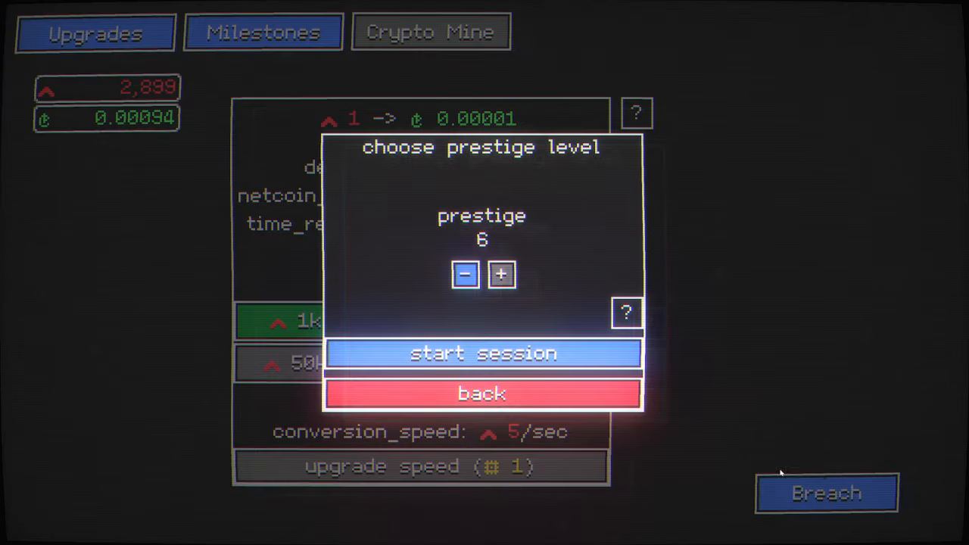
Step: Buy skill-tree upgrades, then start a prestige 6 session and play until zero health
left_click(483, 353)
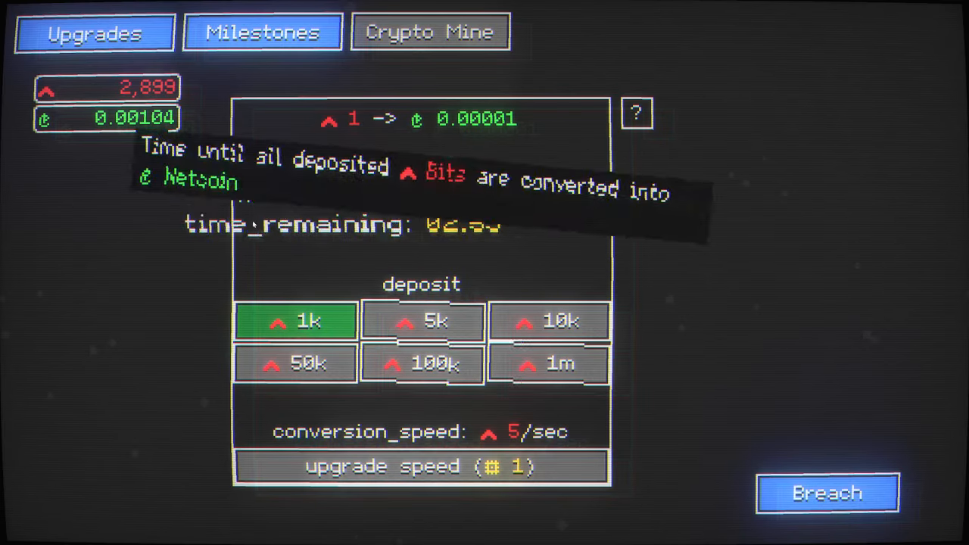
left_click(94, 32)
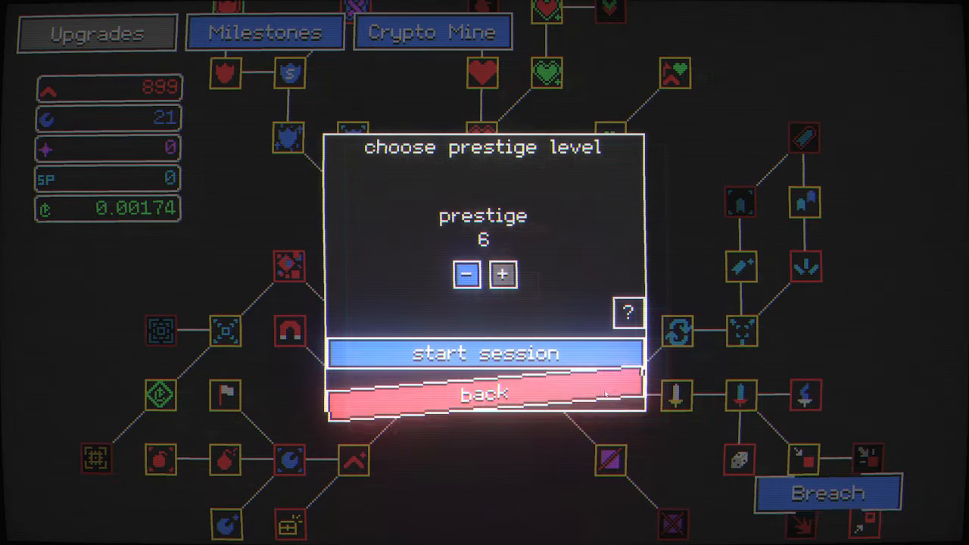
left_click(484, 353)
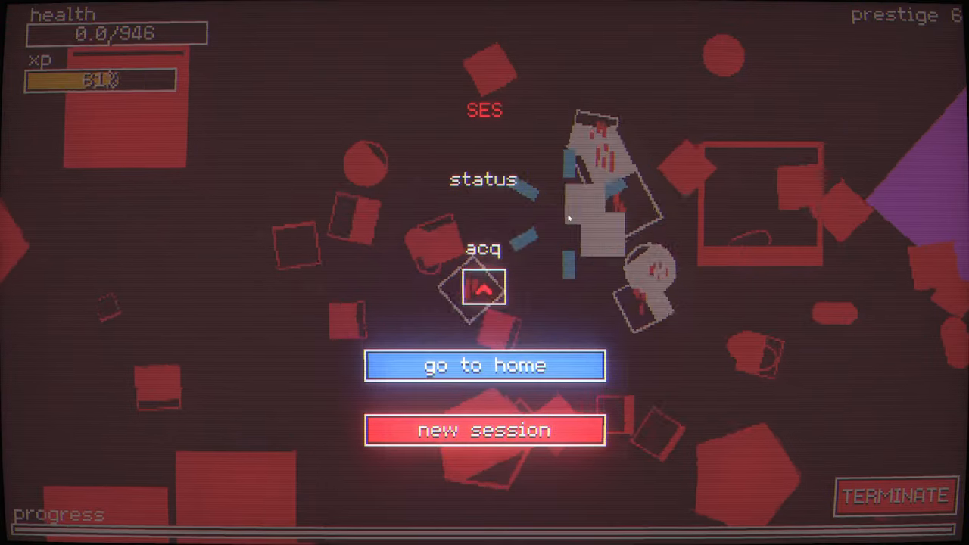
Step: Return home, buy byte armor levels, and choose prestige 6 for the next session
left_click(484, 365)
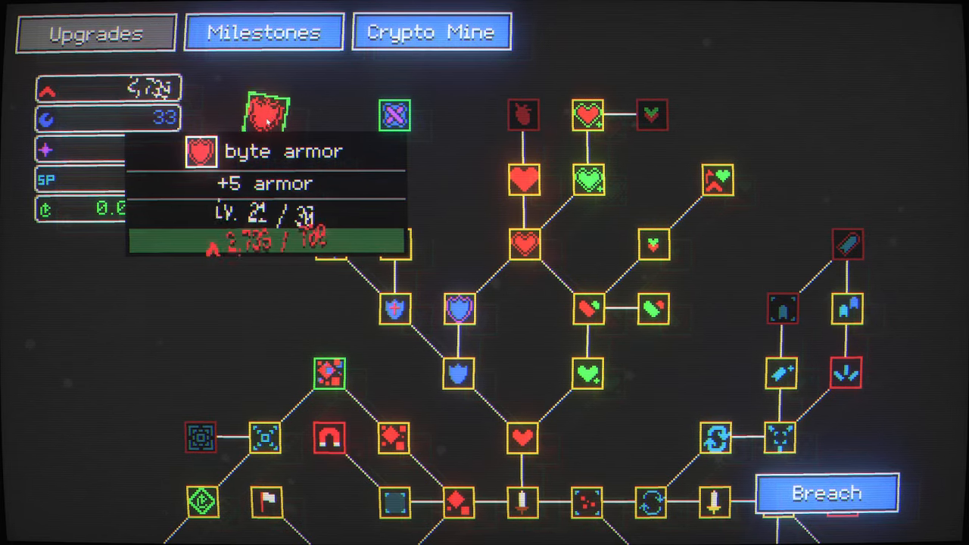
left_click(827, 492)
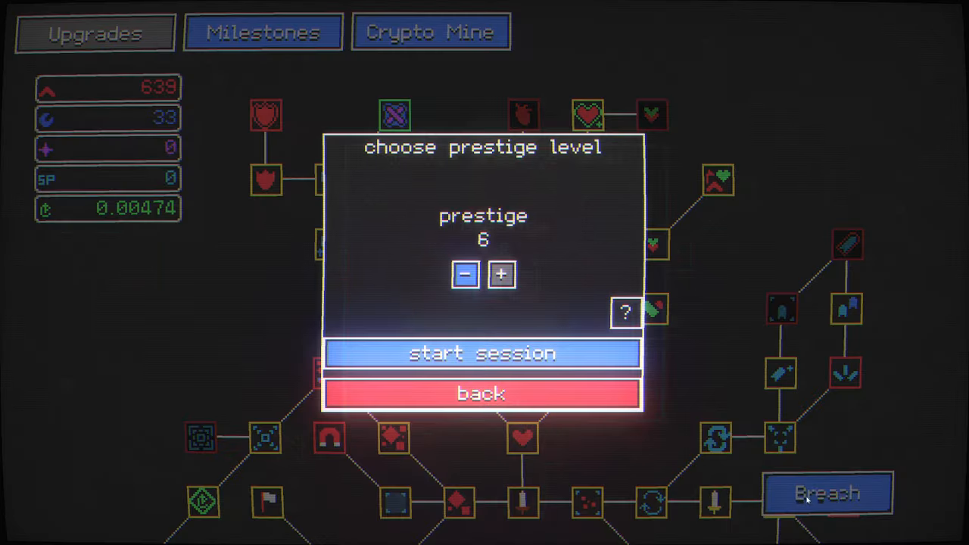
Step: Start a prestige 6 session and survive until zero health, collecting 4,360 red and 16 blue
left_click(482, 354)
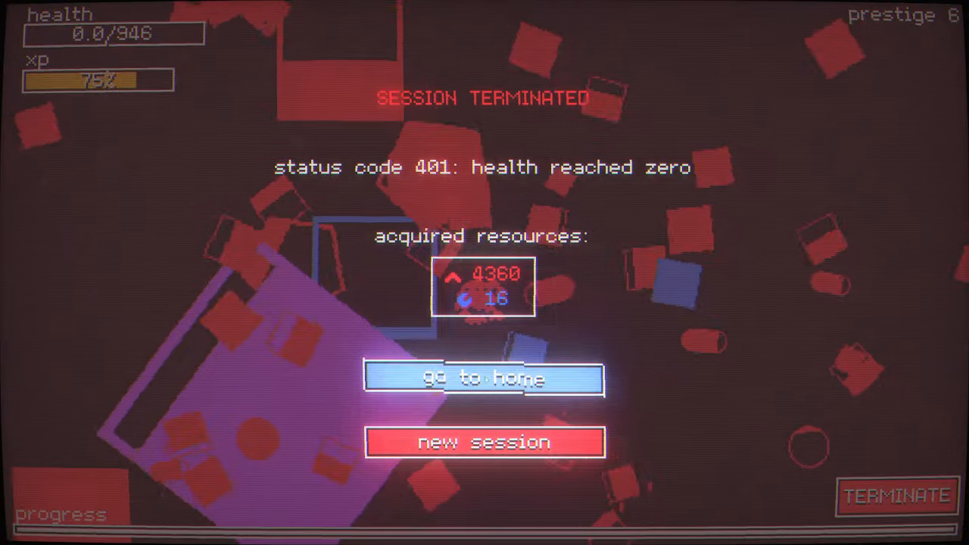
Step: Return home and spend the haul on upgrade nodes, leaving 799 red and 19 blue
left_click(484, 379)
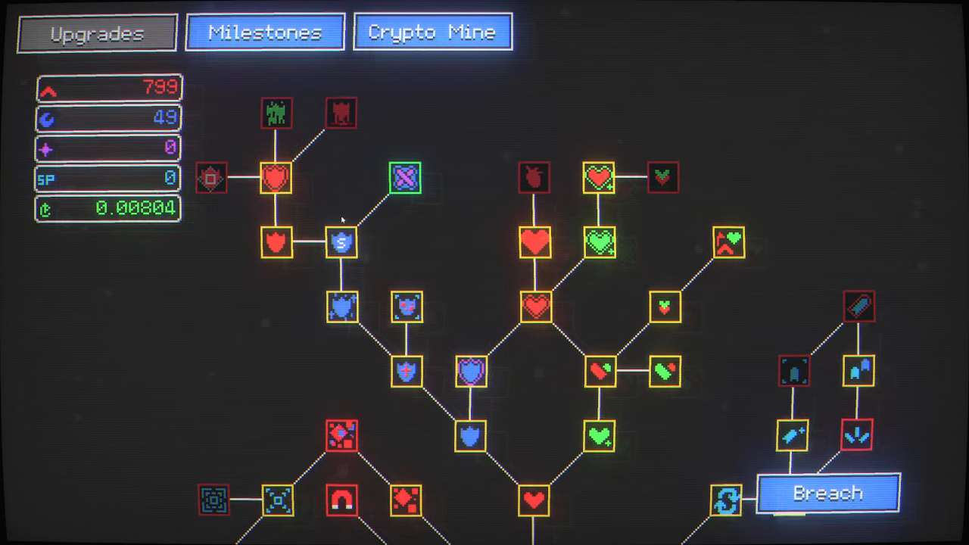
scroll("down", 3)
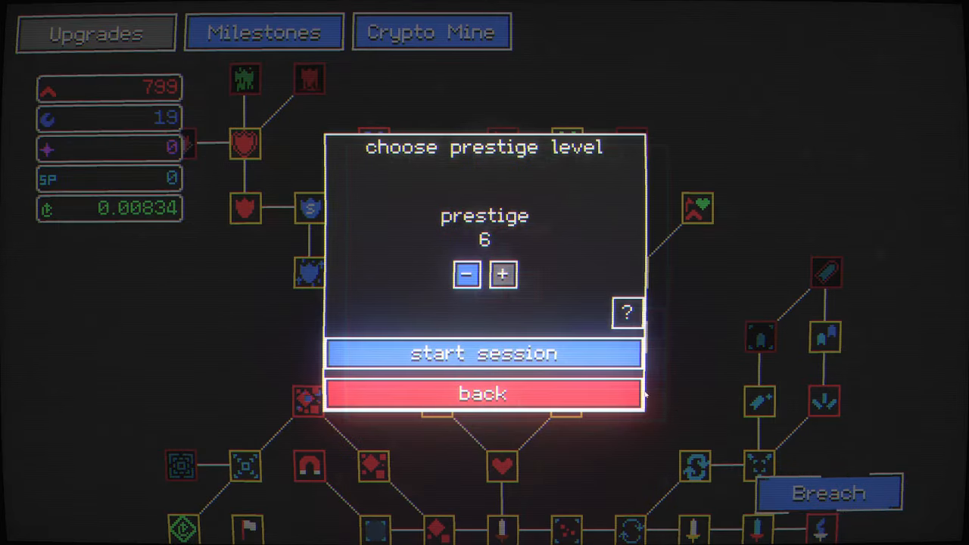
Step: Run a prestige 6 session to zero health, collecting 4,368 red and 4 blue
left_click(484, 353)
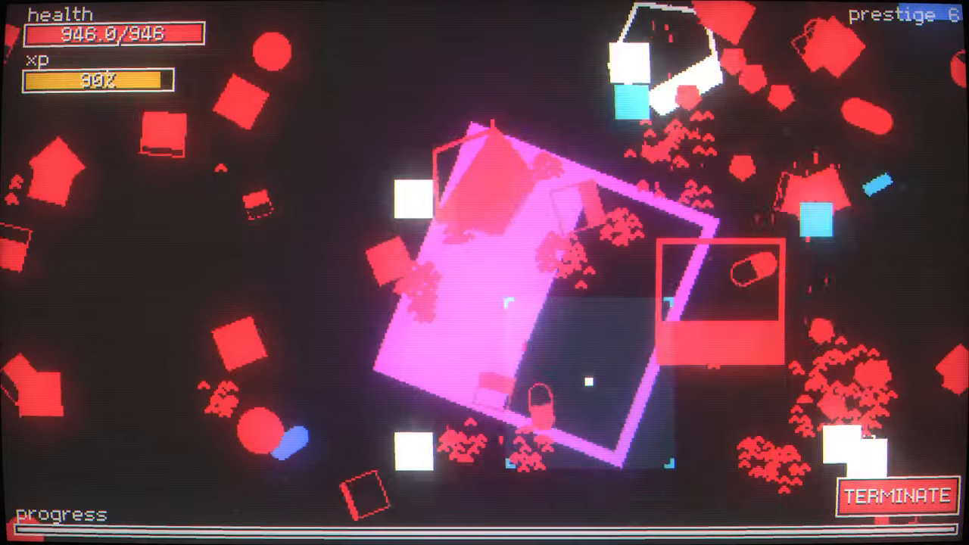
left_click(896, 496)
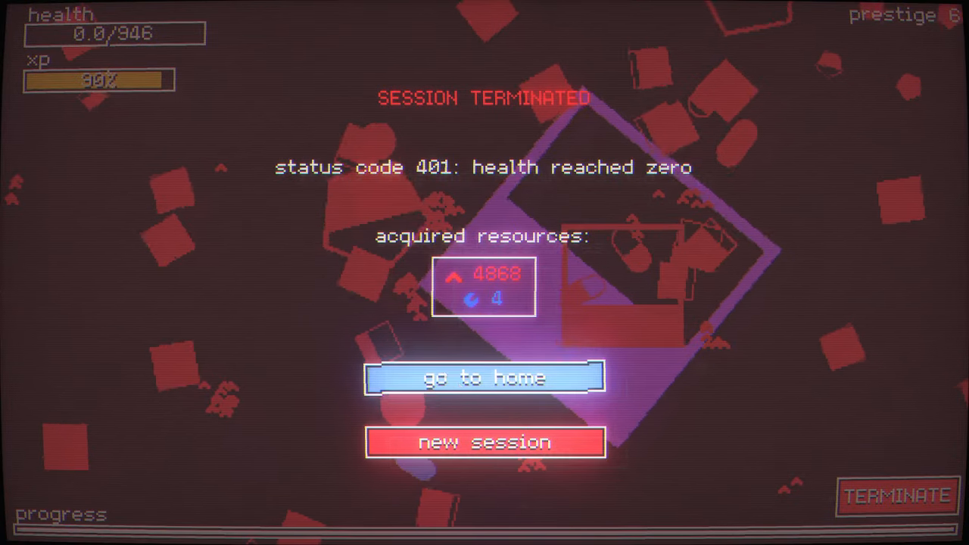
Step: Deposit red into the Crypto Mine (1,995 total), then choose prestige 6 again
left_click(484, 378)
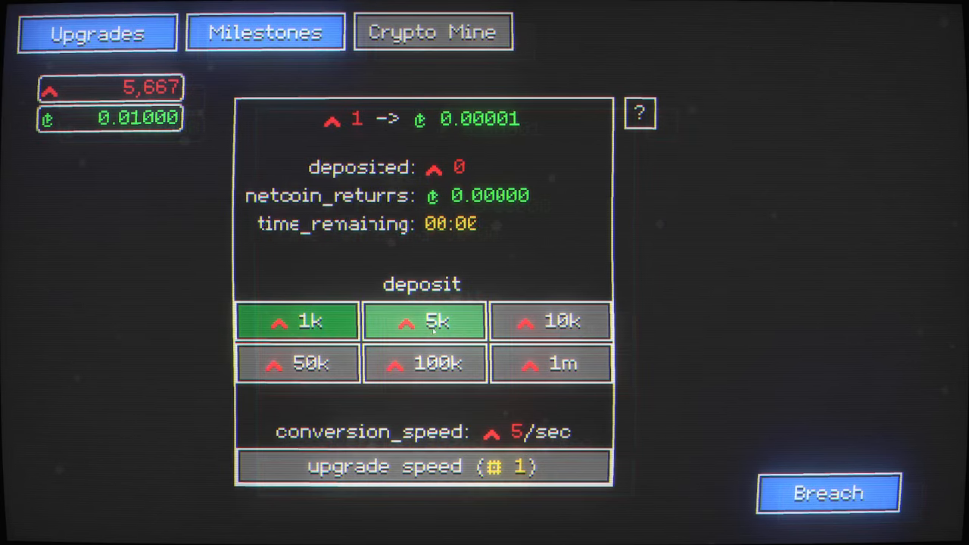
left_click(297, 321)
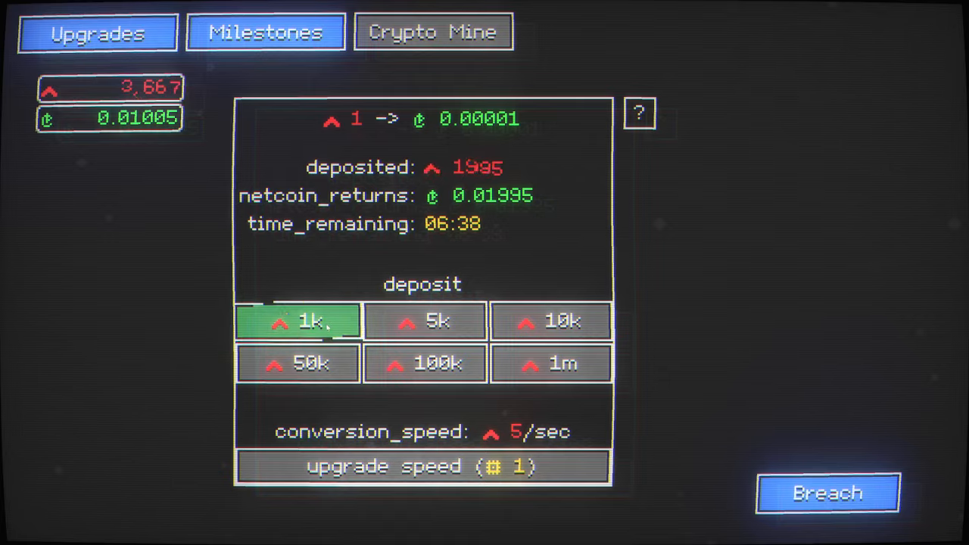
left_click(97, 32)
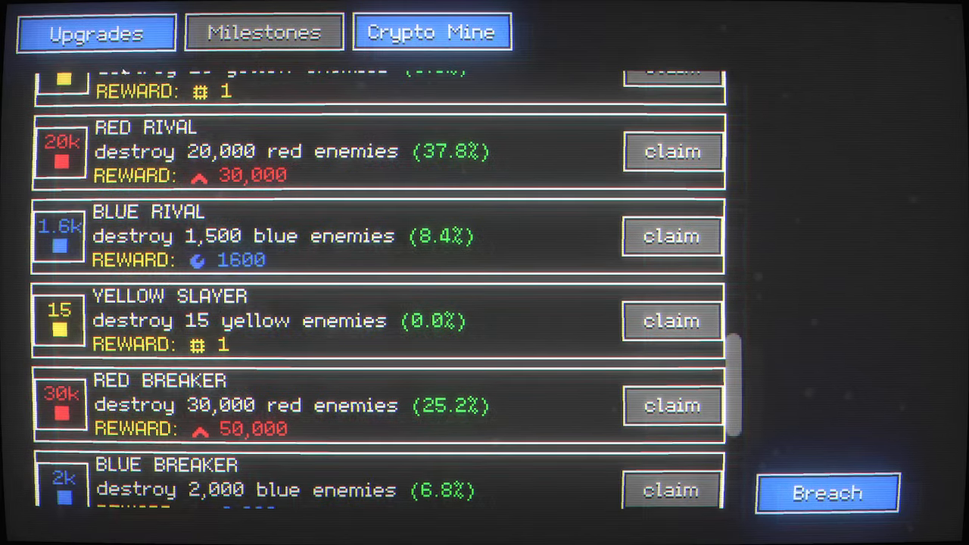
left_click(827, 493)
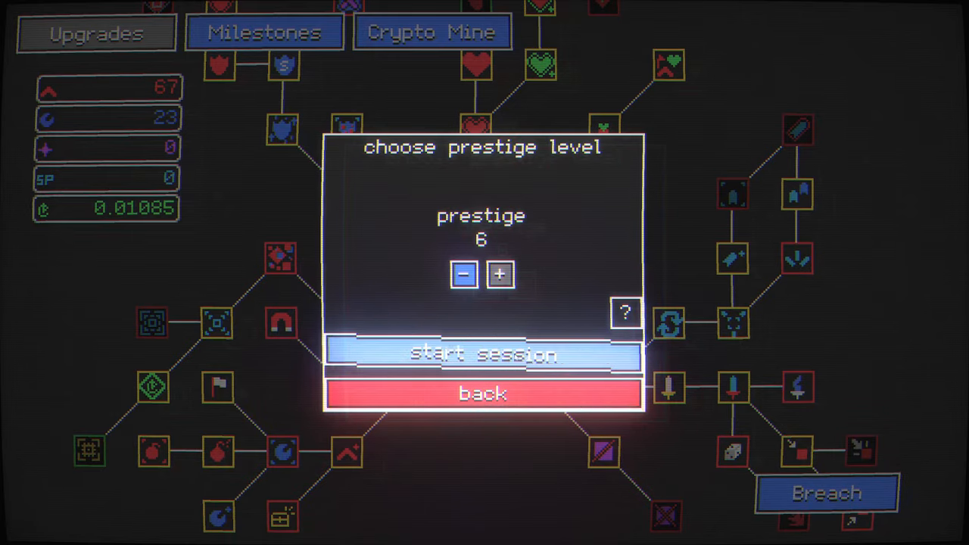
left_click(482, 355)
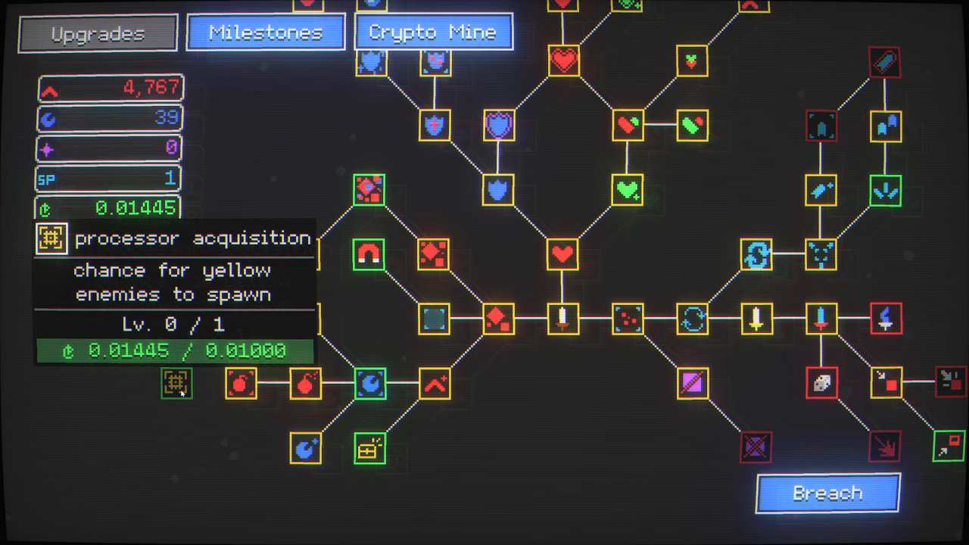
Step: Buy the processor acquisition upgrade for 0.01 netcoin
left_click(177, 385)
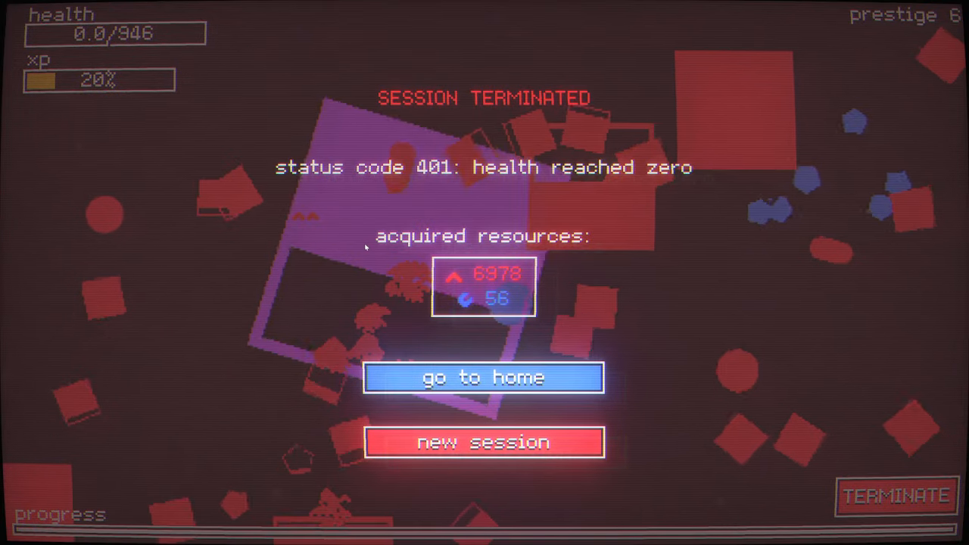
left_click(484, 377)
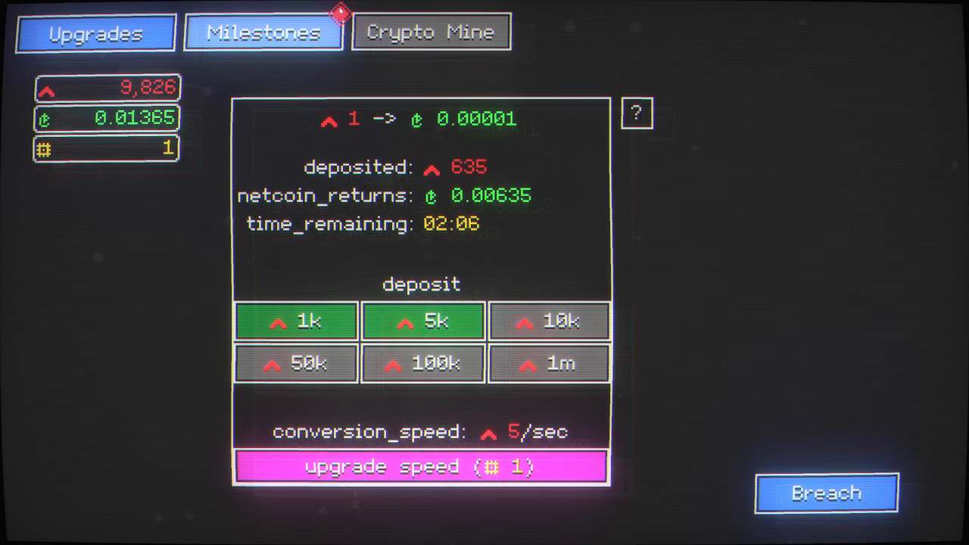
mouse_move(389, 210)
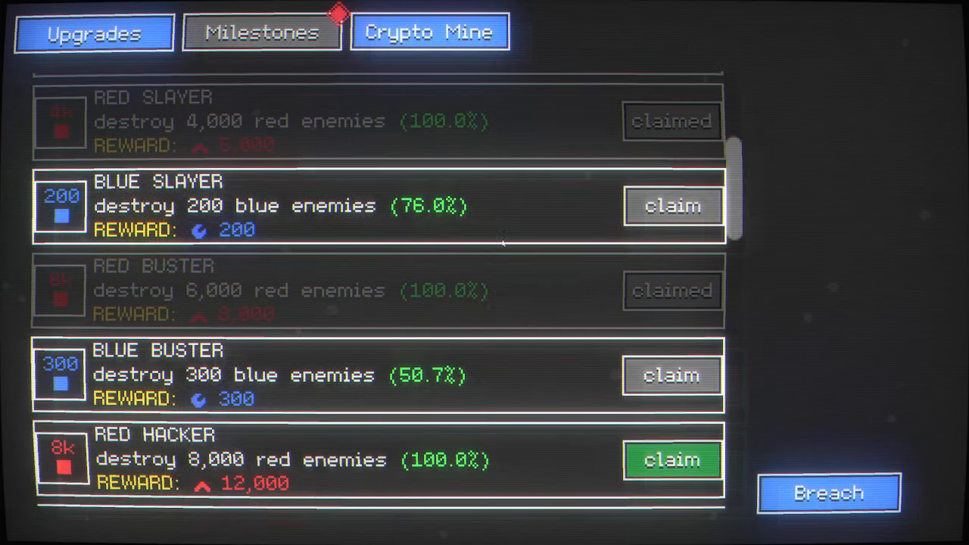
Step: Scroll the milestones list down to the claimable Red Hacker milestone
scroll("down", 3)
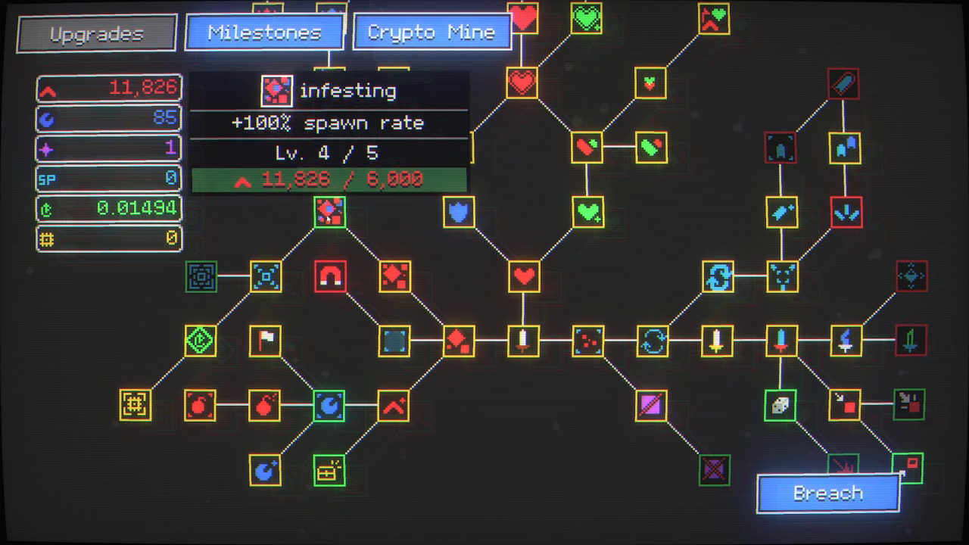
Step: Buy infesting level 5 for 6,000 red
left_click(326, 213)
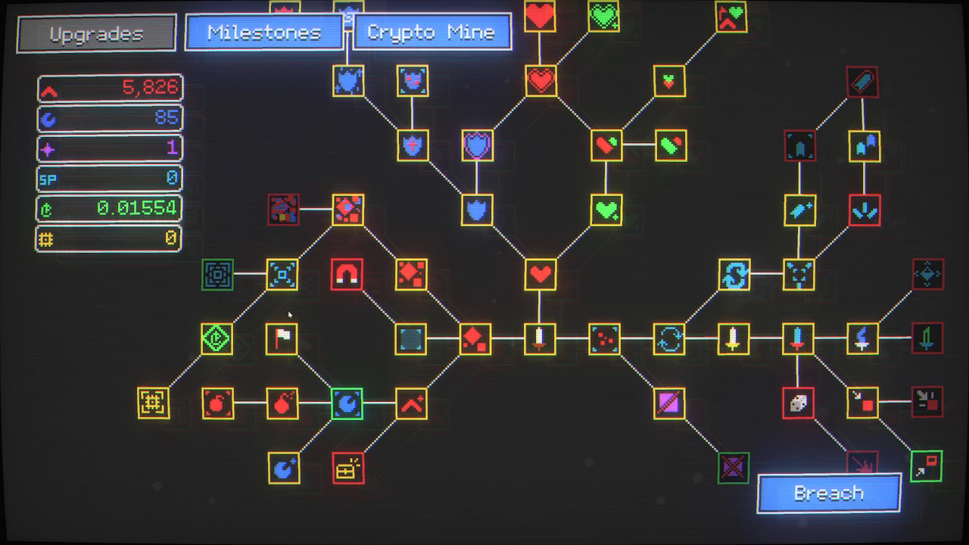
mouse_move(324, 341)
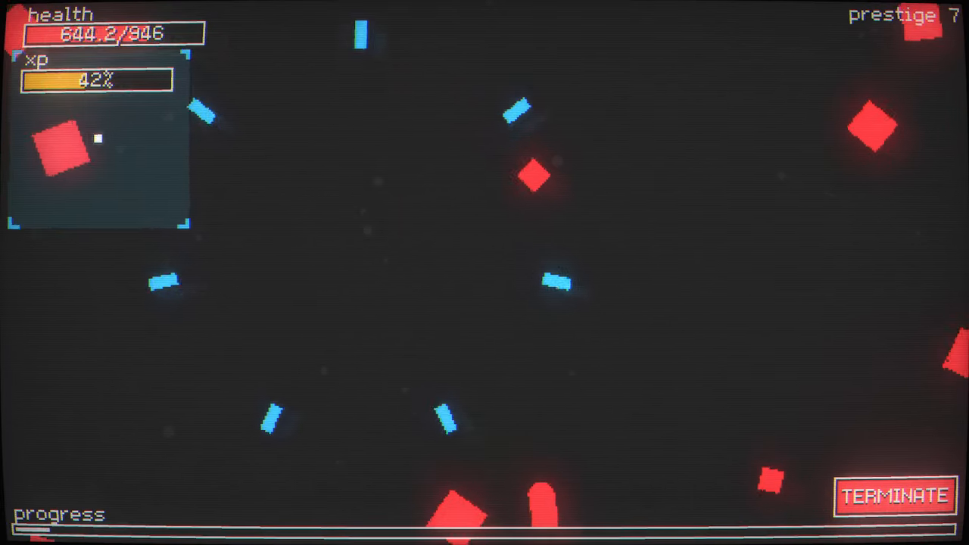
Step: End the prestige 7 session at zero health with no resources acquired
left_click(893, 496)
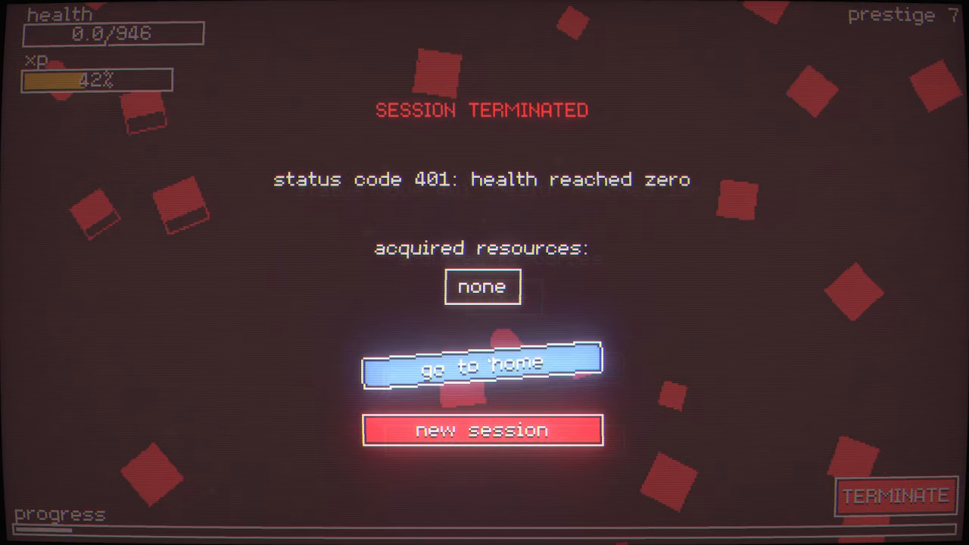
left_click(482, 367)
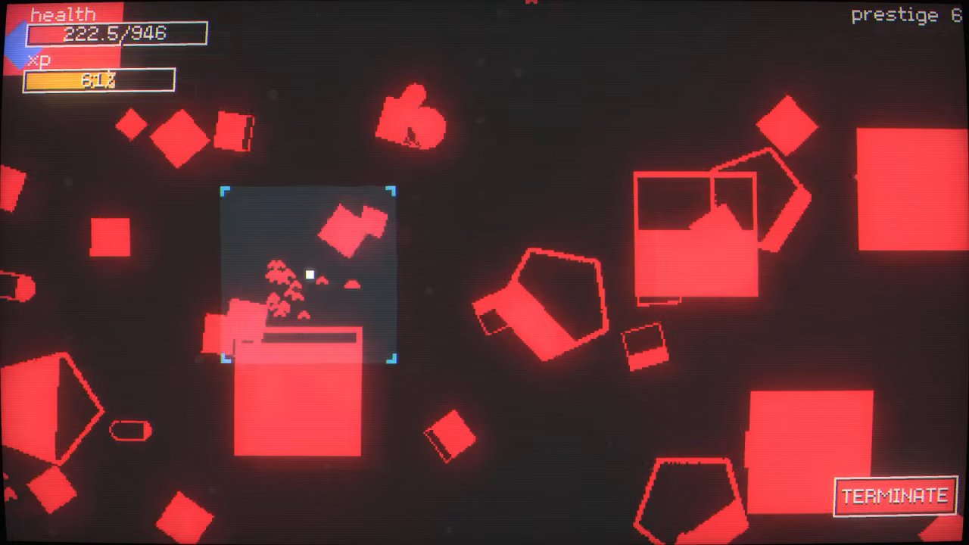
Step: Finish the prestige 6 run, returning with 13,823 red, 153 blue and 0.02574 Netcoin
left_click(892, 496)
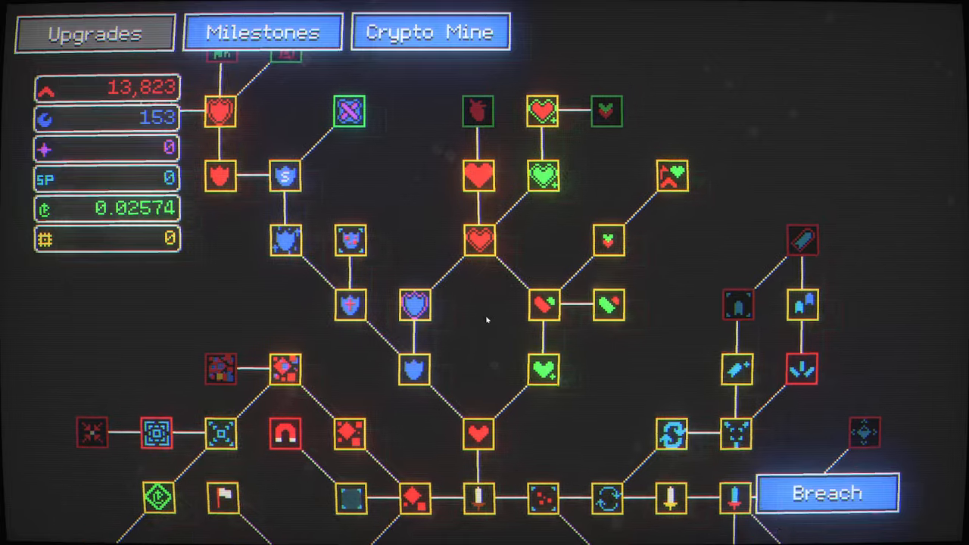
mouse_move(613, 201)
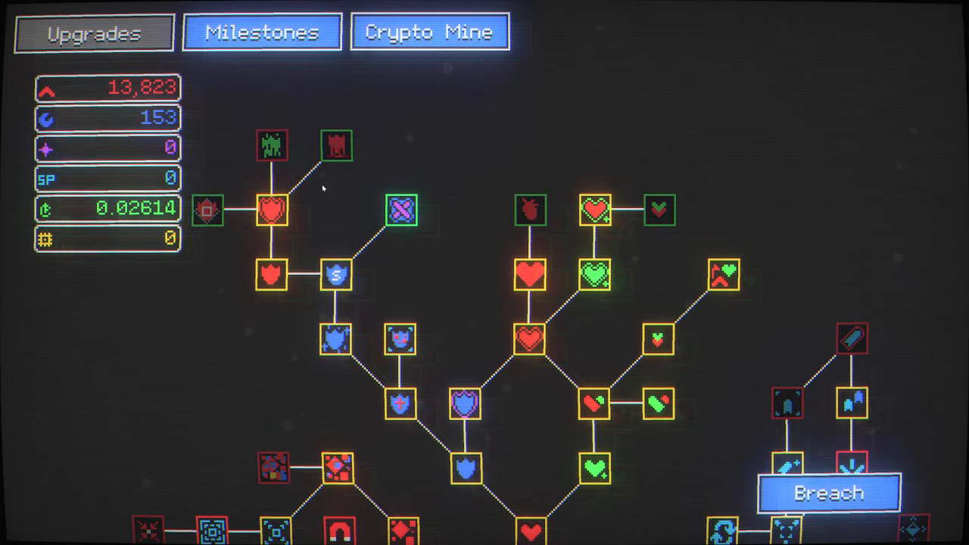
mouse_move(207, 209)
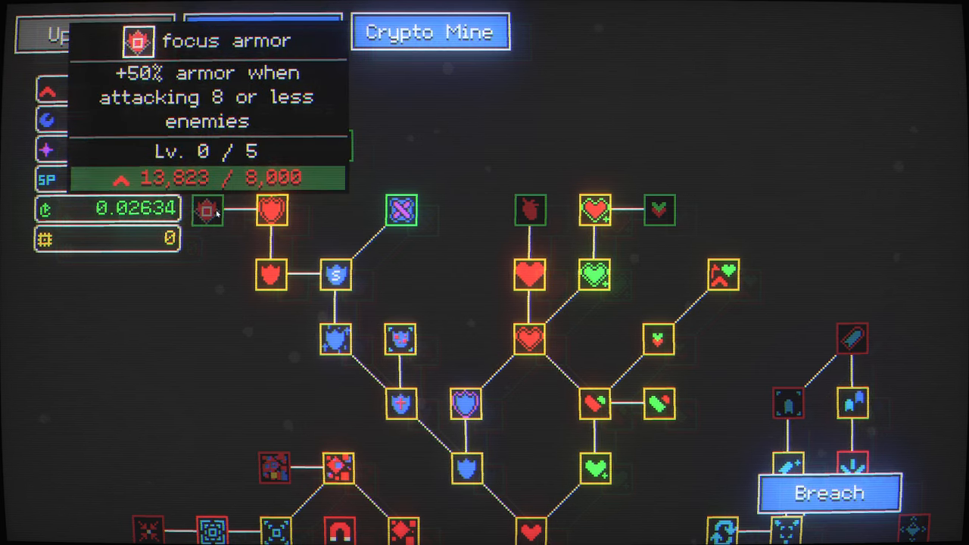
Step: Buy focus armor, blood armor and transplant max health upgrades
left_click(209, 210)
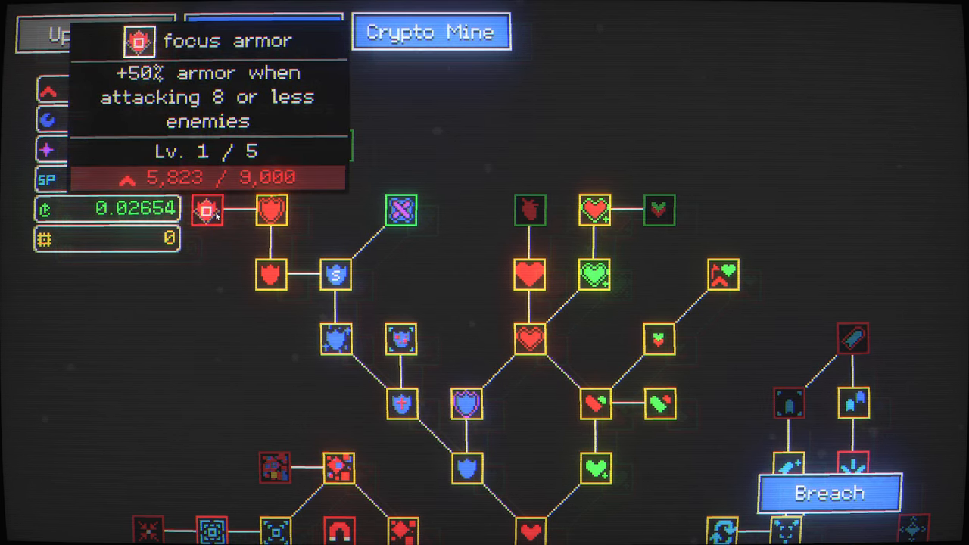
mouse_move(337, 144)
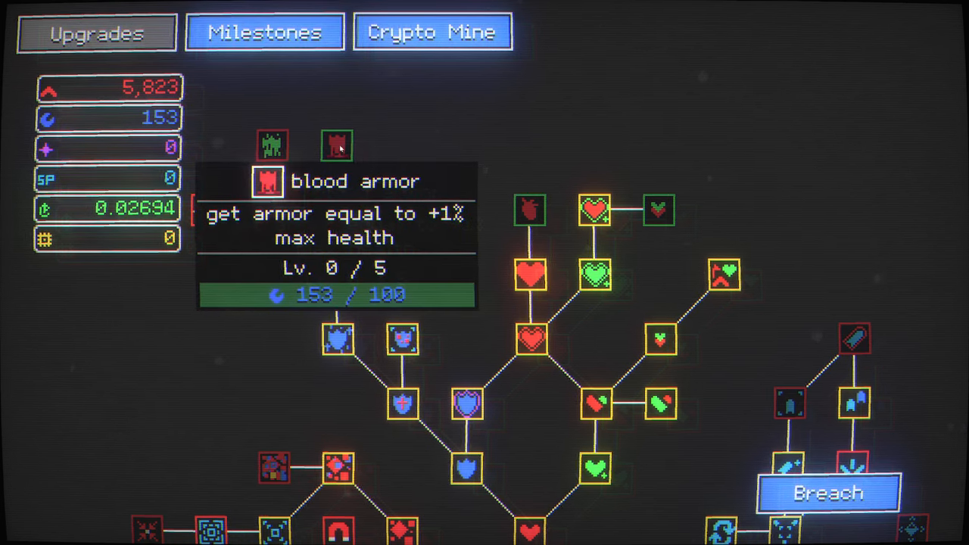
left_click(335, 146)
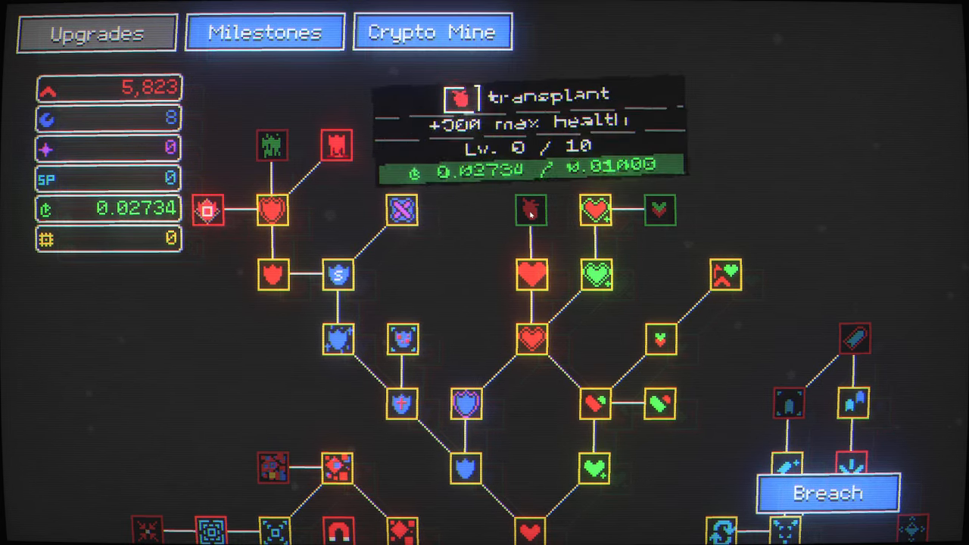
left_click(530, 210)
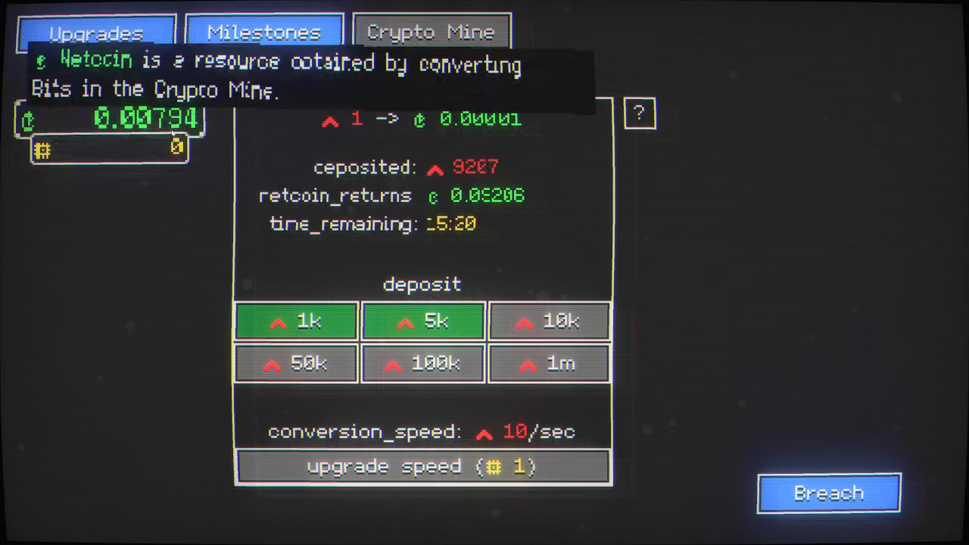
Step: Start a prestige 6 breach session and fight until it ends with 1093 red
left_click(421, 321)
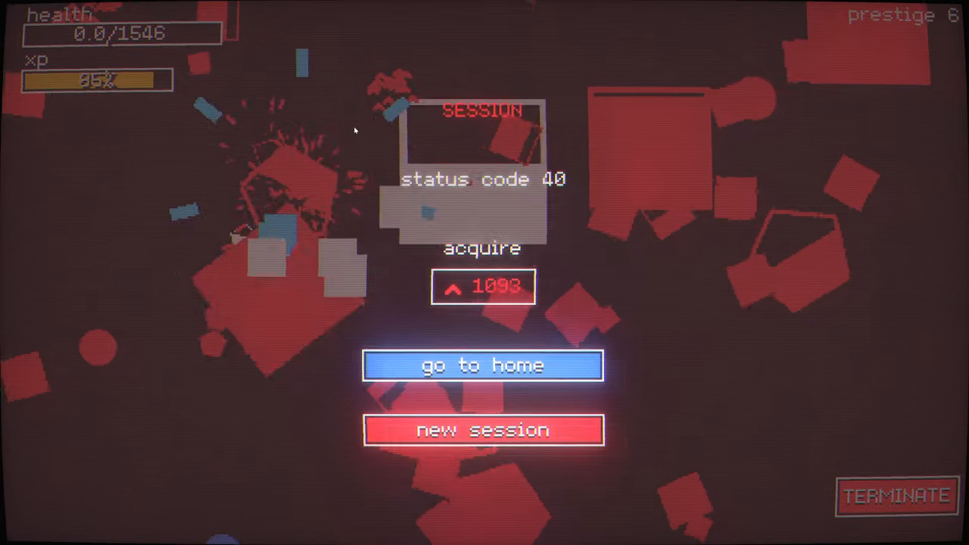
Step: Return home, buy another transplant level, and scroll toward the Crypto Mine deposit
left_click(483, 365)
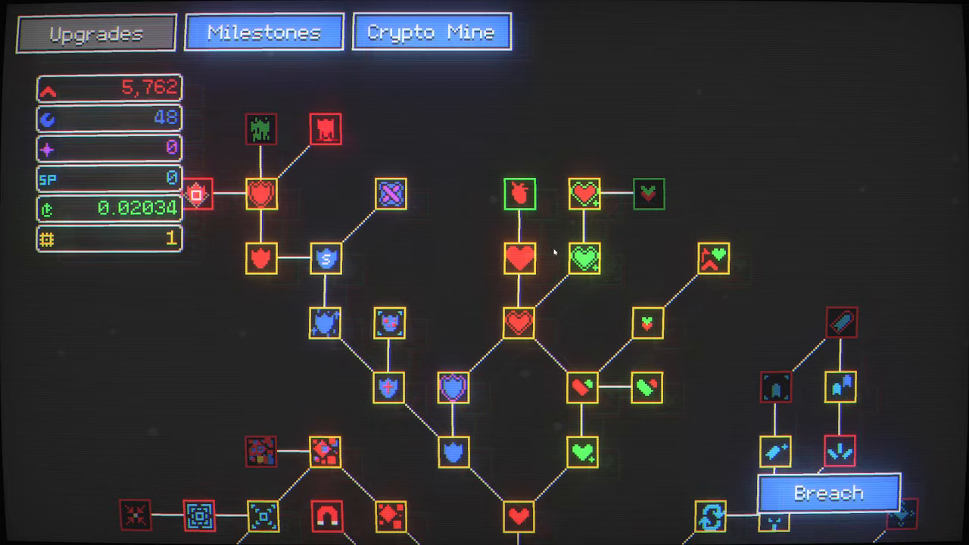
left_click(518, 193)
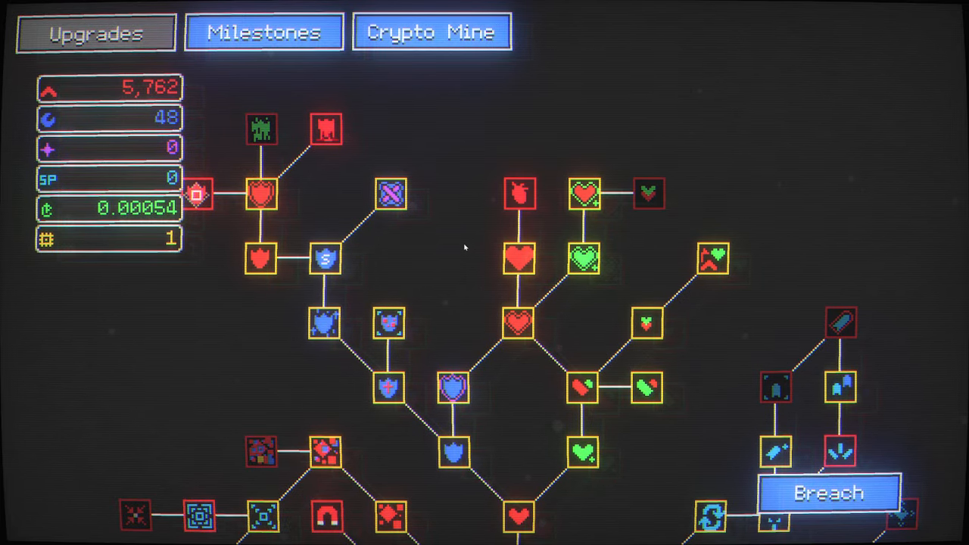
scroll("down", 3)
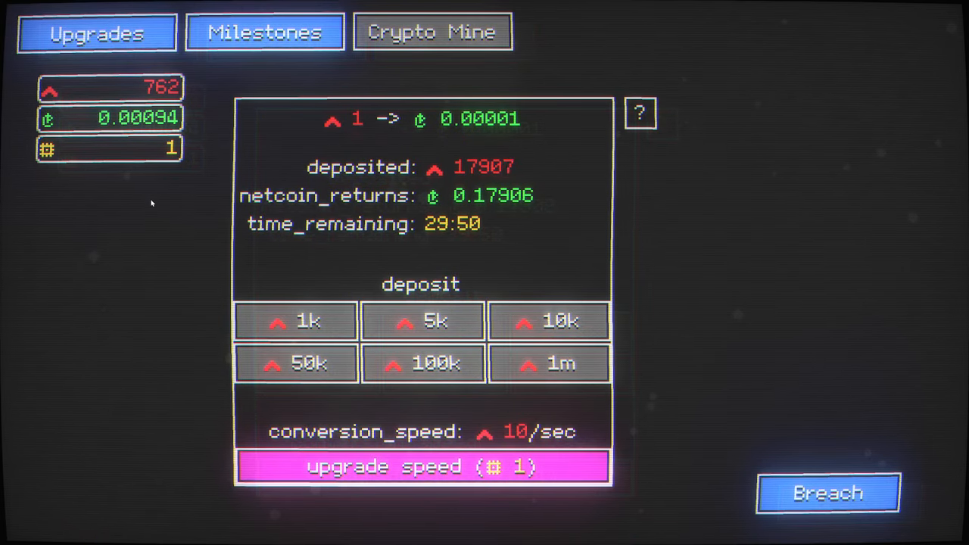
Step: Start a new prestige 6 breach session against red enemies
left_click(264, 31)
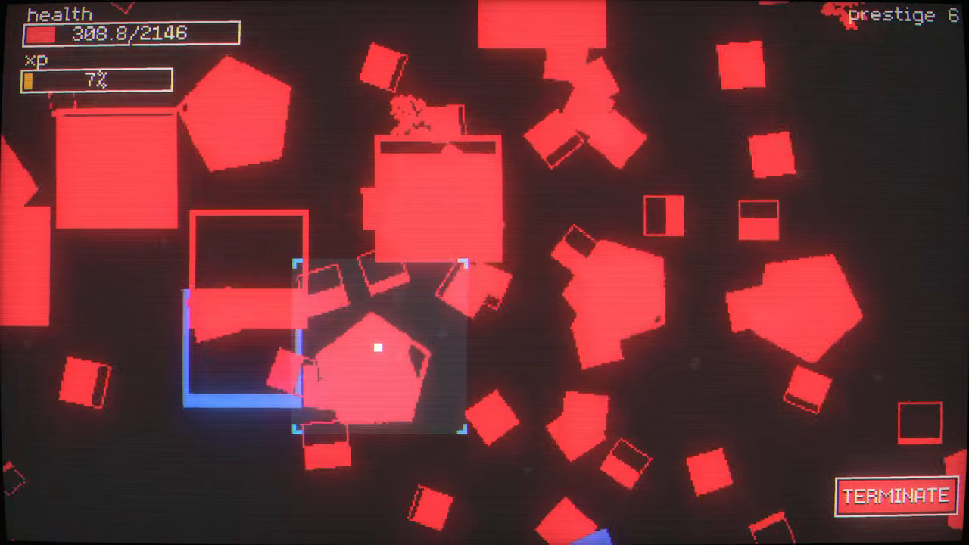
left_click(894, 496)
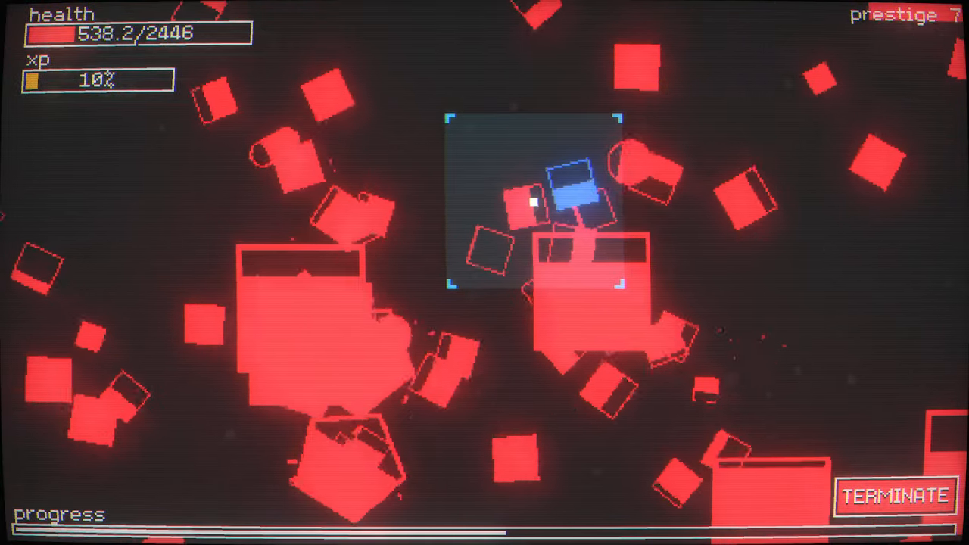
Step: End the prestige 7 session at zero health with experience at 10%
left_click(894, 496)
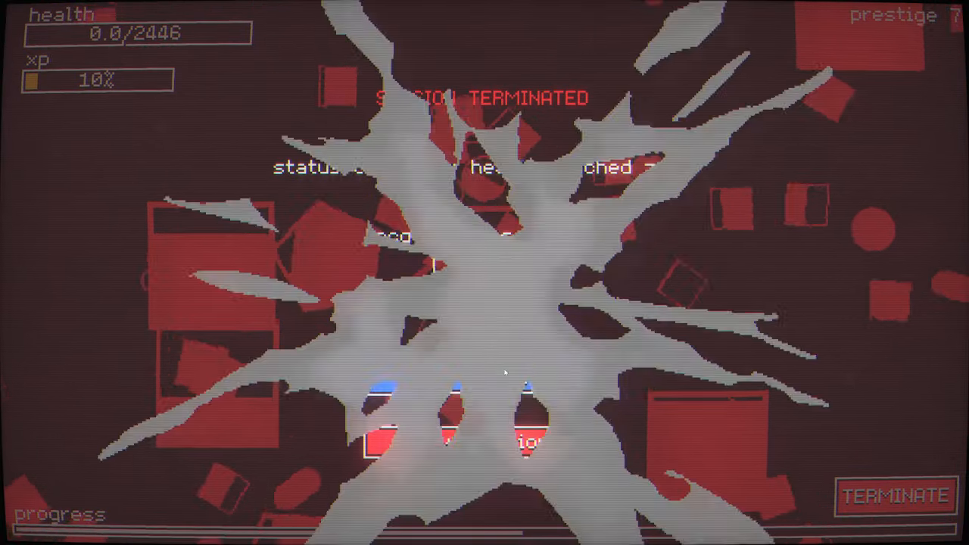
Step: Return home and play a prestige 7 session to zero health, earning 1316 red, 5 blue, 1 yellow
left_click(895, 496)
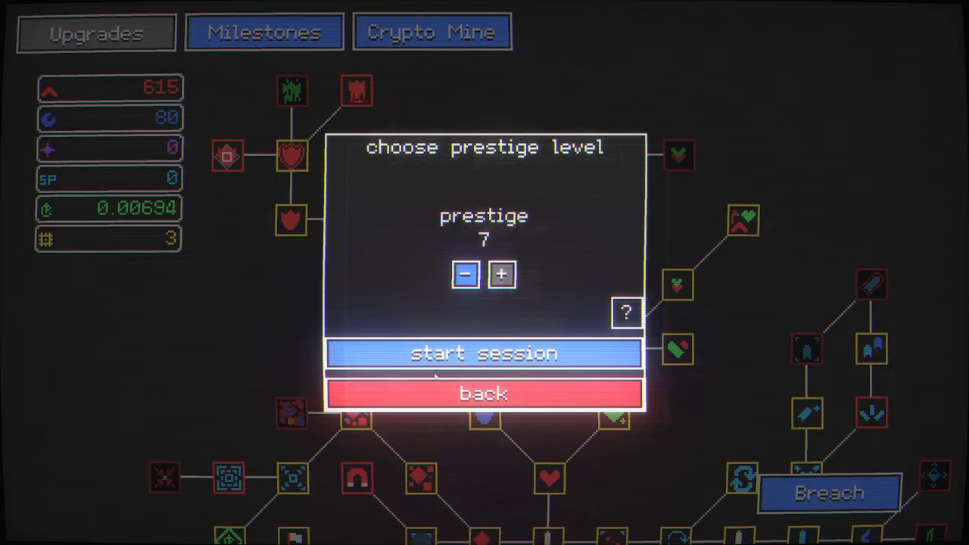
left_click(484, 353)
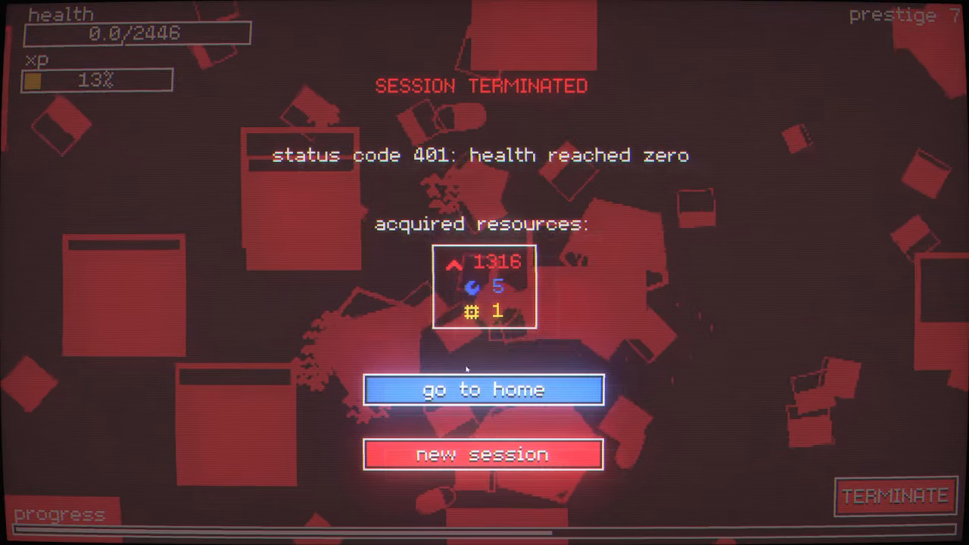
Step: Claim the YELLOW DEFEATER milestone reward and upgrade Crypto Mine speed to 320/sec
left_click(483, 389)
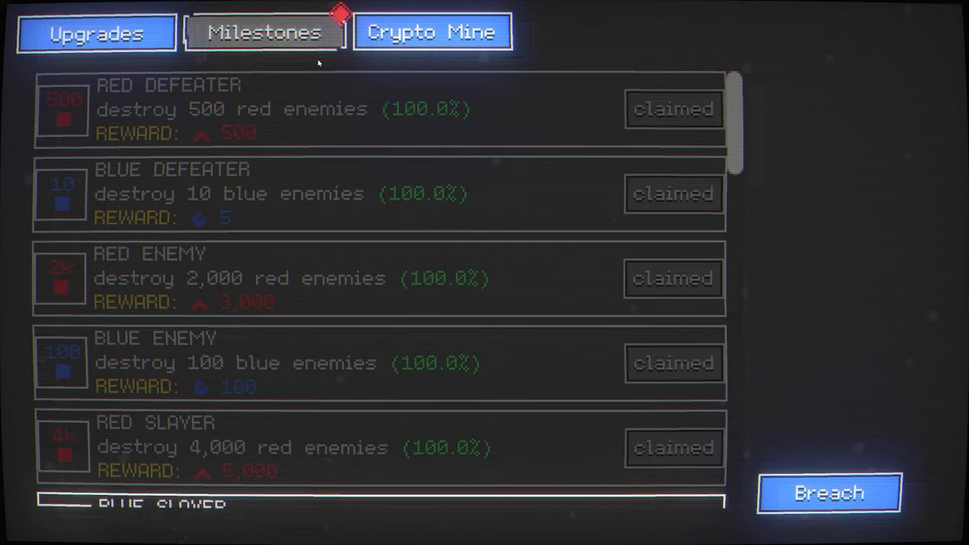
scroll("down", 3)
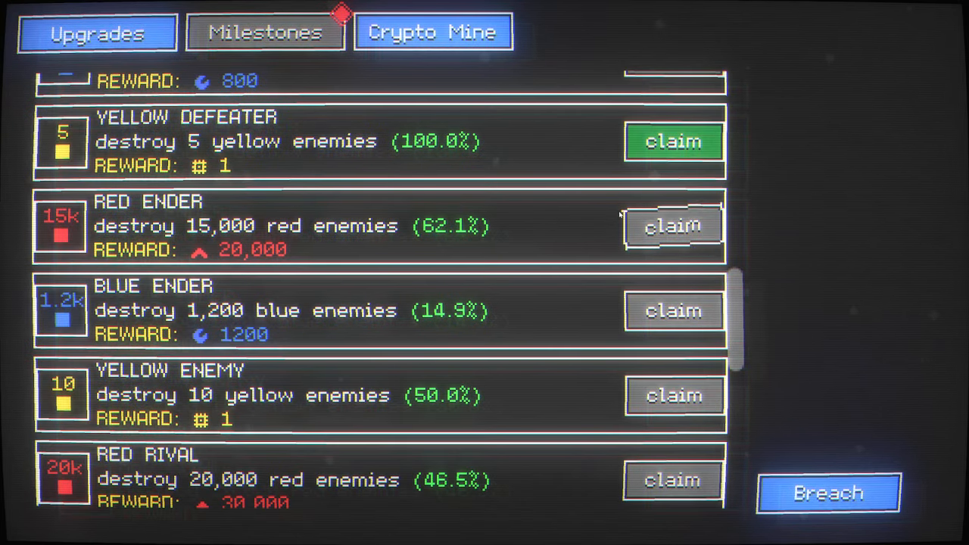
left_click(673, 142)
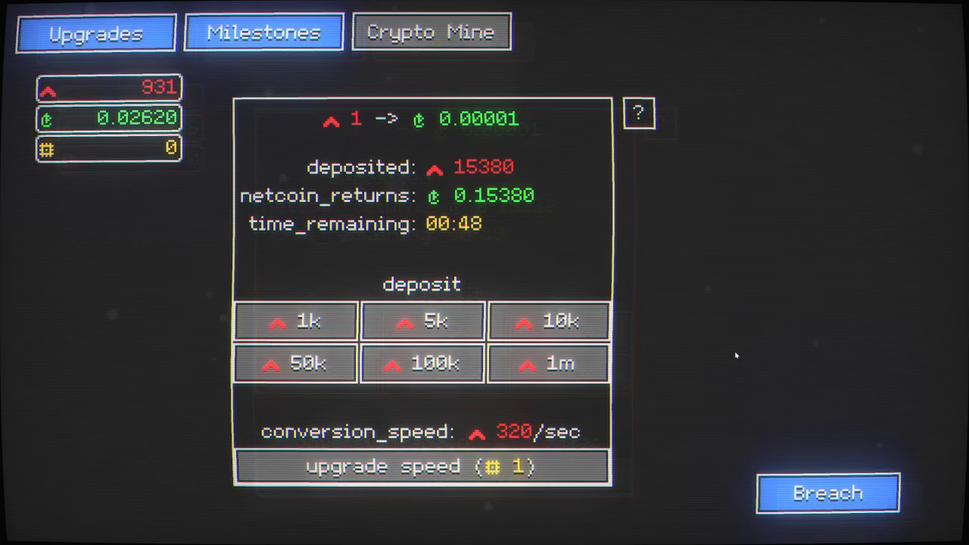
left_click(827, 493)
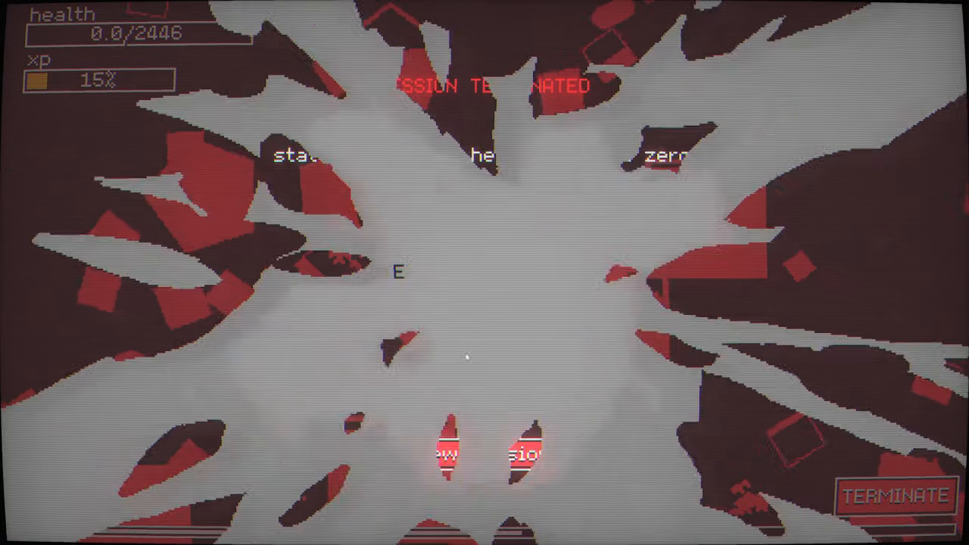
Step: Return home from the Session Terminated screen, keeping prestige 7 chosen in Breach
left_click(894, 496)
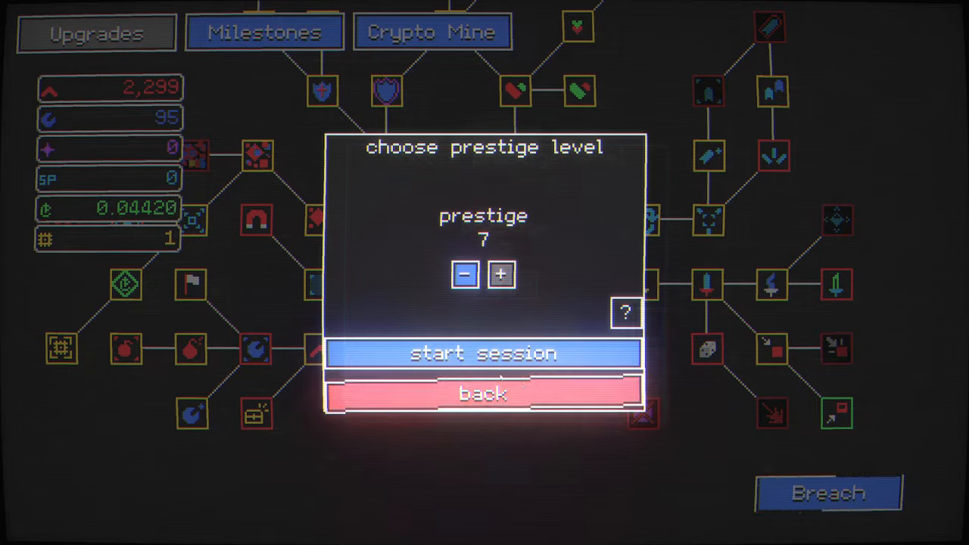
Step: Play a prestige 7 run, then spend resources on skill-tree upgrades down to 136 red
left_click(483, 353)
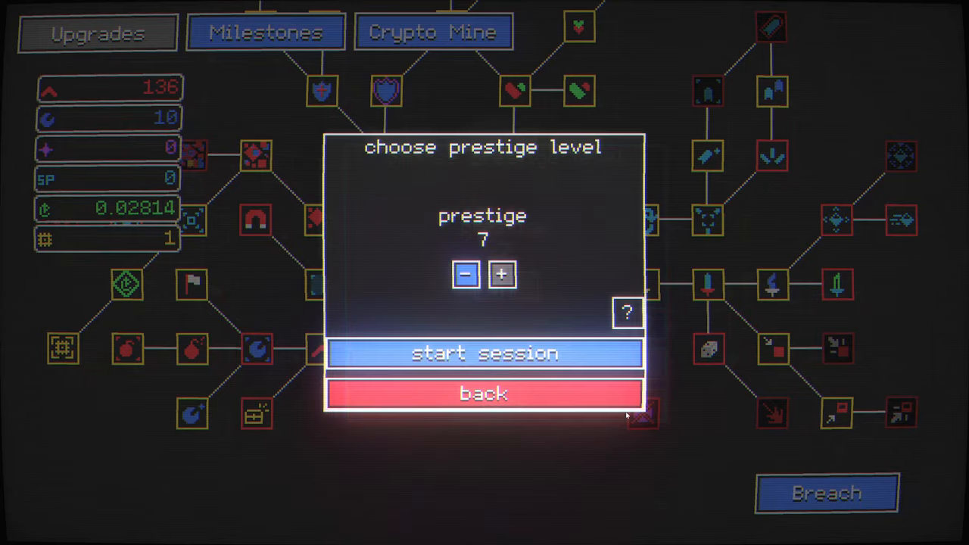
Step: Play another prestige 7 run and view the empty Crypto Mine with 4,802 red on hand
left_click(484, 353)
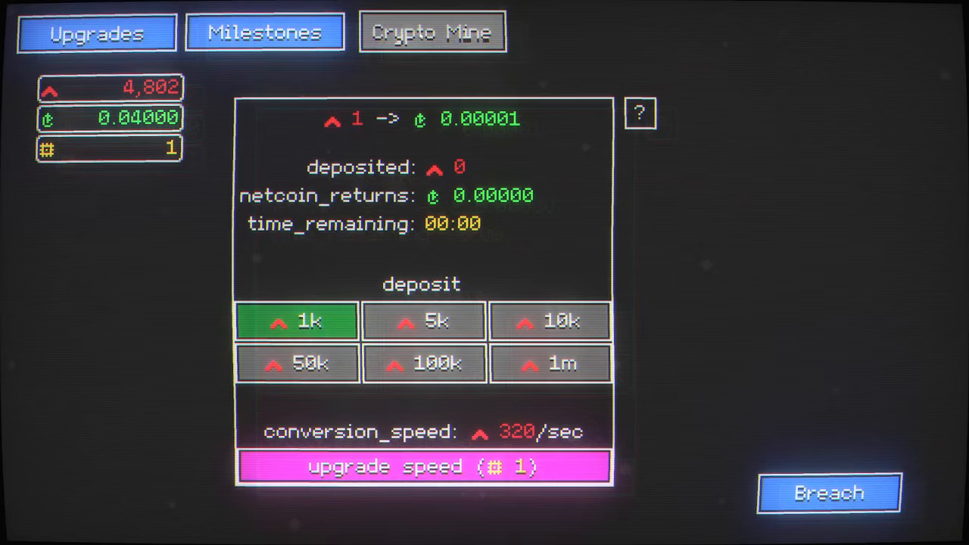
Step: Deposit 4,000 red into the Crypto Mine, then play a prestige 7 run to zero health
left_click(297, 320)
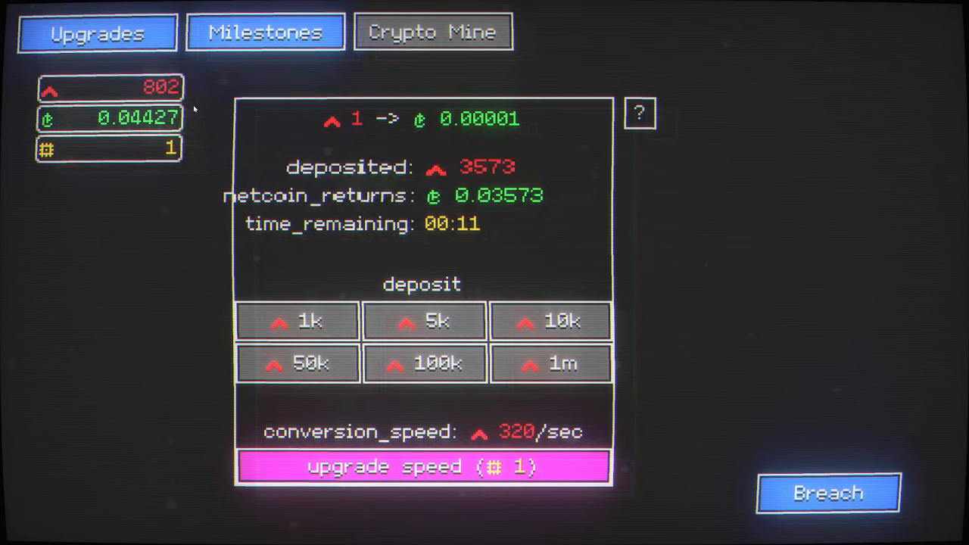
left_click(265, 32)
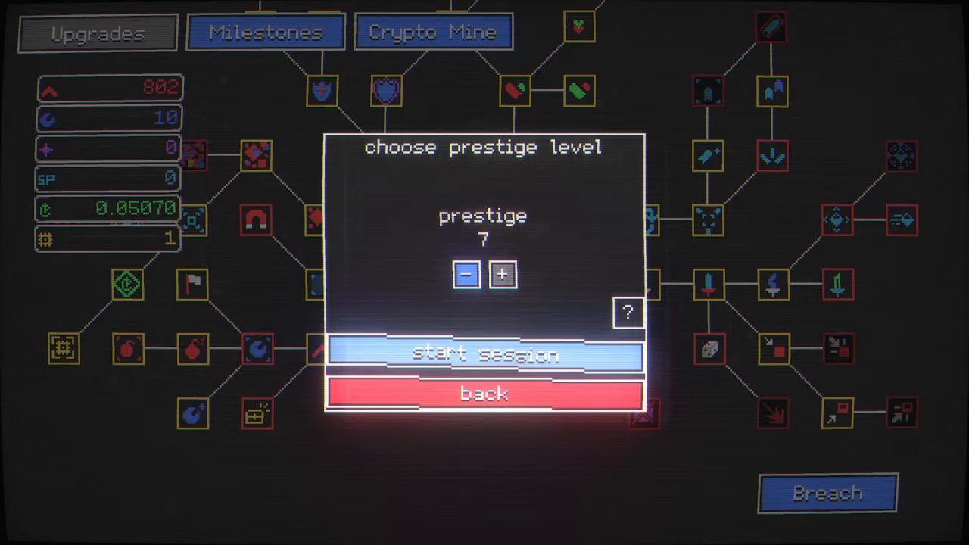
left_click(484, 355)
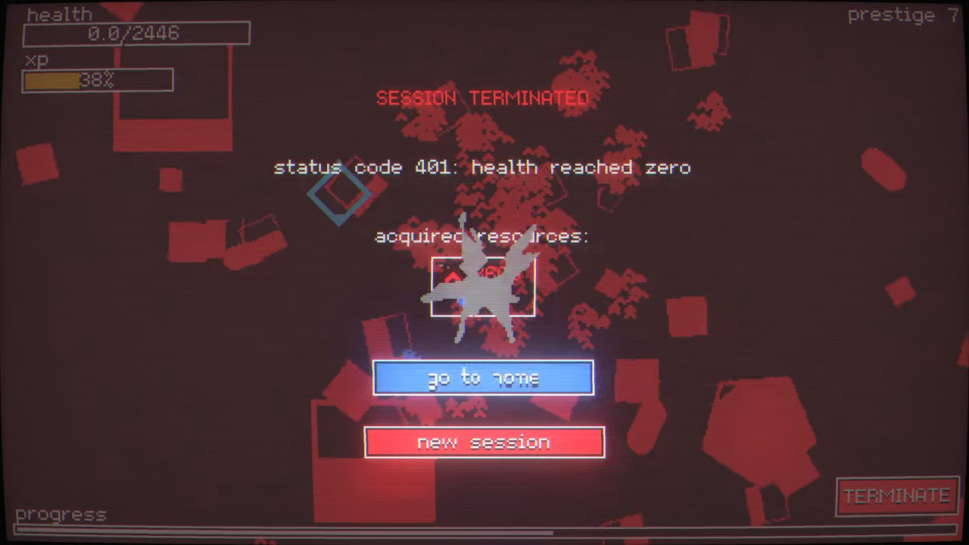
Step: Deposit more red, raise mine speed to 640/sec, and play a prestige 7 run earning 4522 red
left_click(483, 378)
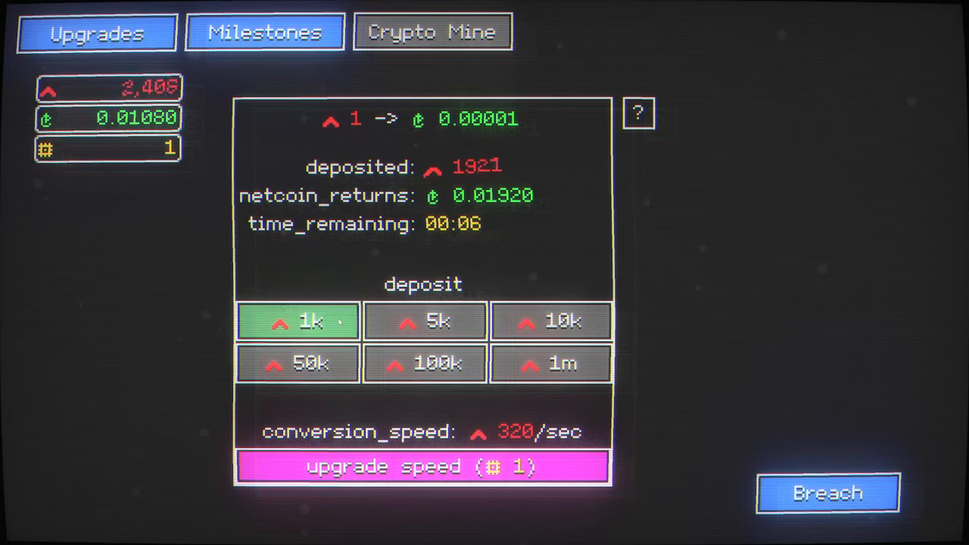
left_click(424, 321)
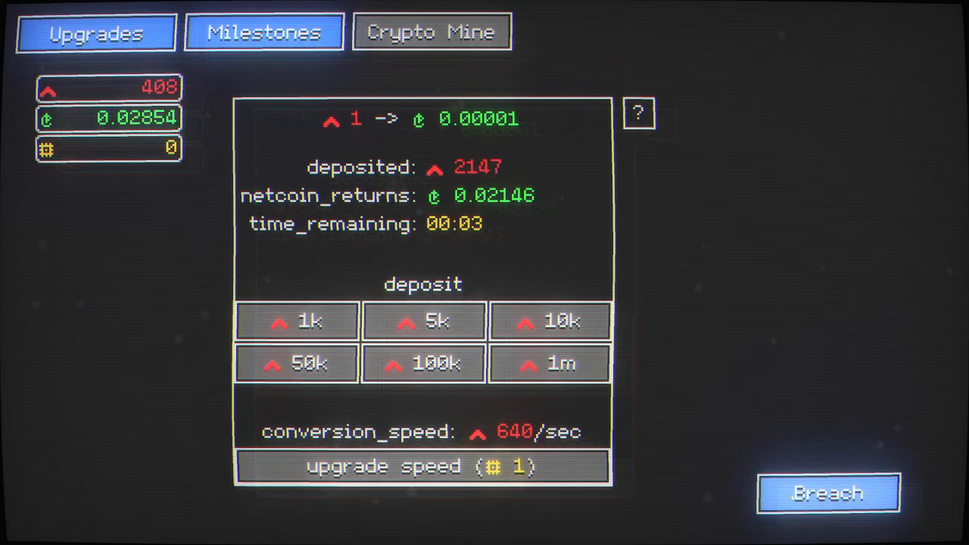
left_click(828, 493)
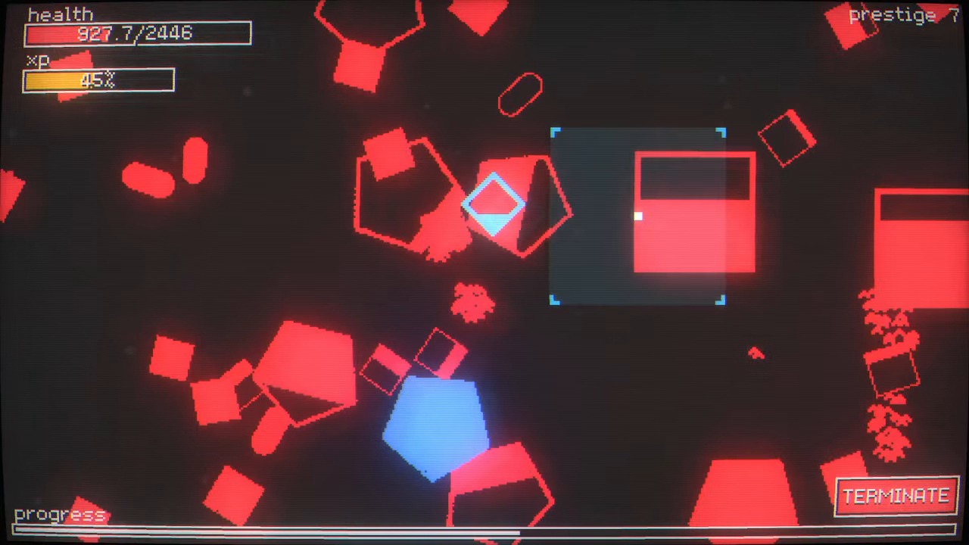
left_click(893, 496)
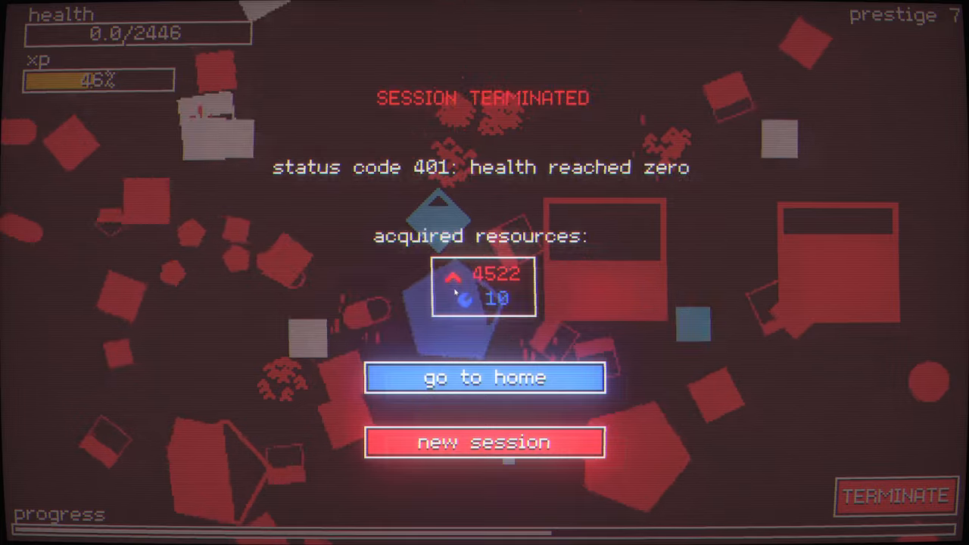
Step: Raise max health to 3646, play a prestige 7 run, and return home with 1,587 red
left_click(484, 378)
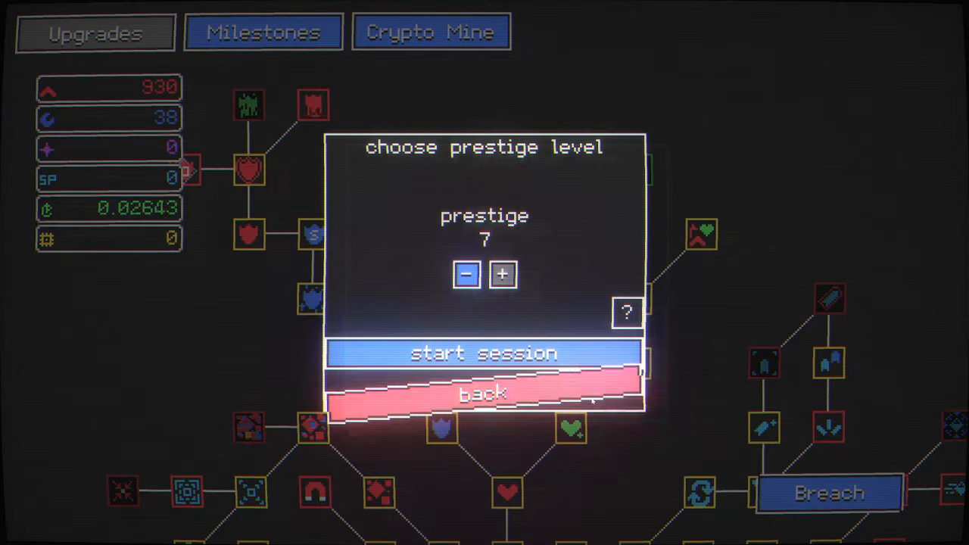
left_click(484, 353)
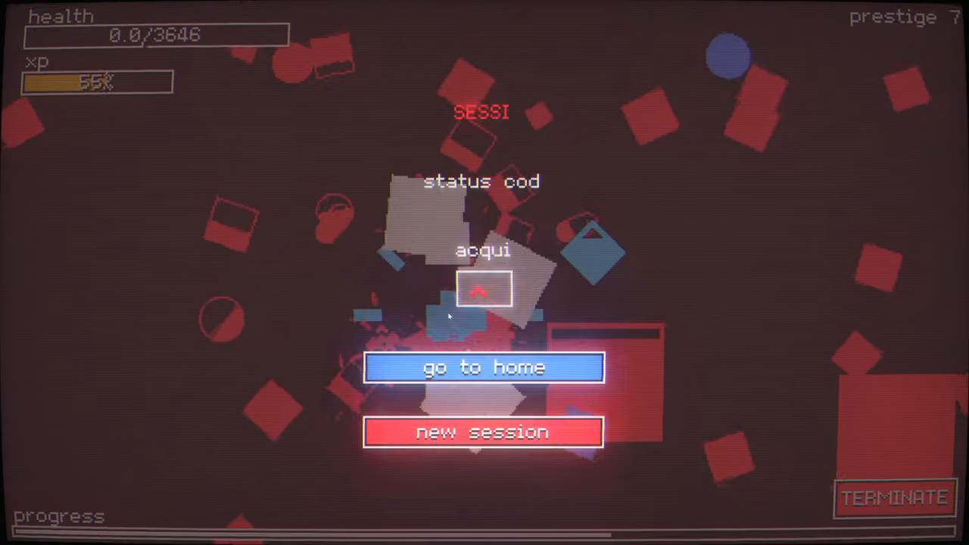
left_click(483, 367)
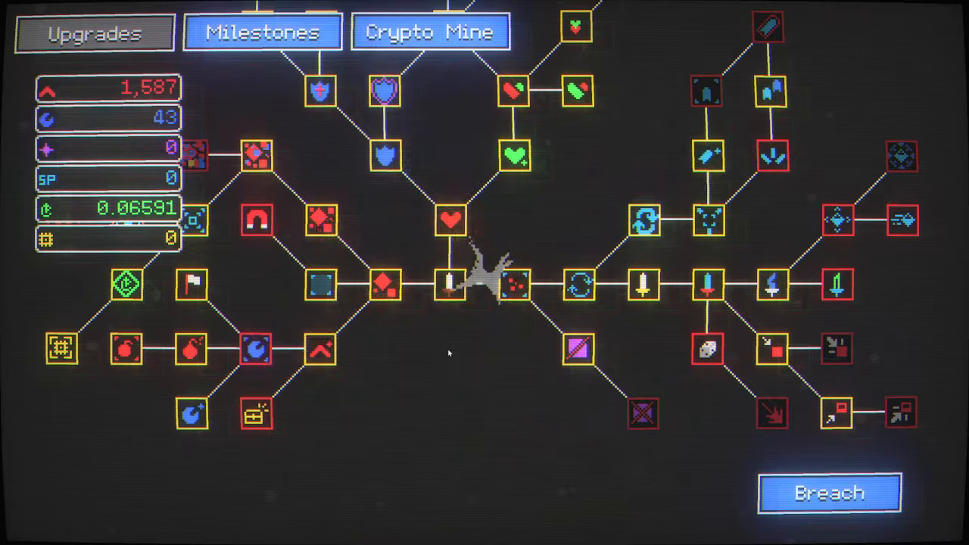
Step: Start a prestige 7 run from Breach and play it out, collecting 5893 red and 45 blue
left_click(828, 492)
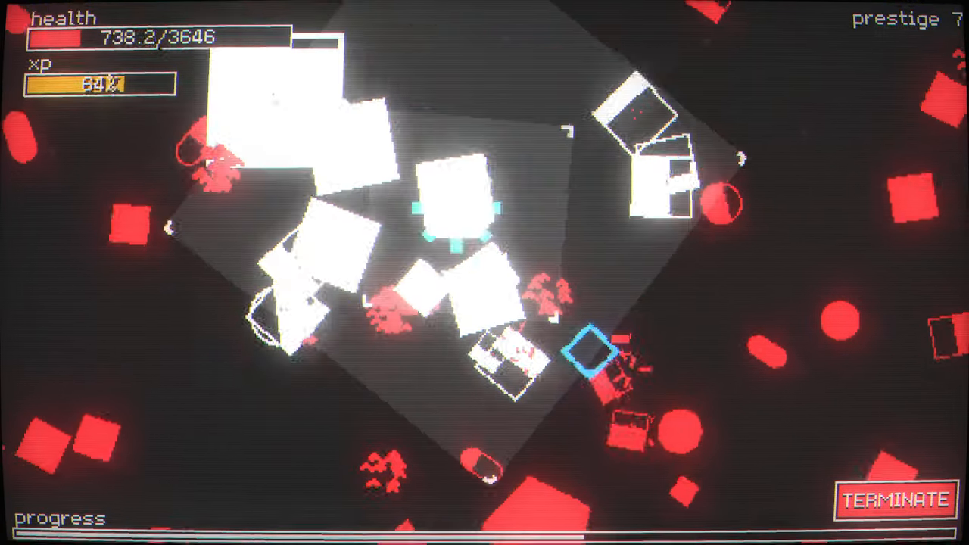
left_click(893, 499)
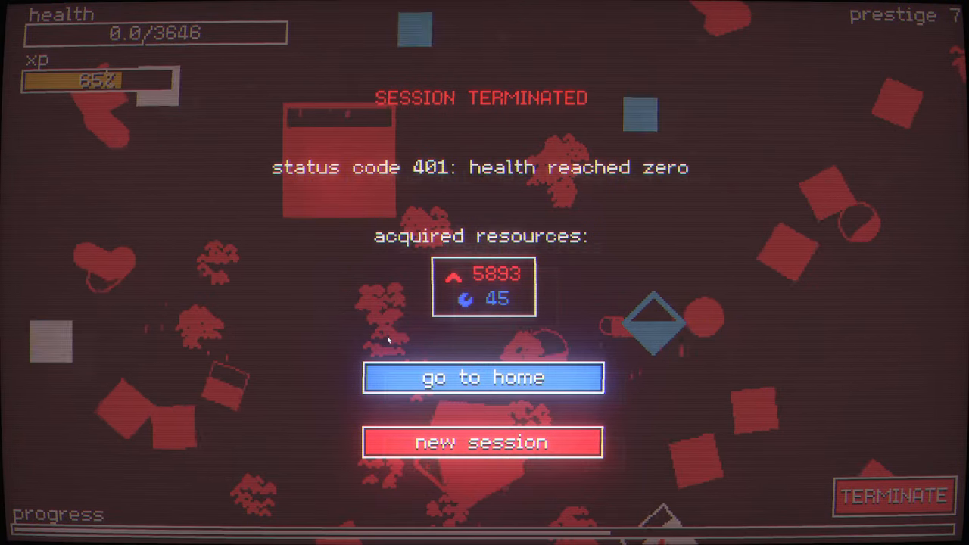
Step: Deposit 5k red into the Crypto Mine, raising it to 10,911, with prestige 7 chosen
left_click(482, 377)
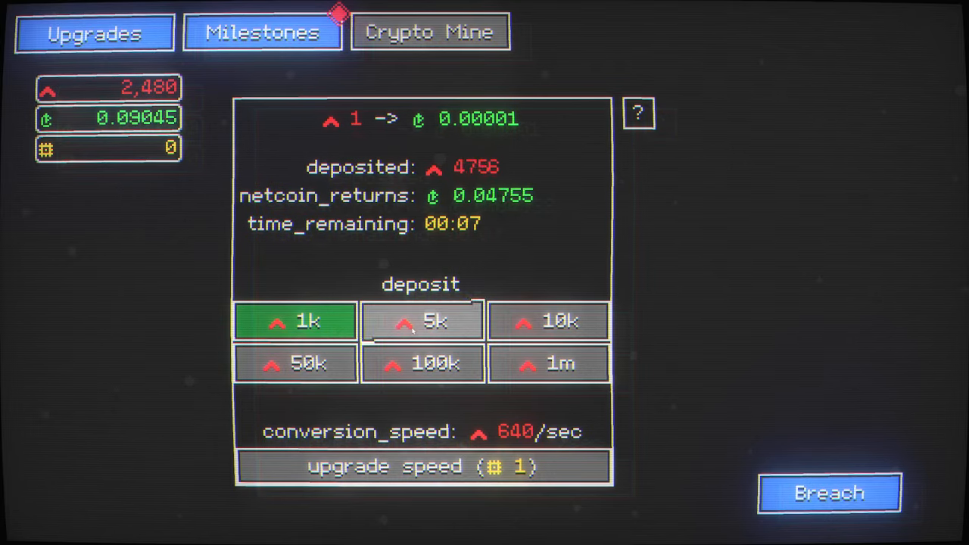
left_click(263, 32)
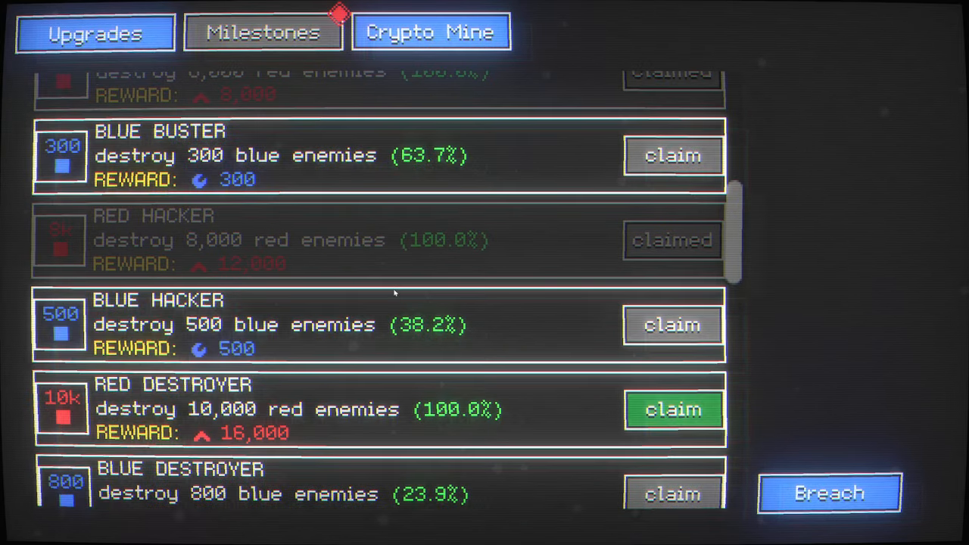
scroll("down", 3)
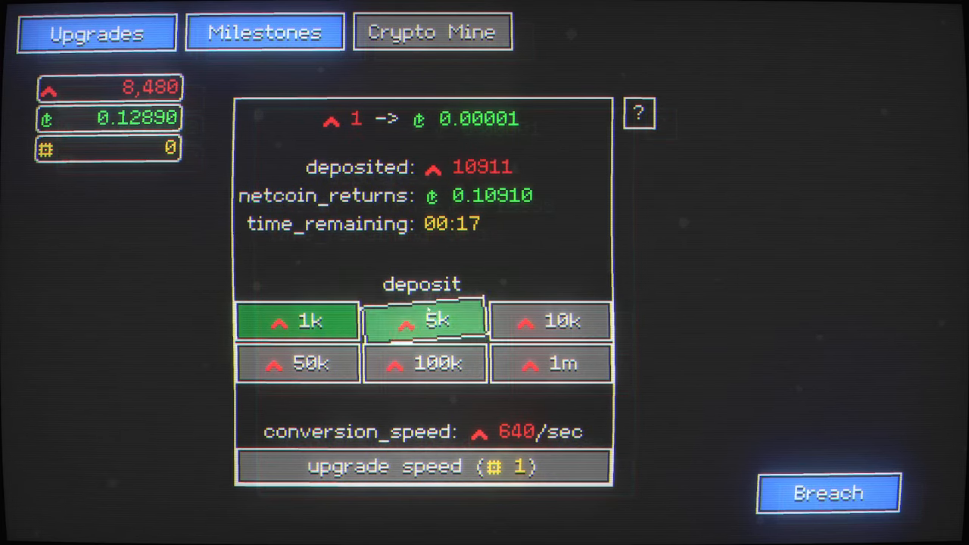
left_click(264, 32)
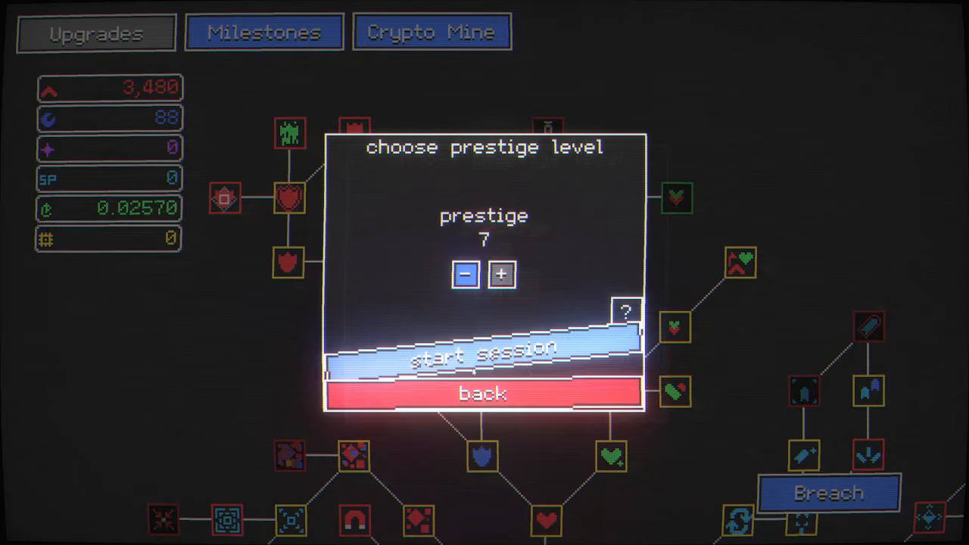
Step: Start a prestige 7 session and play until health hits zero, leaving max health 3946
left_click(484, 356)
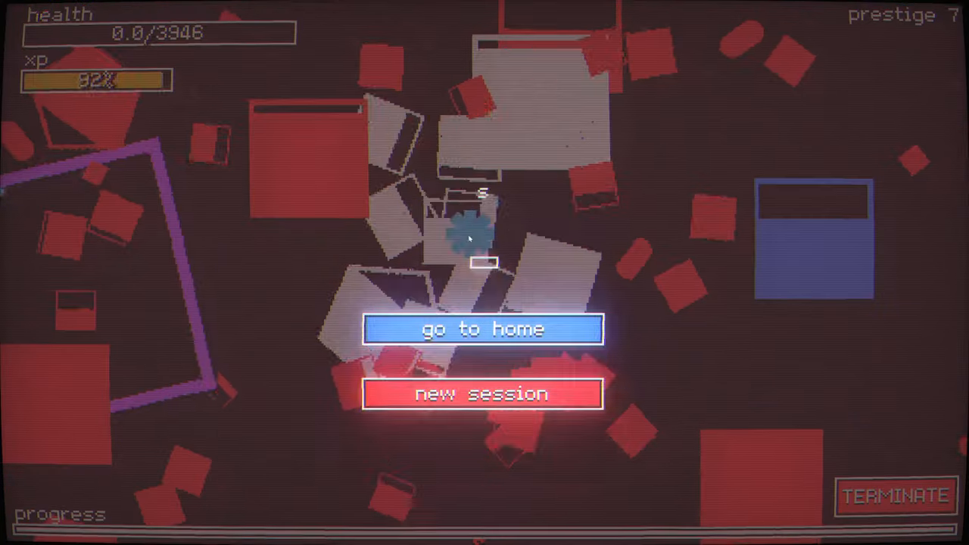
Step: Leave the failed run, return home and skip into the skill tree
left_click(895, 496)
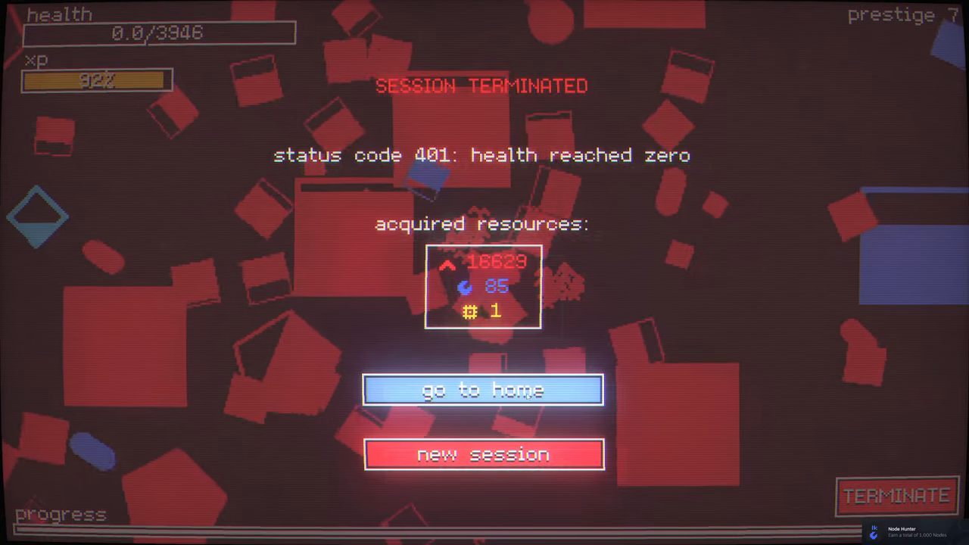
left_click(484, 390)
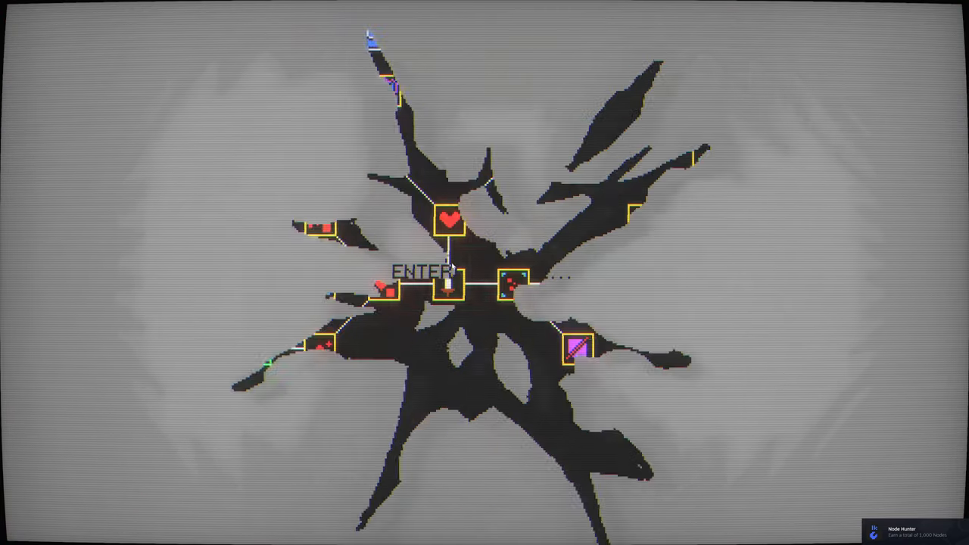
left_click(443, 280)
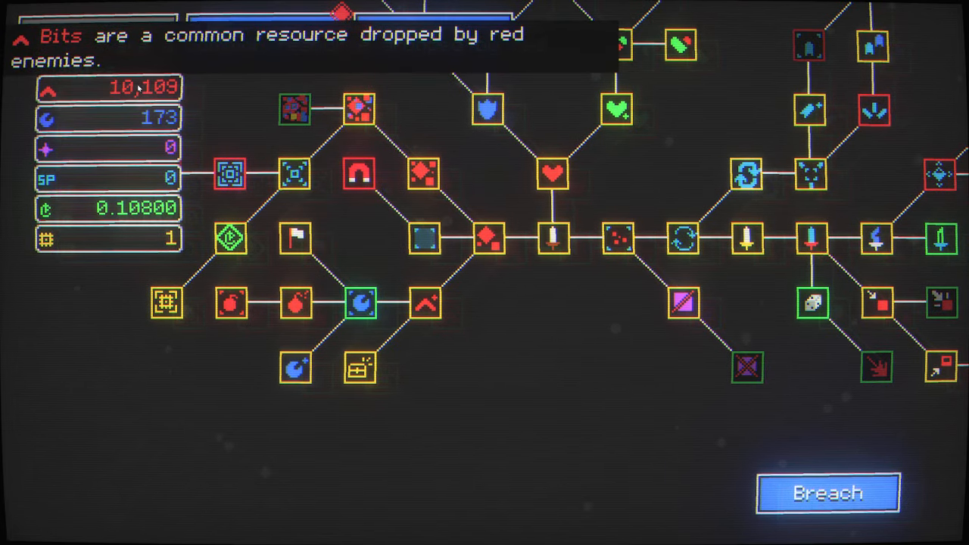
Step: Buy two node finder levels and the overloaded upgrade
left_click(359, 303)
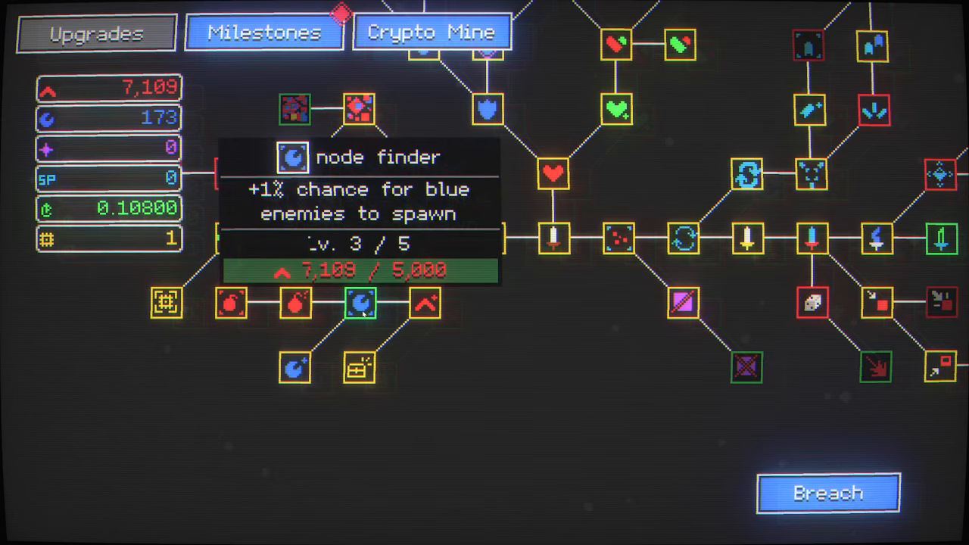
left_click(359, 303)
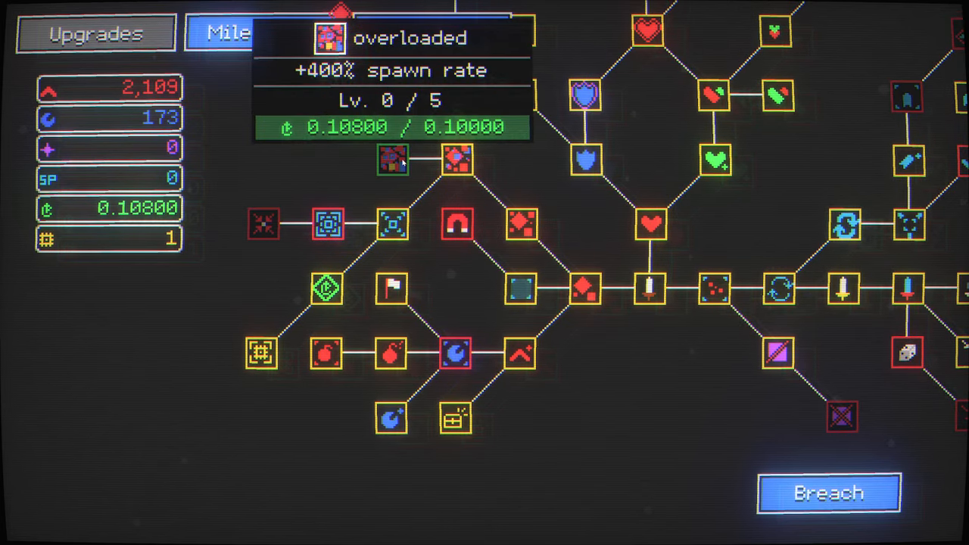
left_click(391, 159)
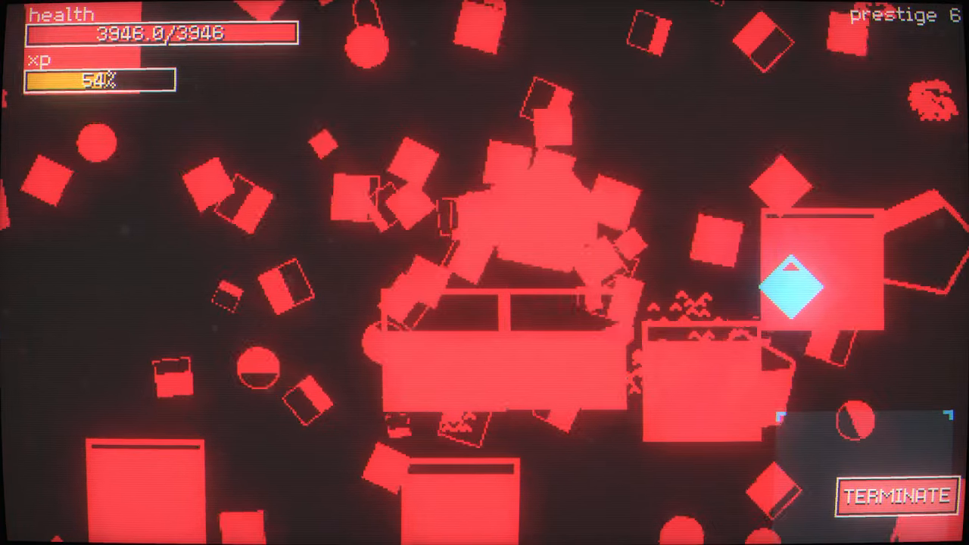
Step: End the prestige 6 session early, then buy the last node finder and a magnet range level
left_click(895, 496)
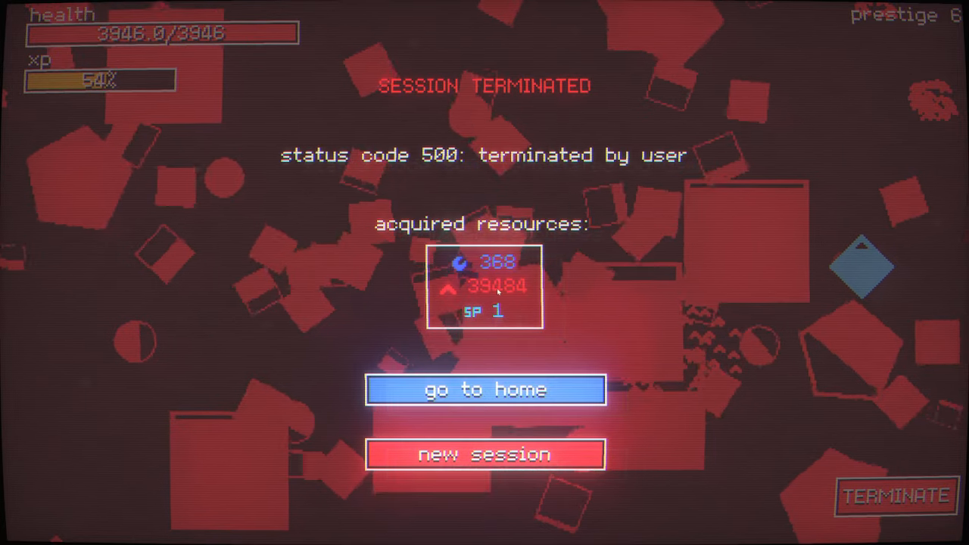
left_click(484, 390)
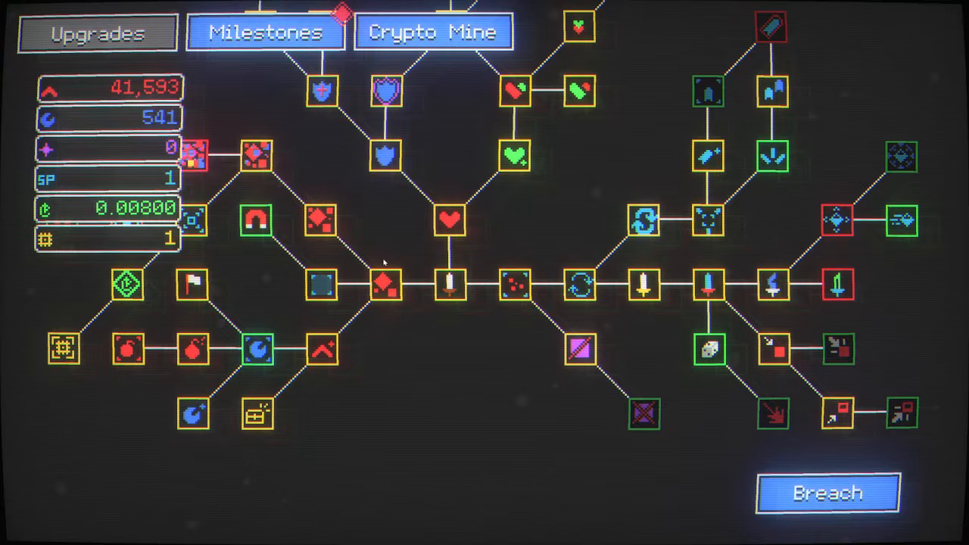
mouse_move(369, 367)
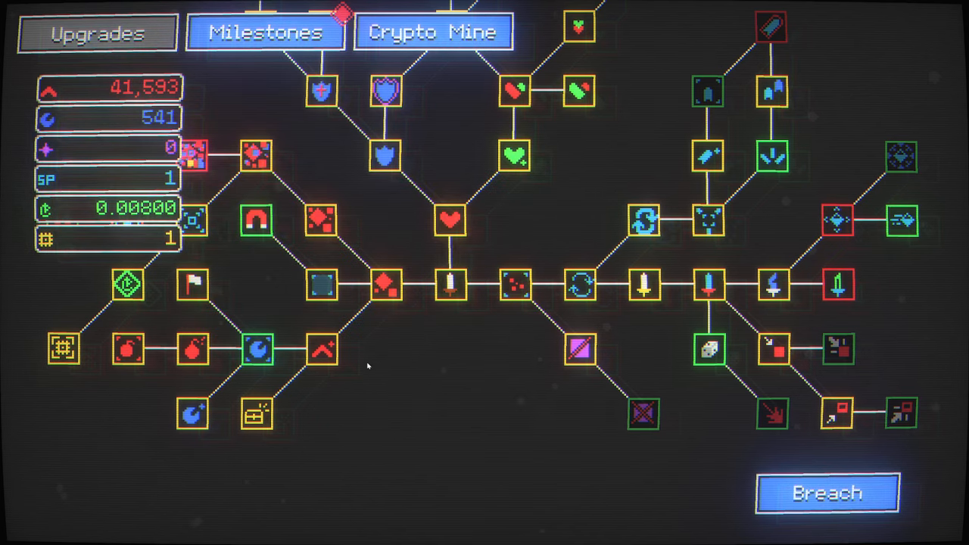
mouse_move(257, 350)
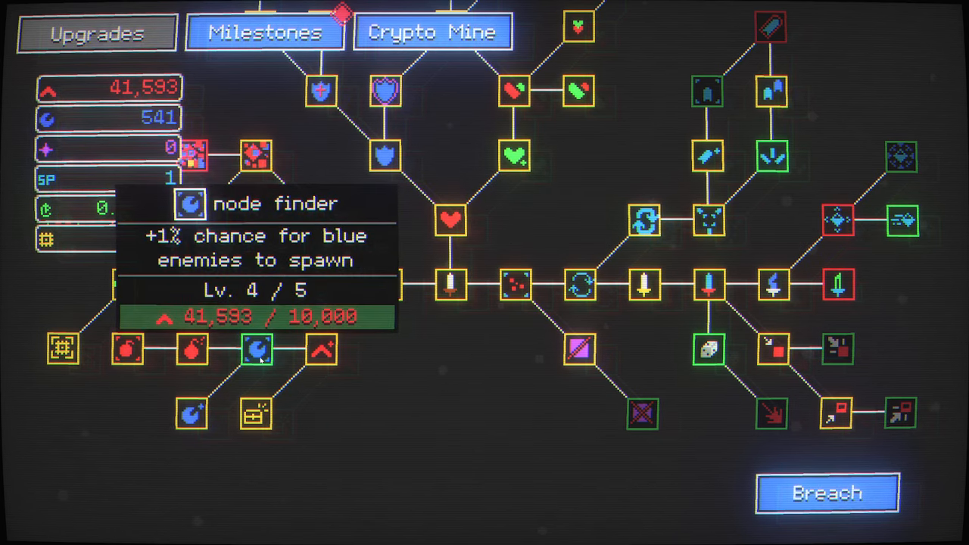
left_click(255, 349)
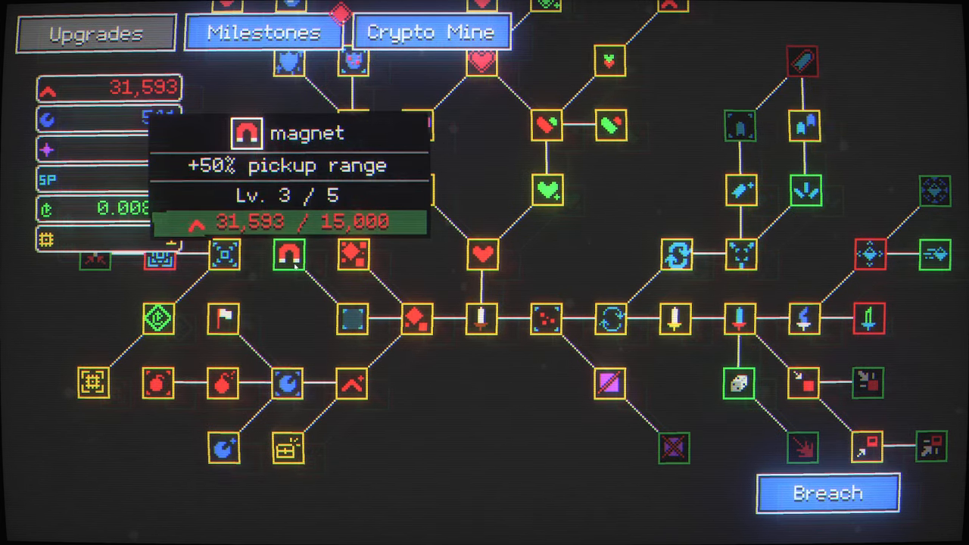
left_click(288, 257)
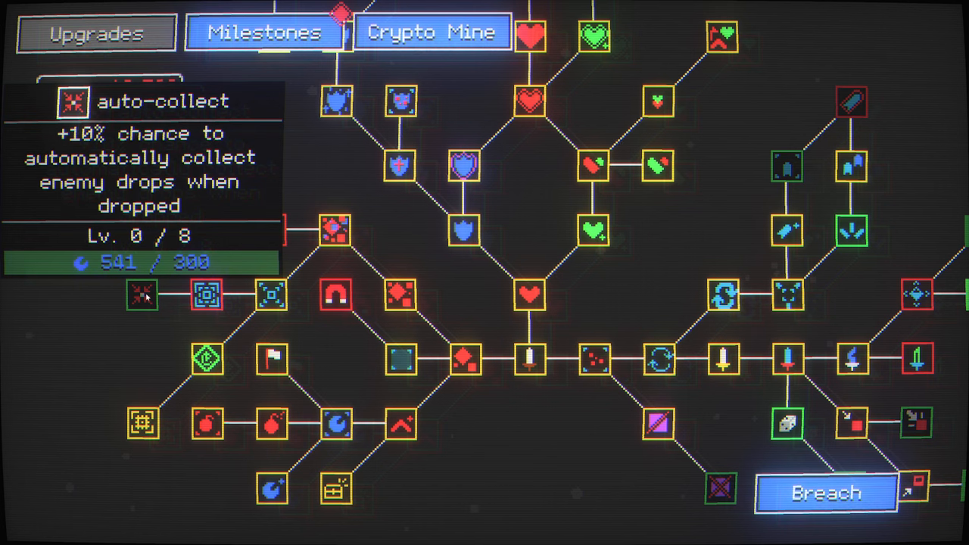
Step: Buy auto-collect level one, another bolt count level and pulse thumper
left_click(138, 293)
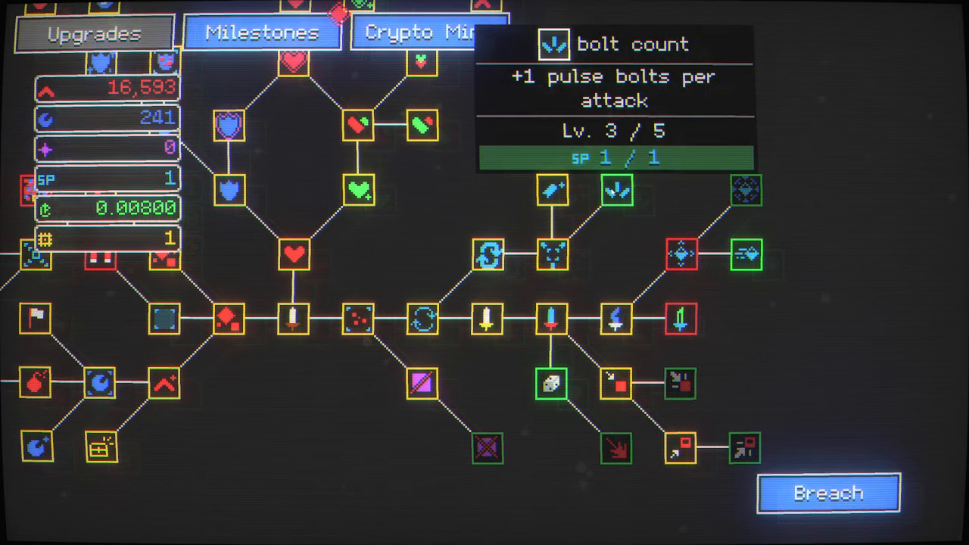
left_click(617, 191)
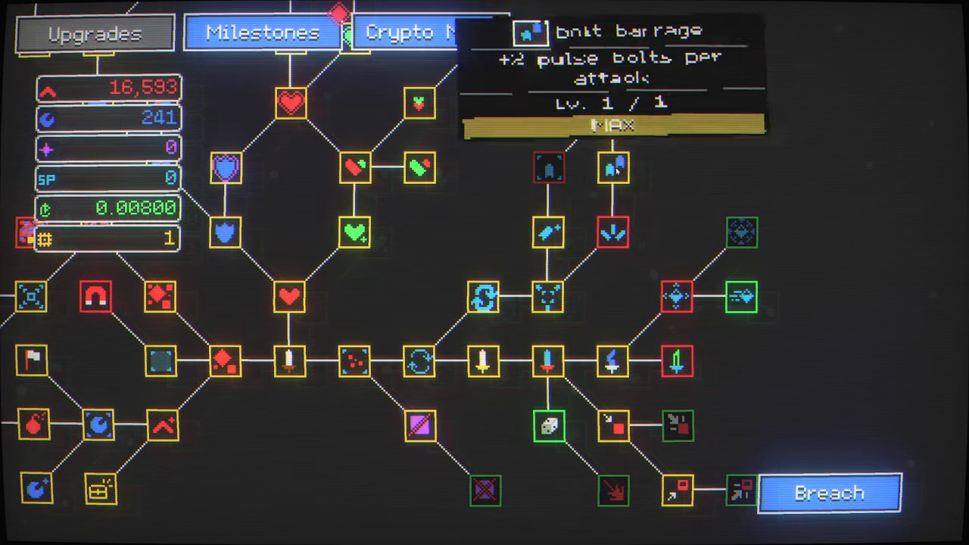
mouse_move(740, 232)
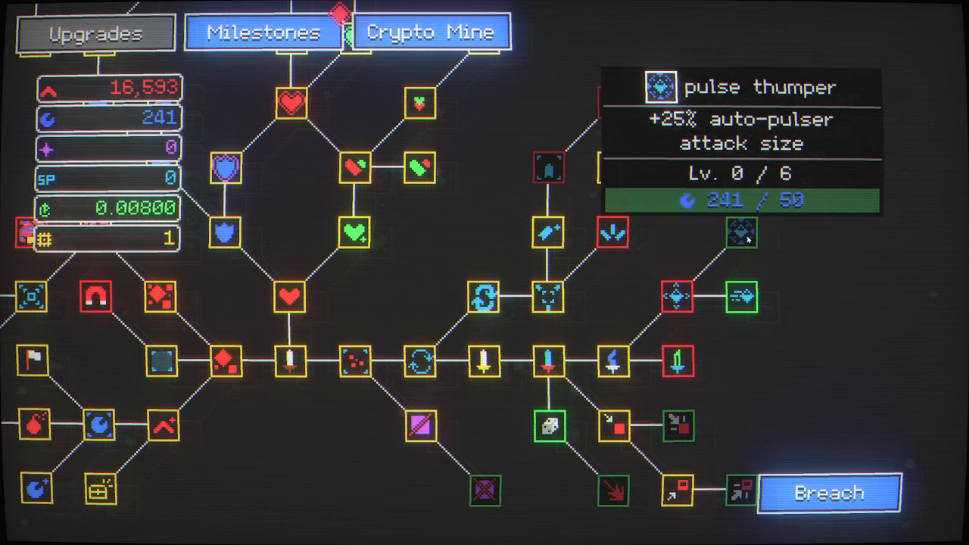
left_click(742, 233)
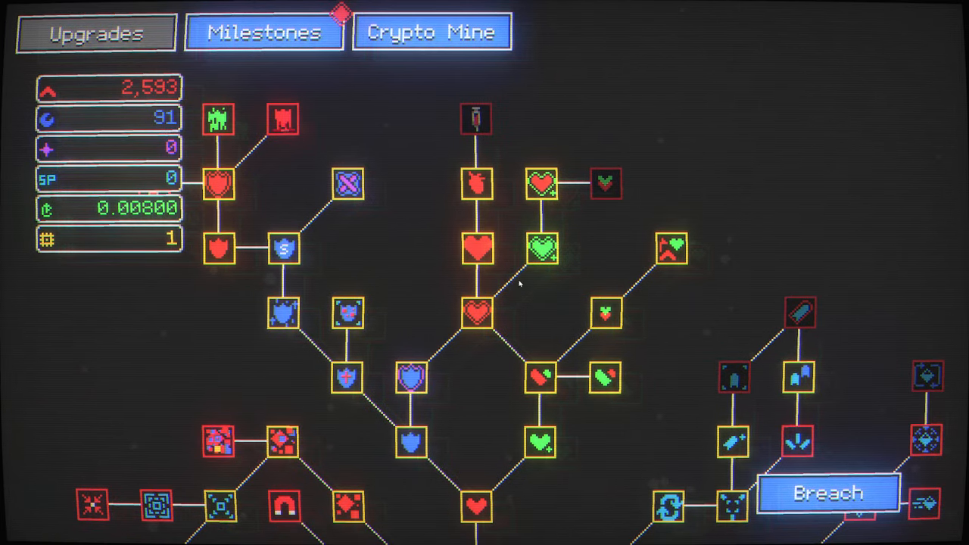
scroll("down", 3)
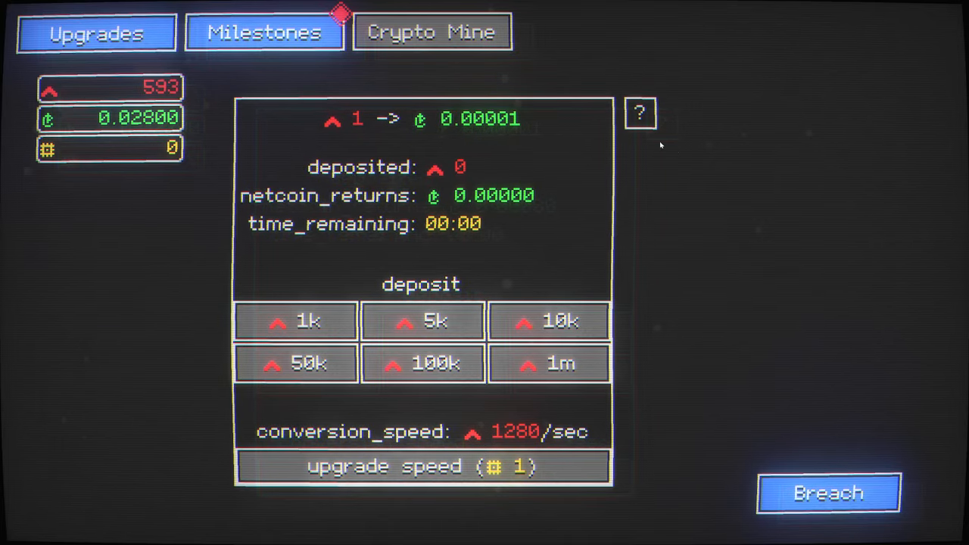
mouse_move(371, 234)
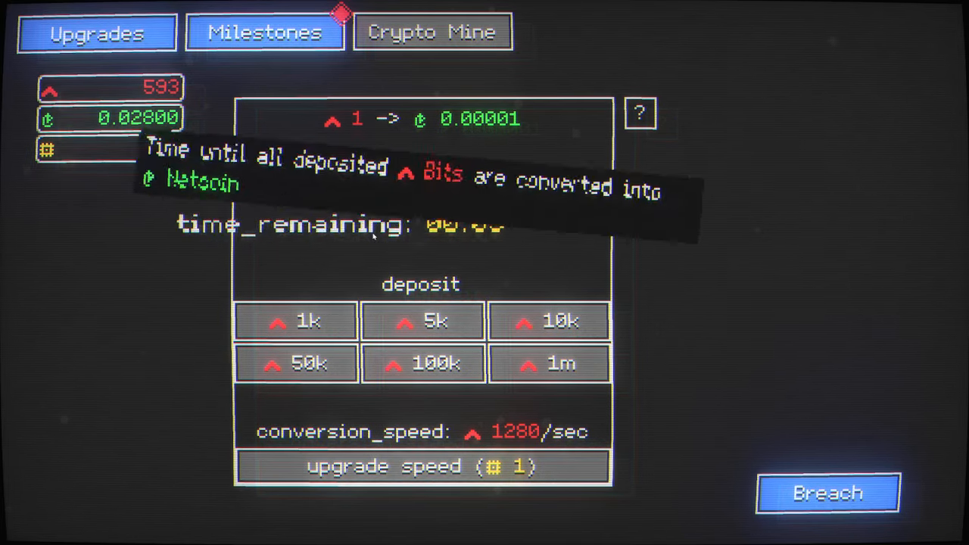
Step: Scroll through the Milestones list, then return to the Upgrades tree
left_click(264, 32)
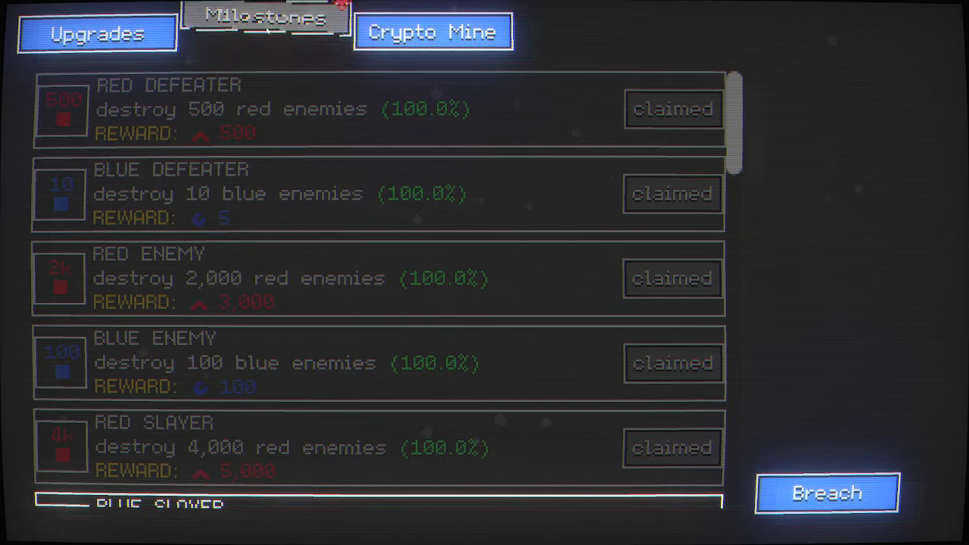
scroll("down", 3)
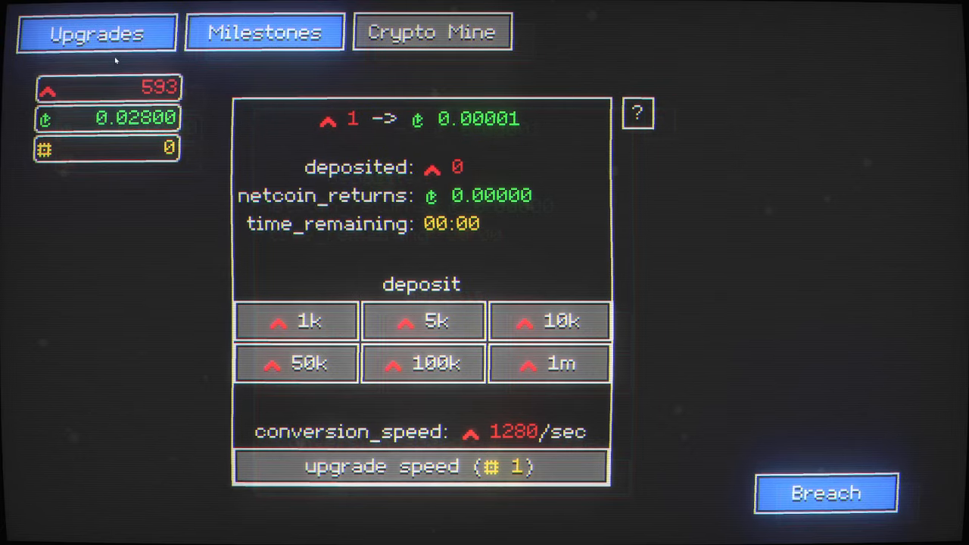
left_click(264, 32)
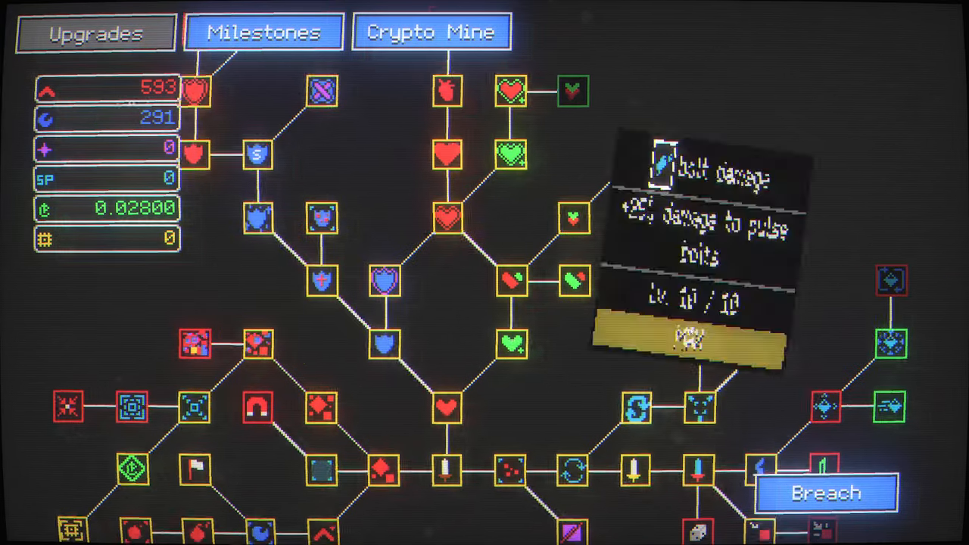
mouse_move(570, 89)
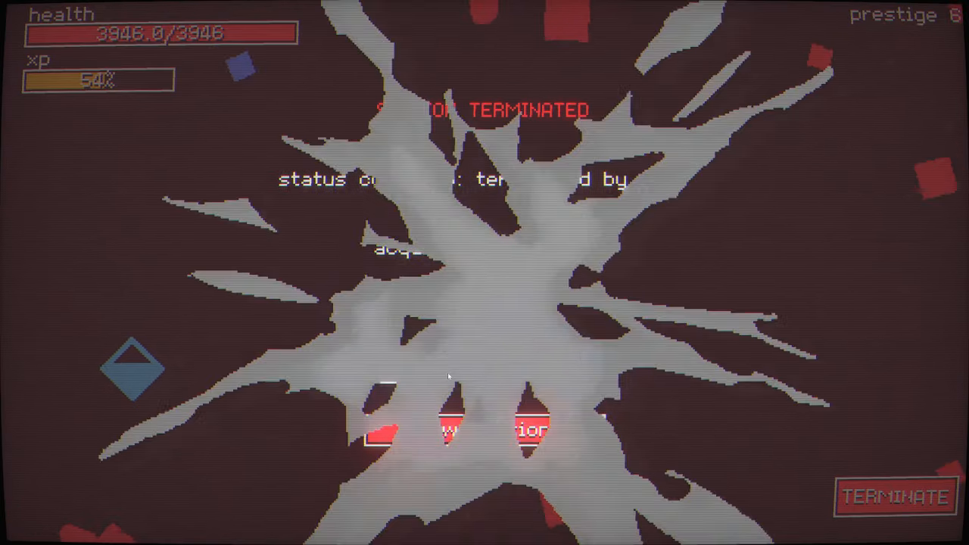
Step: Breach and raise the chosen prestige level by one
left_click(893, 497)
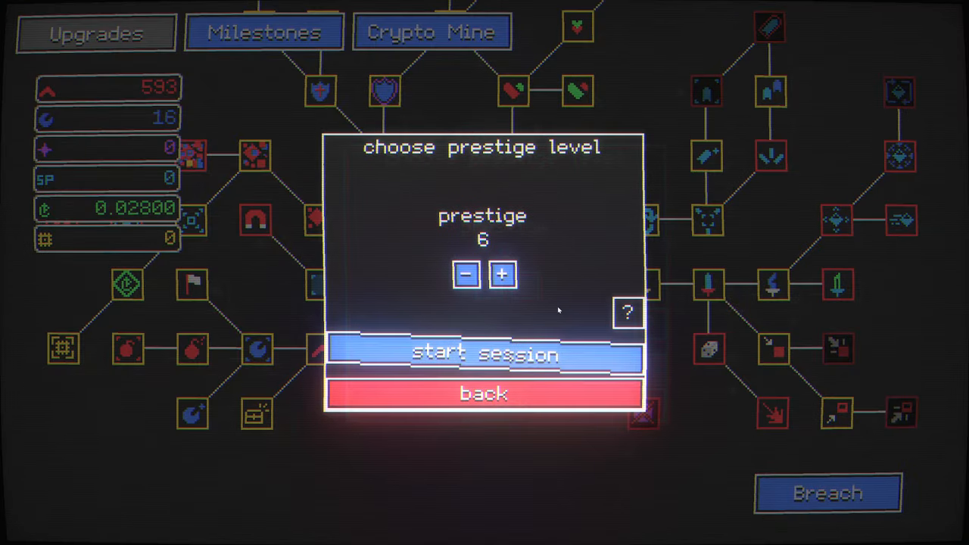
left_click(484, 354)
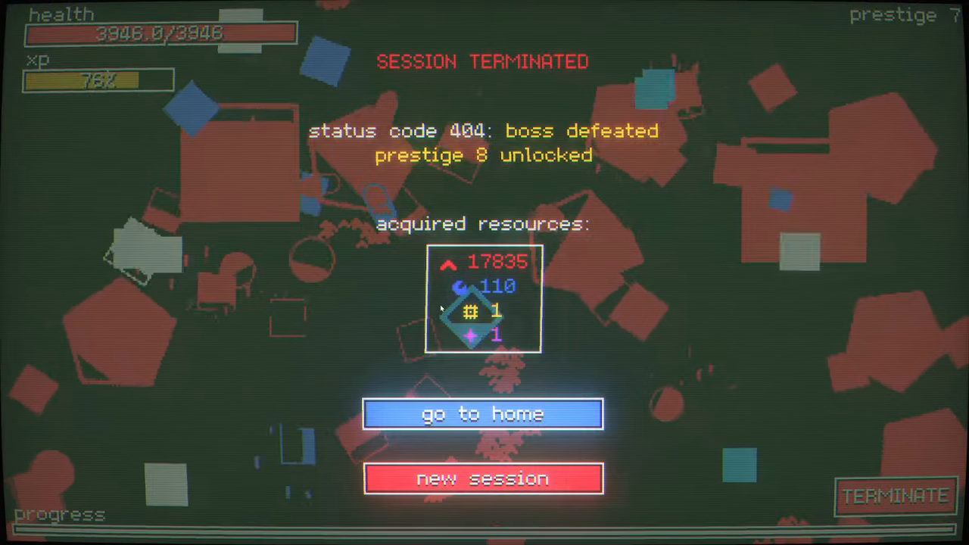
mouse_move(560, 264)
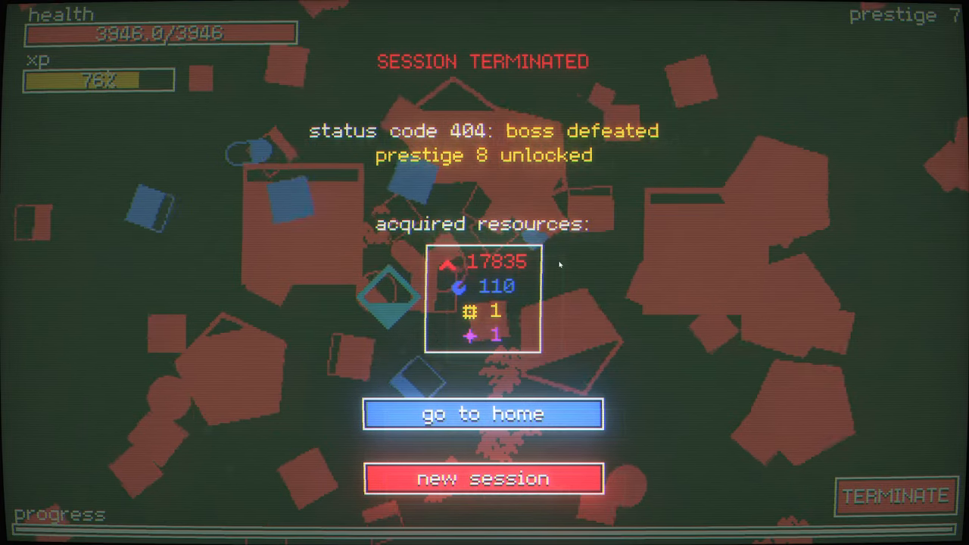
Step: Go home from the terminated session, bringing red to 18,440 and blue to 126
left_click(484, 414)
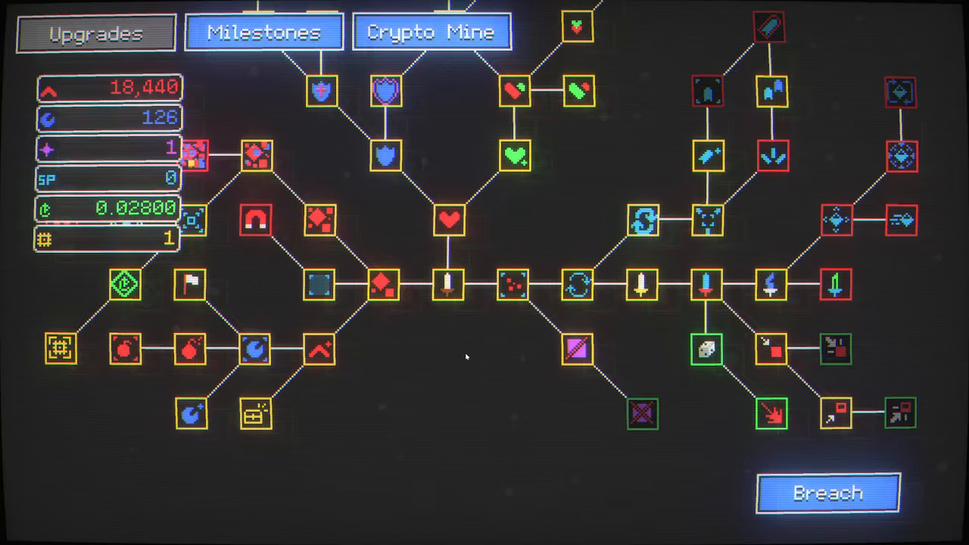
mouse_move(700, 394)
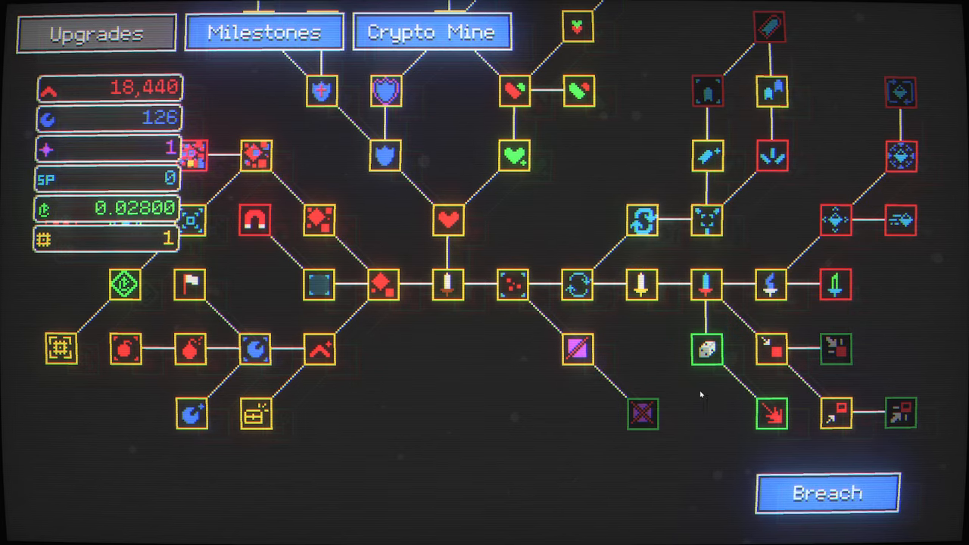